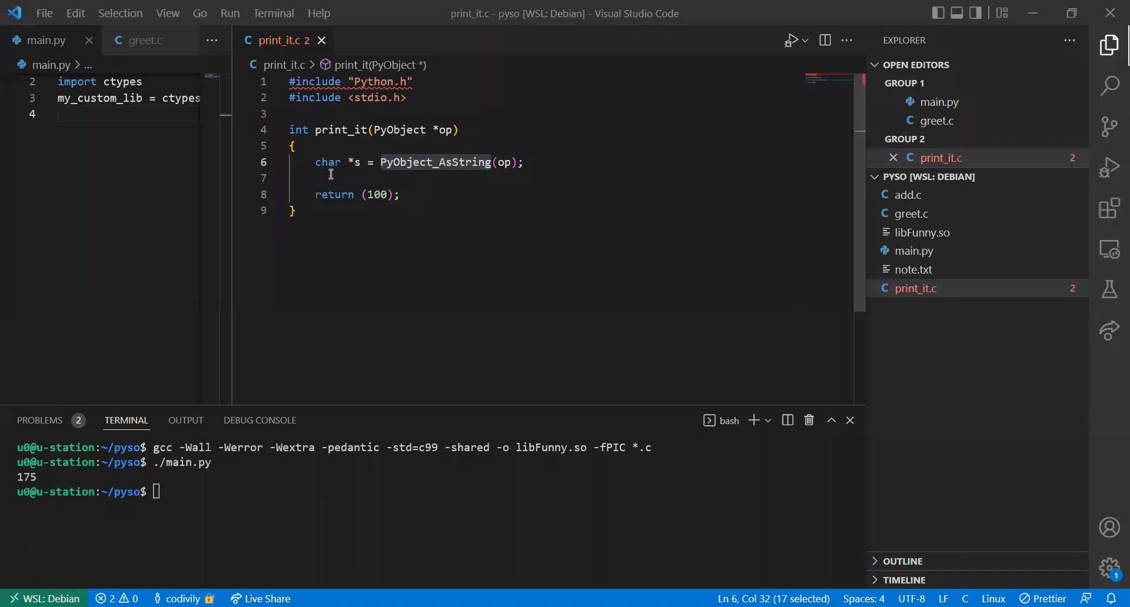
Step: Delete the 'char *s = PyObject_AsString(op);' line, leaving an empty indented line before the return
{"action": "left_click", "coordinate": [315, 178]}
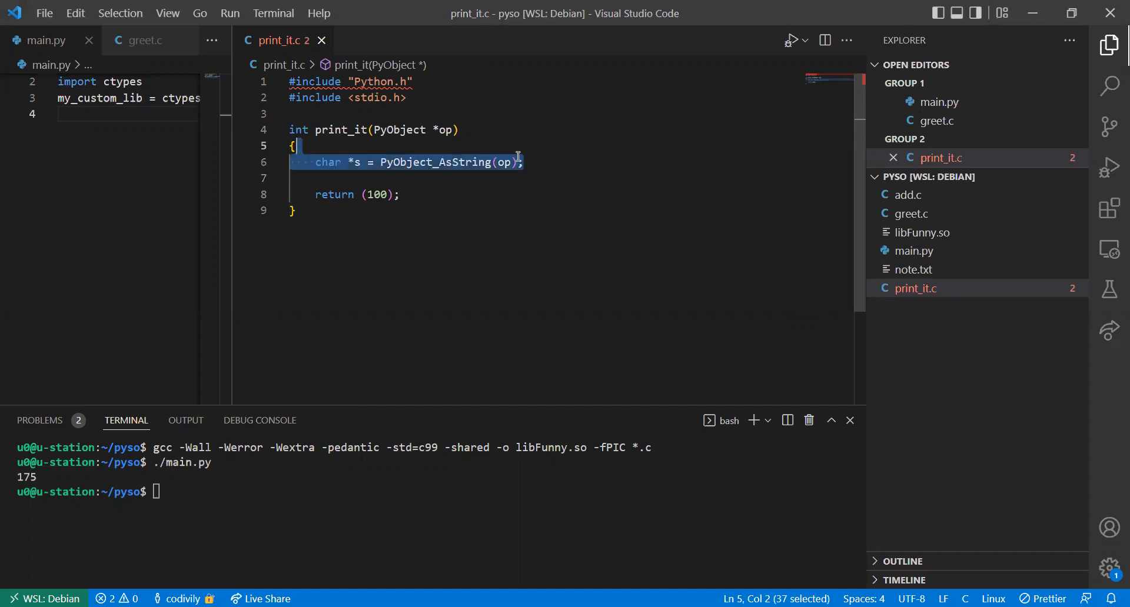
{"action": "key", "text": "Delete"}
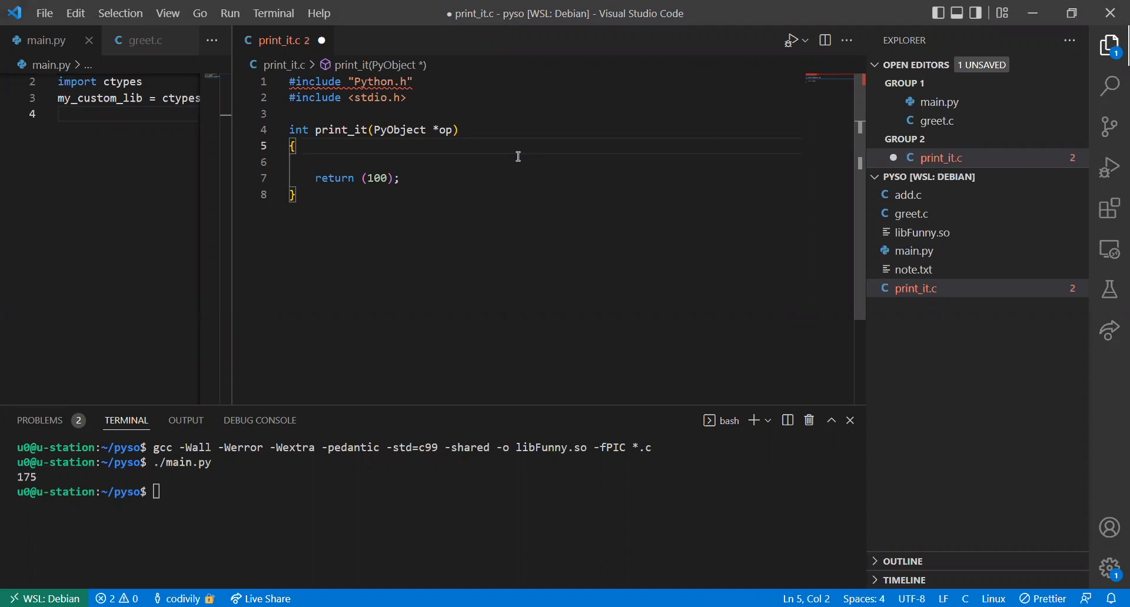
{"action": "key", "text": "enter"}
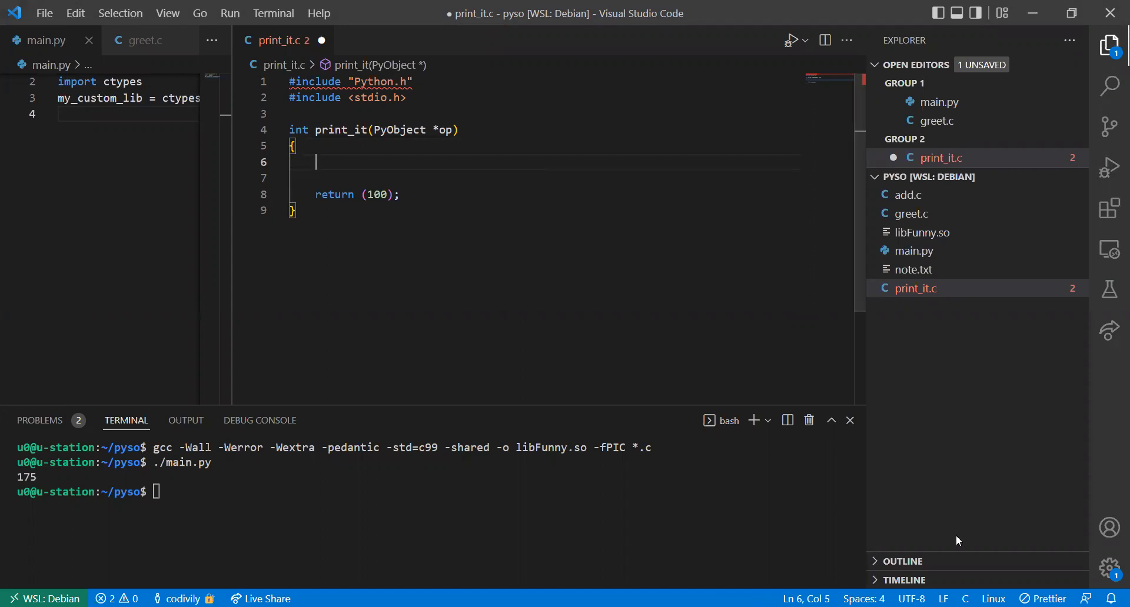
{"action": "mouse_move", "coordinate": [612, 411]}
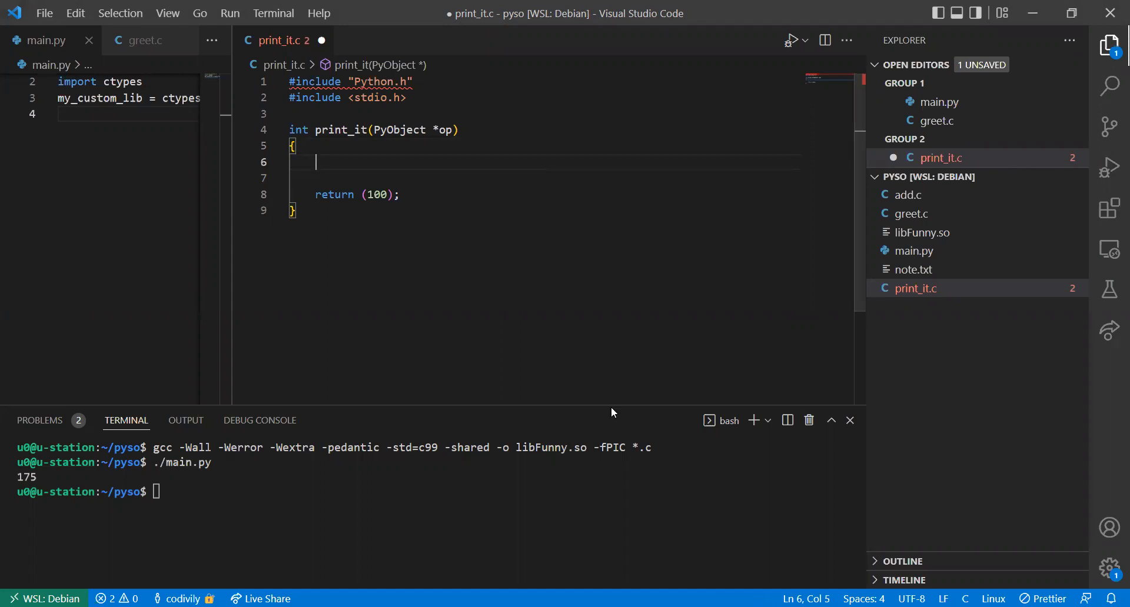
{"action": "mouse_move", "coordinate": [855, 495]}
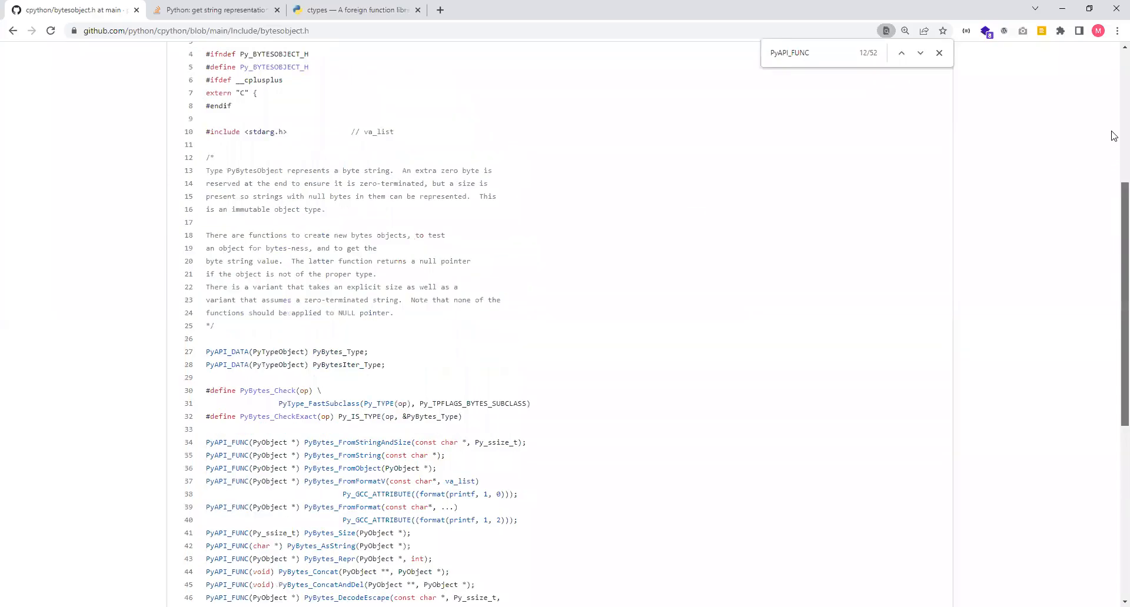
{"action": "scroll", "scroll_direction": "up", "scroll_amount": 3}
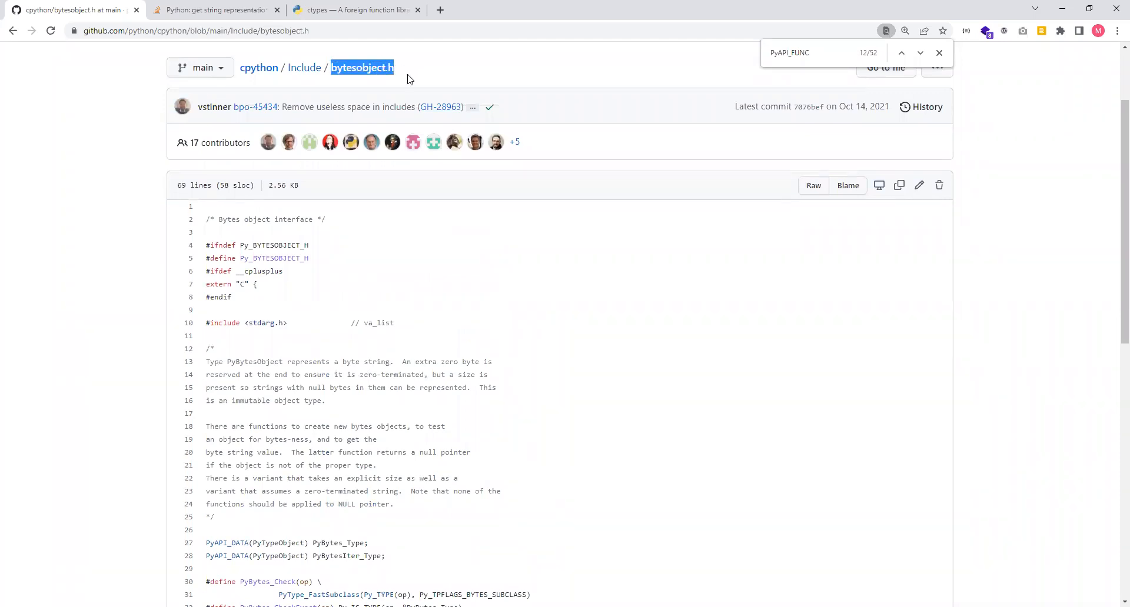
{"action": "scroll", "scroll_direction": "down", "scroll_amount": 3}
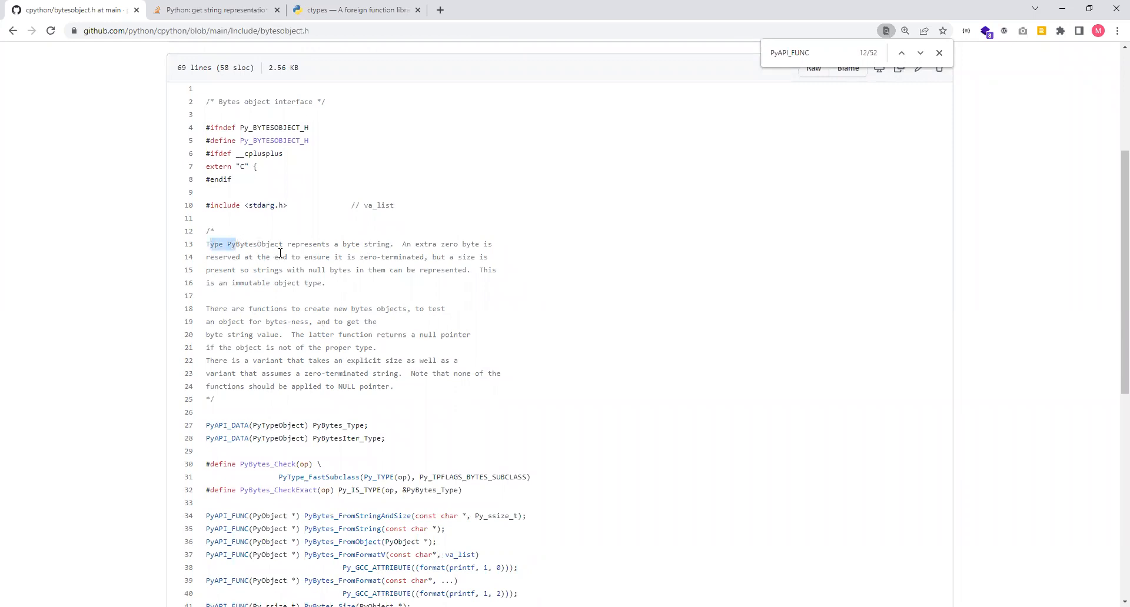
{"action": "mouse_move", "coordinate": [404, 244]}
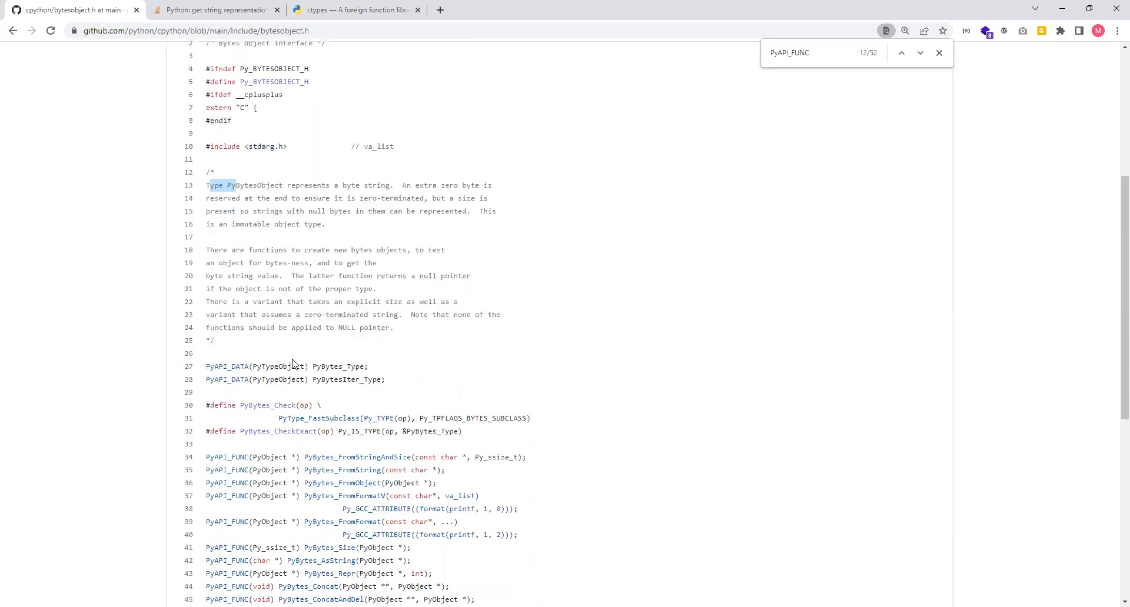
{"action": "scroll", "scroll_direction": "down", "scroll_amount": 3}
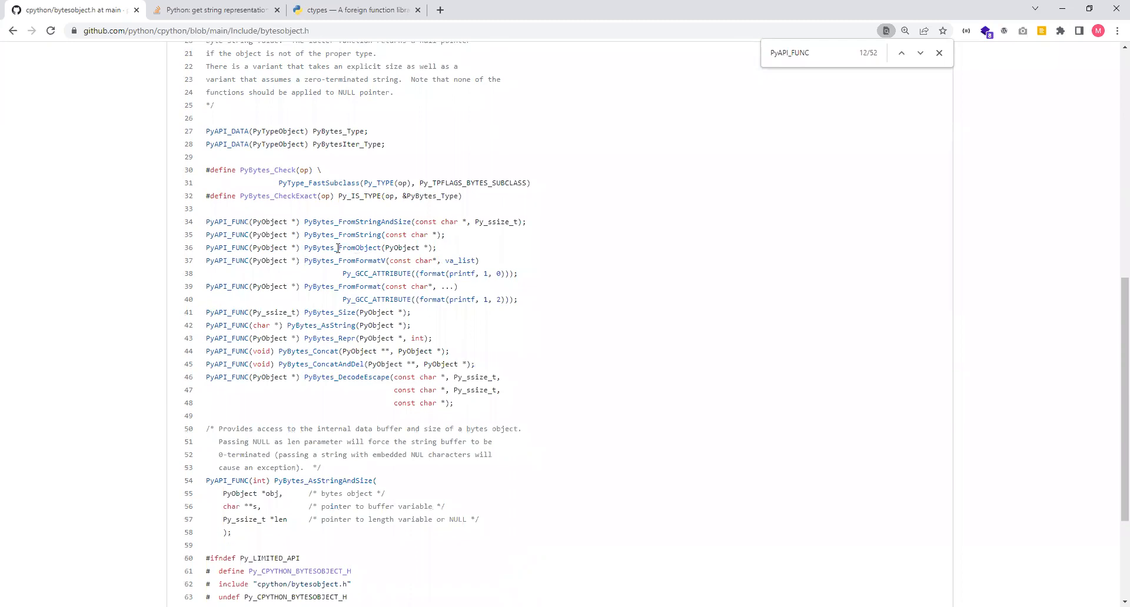
{"action": "mouse_move", "coordinate": [335, 235]}
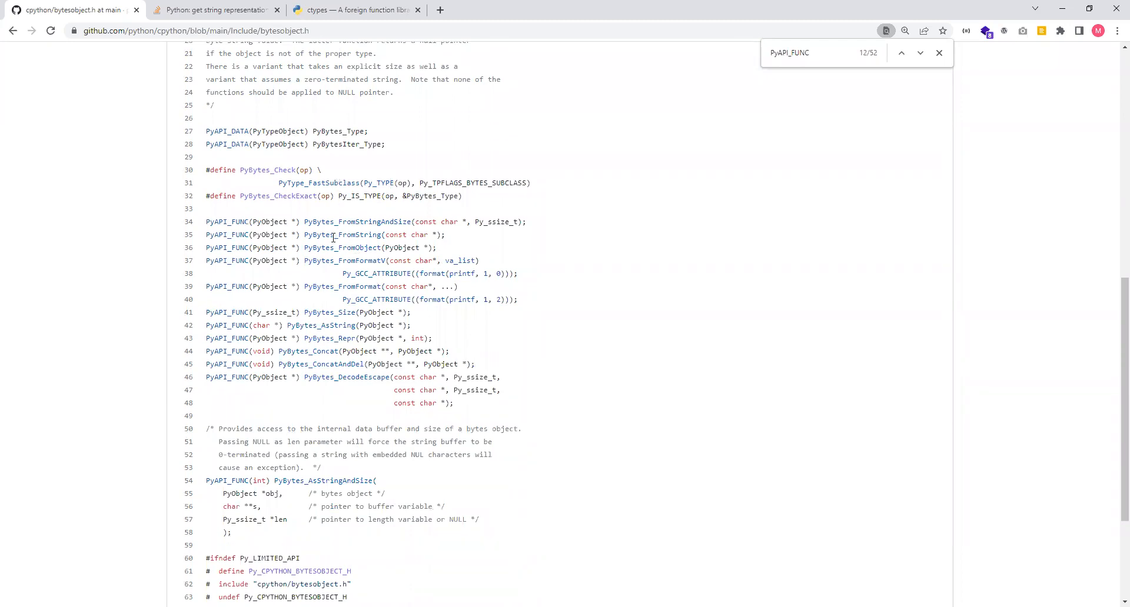
{"action": "mouse_move", "coordinate": [347, 243]}
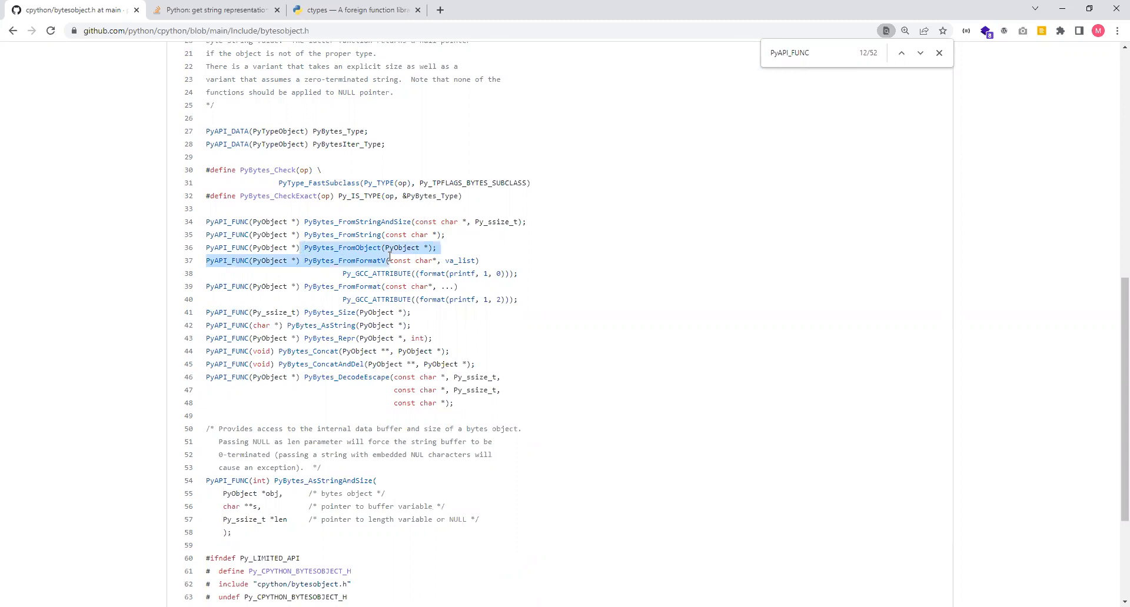
{"action": "left_click", "coordinate": [376, 249]}
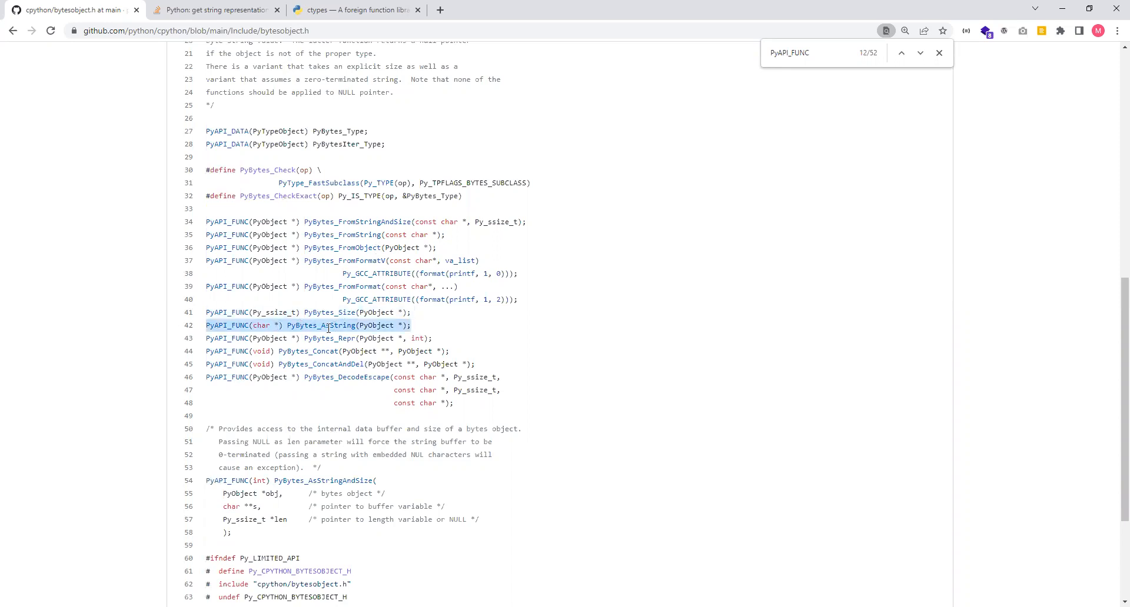
{"action": "left_click", "coordinate": [328, 325]}
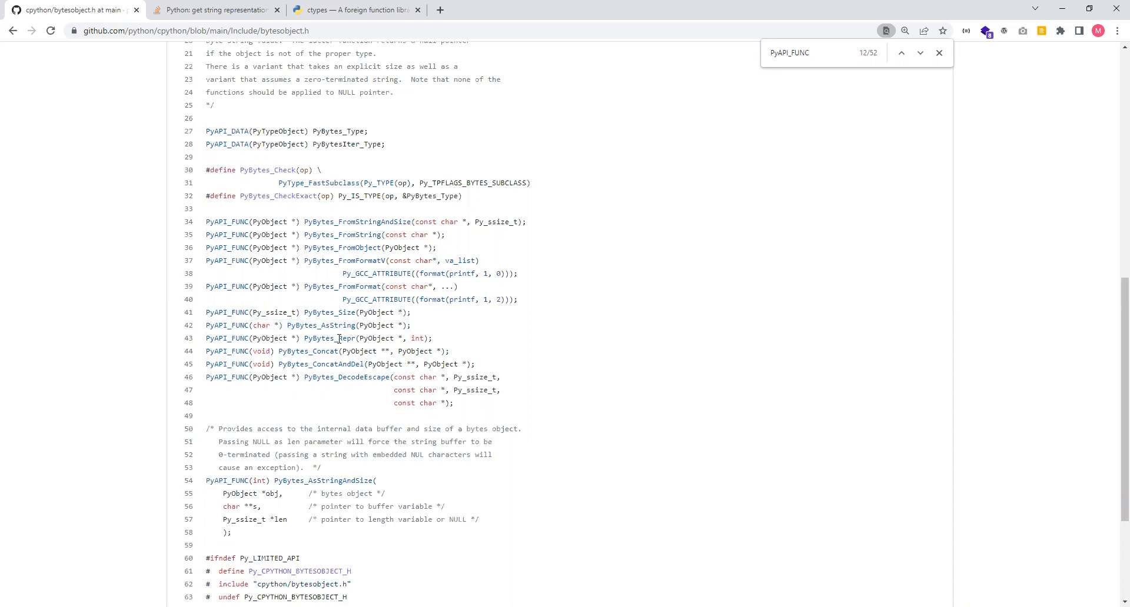
{"action": "double_click", "coordinate": [323, 324]}
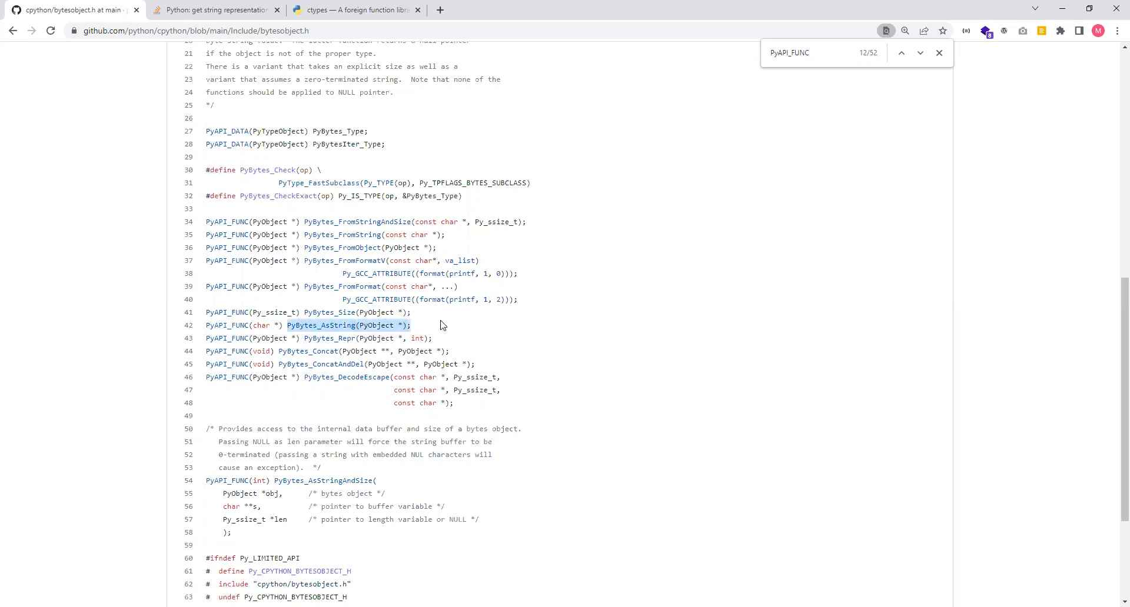
{"action": "mouse_move", "coordinate": [351, 337]}
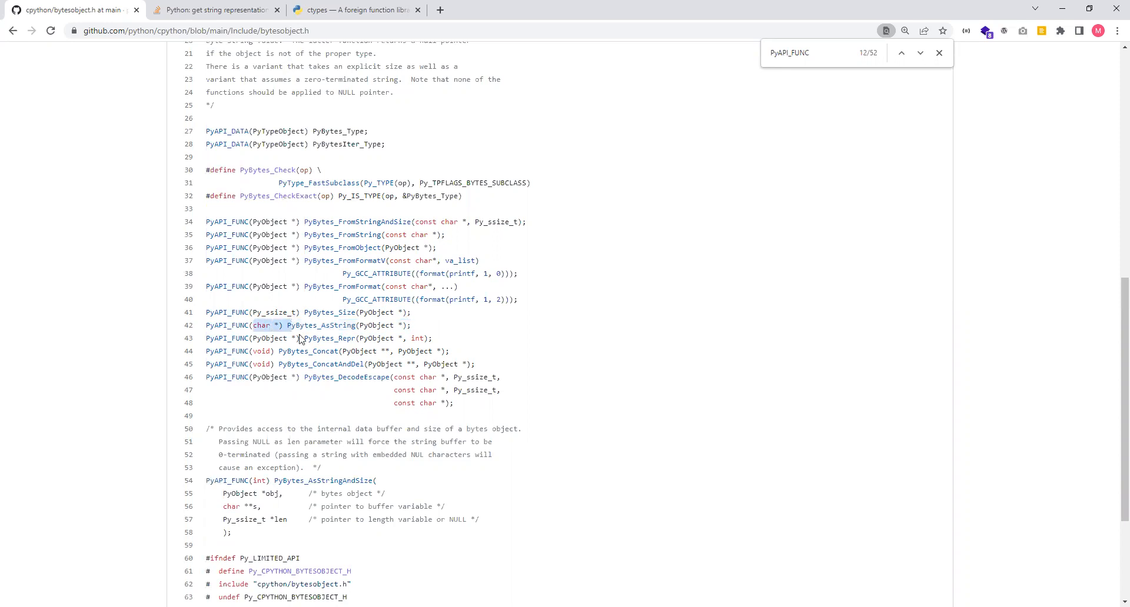
{"action": "scroll", "scroll_direction": "down", "scroll_amount": 3}
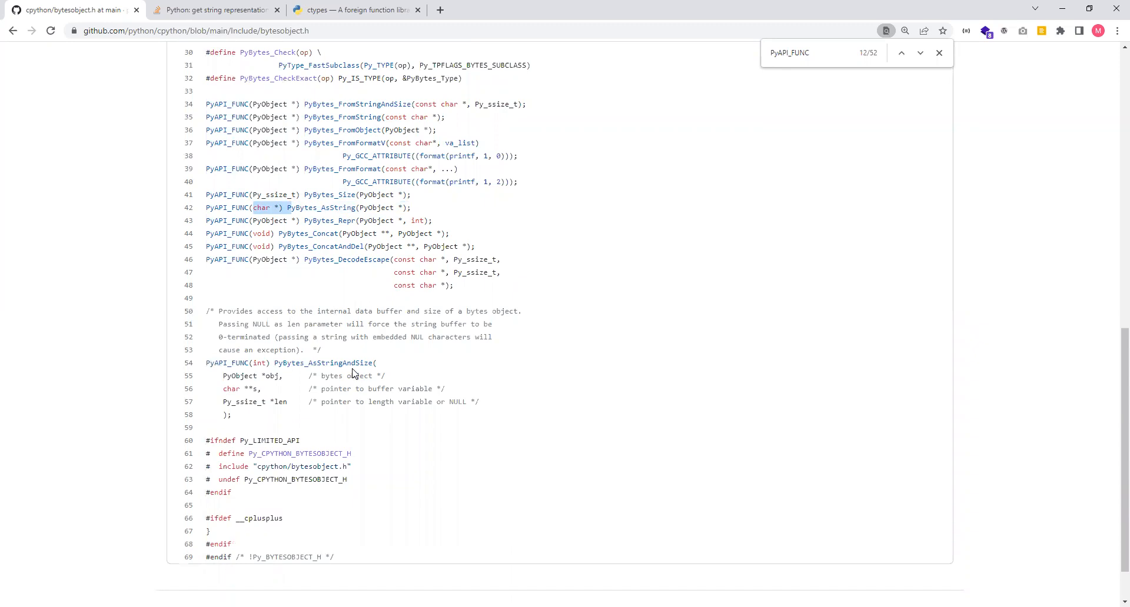
{"action": "mouse_move", "coordinate": [360, 361]}
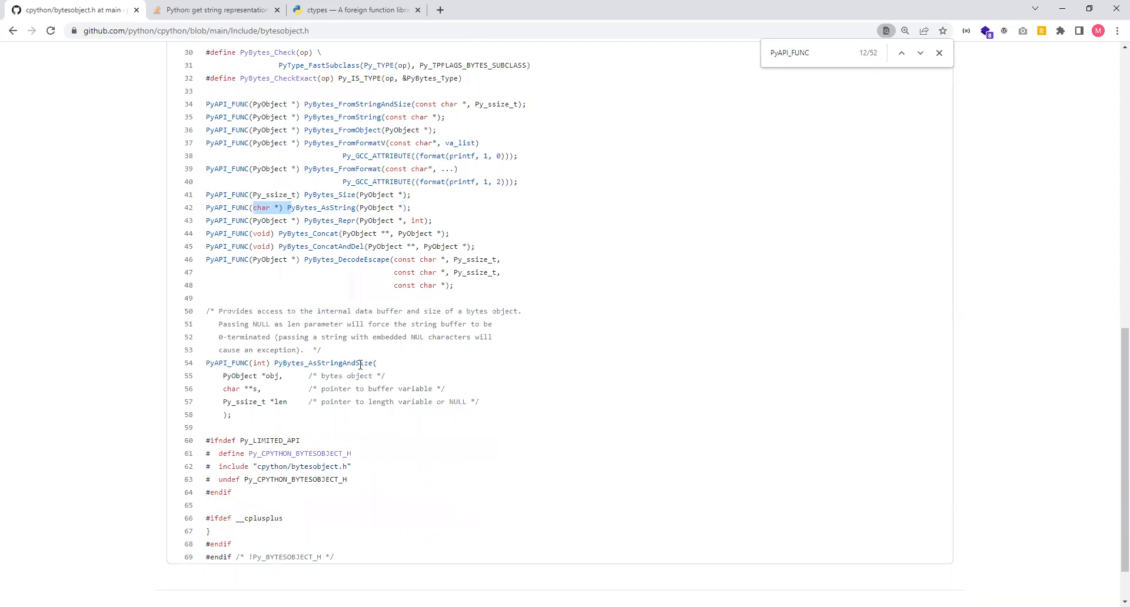
{"action": "mouse_move", "coordinate": [362, 372]}
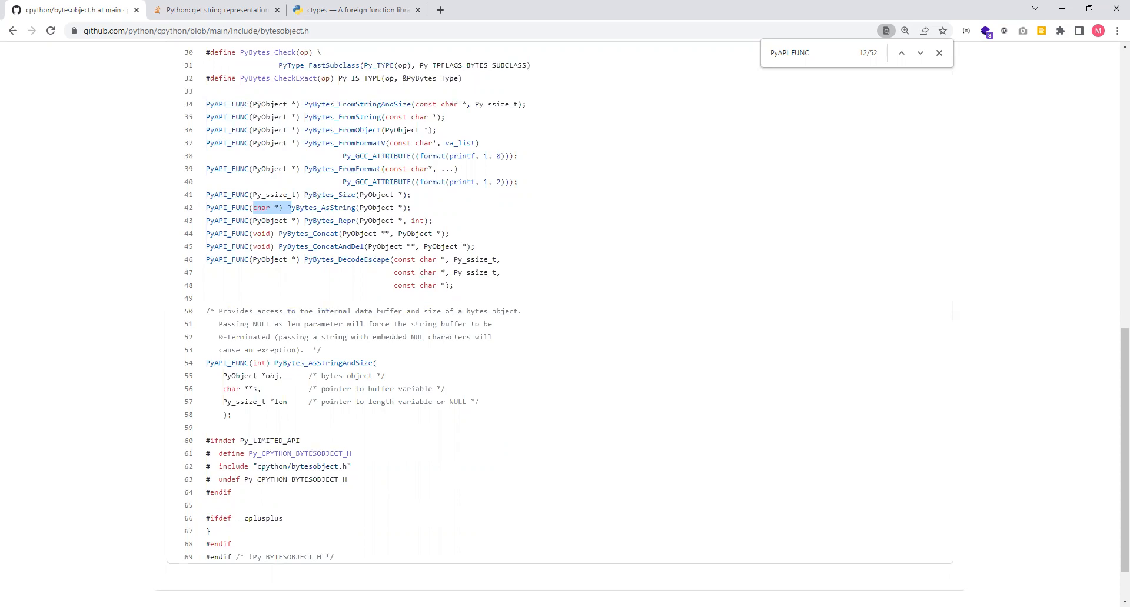
{"action": "mouse_move", "coordinate": [342, 229]}
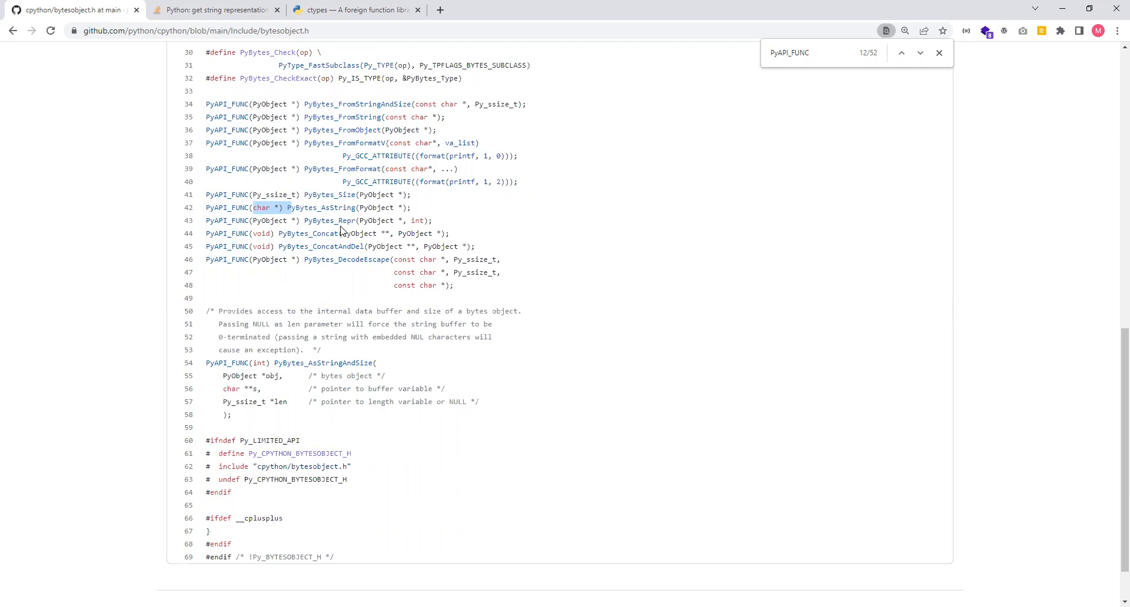
{"action": "mouse_move", "coordinate": [987, 535]}
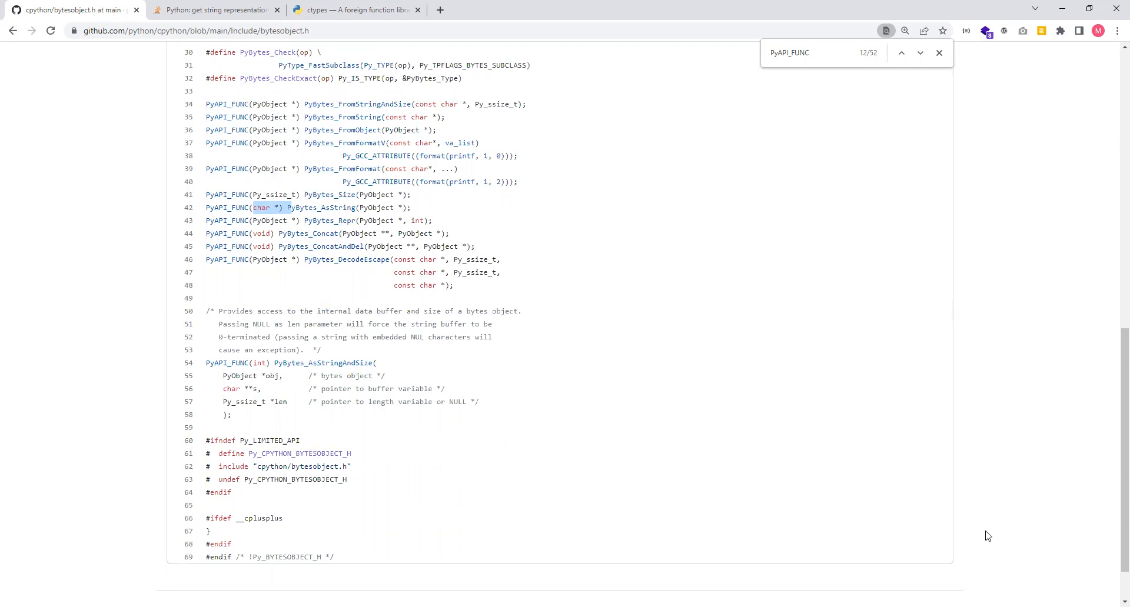
{"action": "mouse_move", "coordinate": [759, 468]}
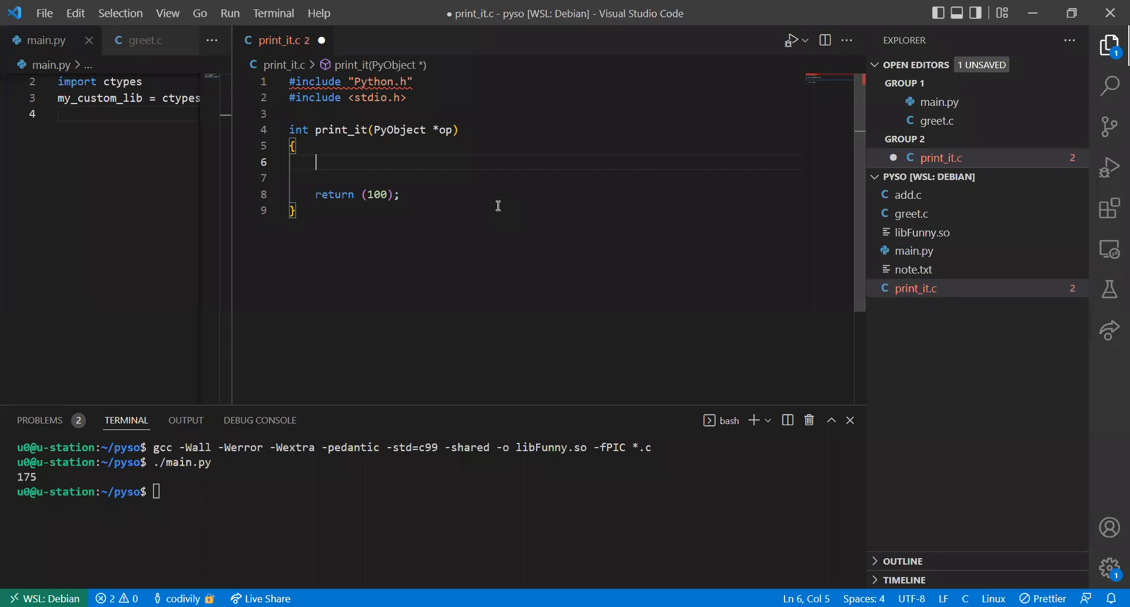
Step: Declare a PyBytesObject variable named bytes in the print_it body
{"action": "type", "text": "p"}
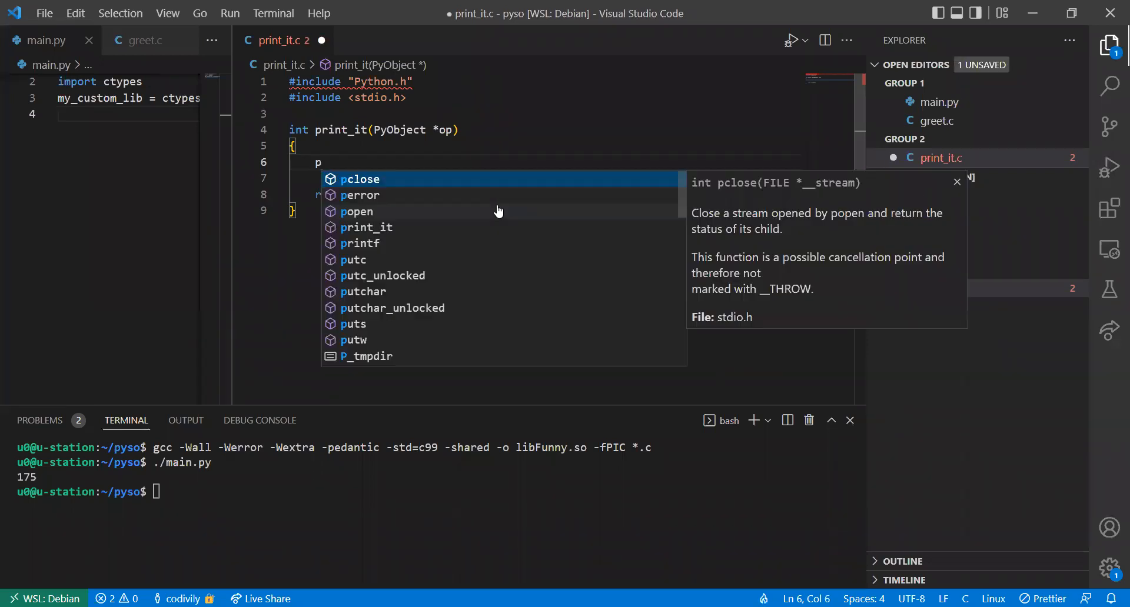
{"action": "type", "text": "yBytes"}
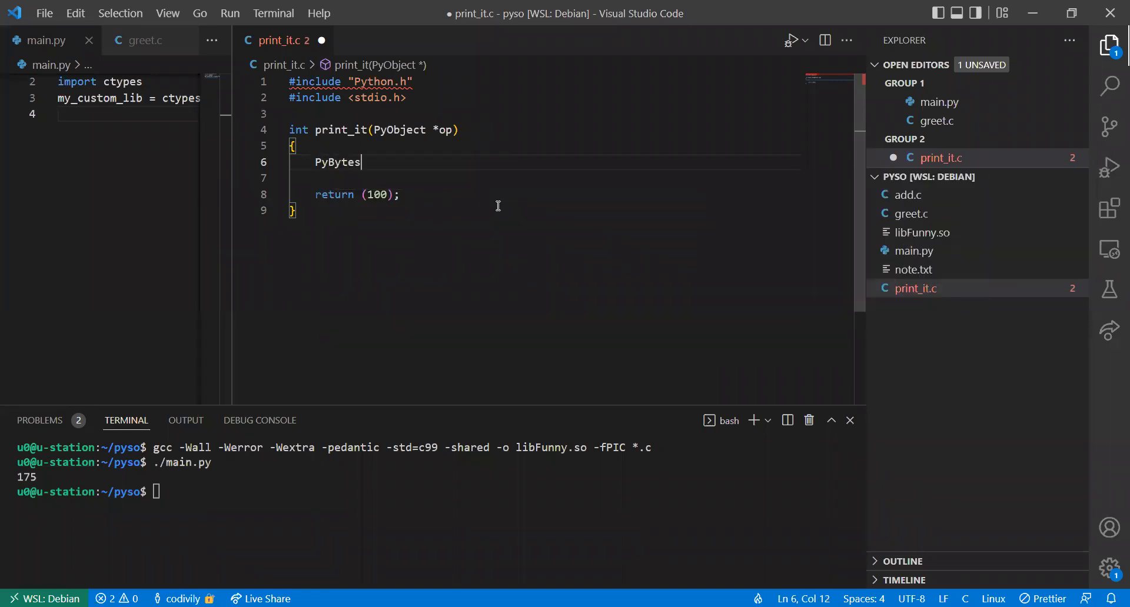
{"action": "type", "text": "Object"}
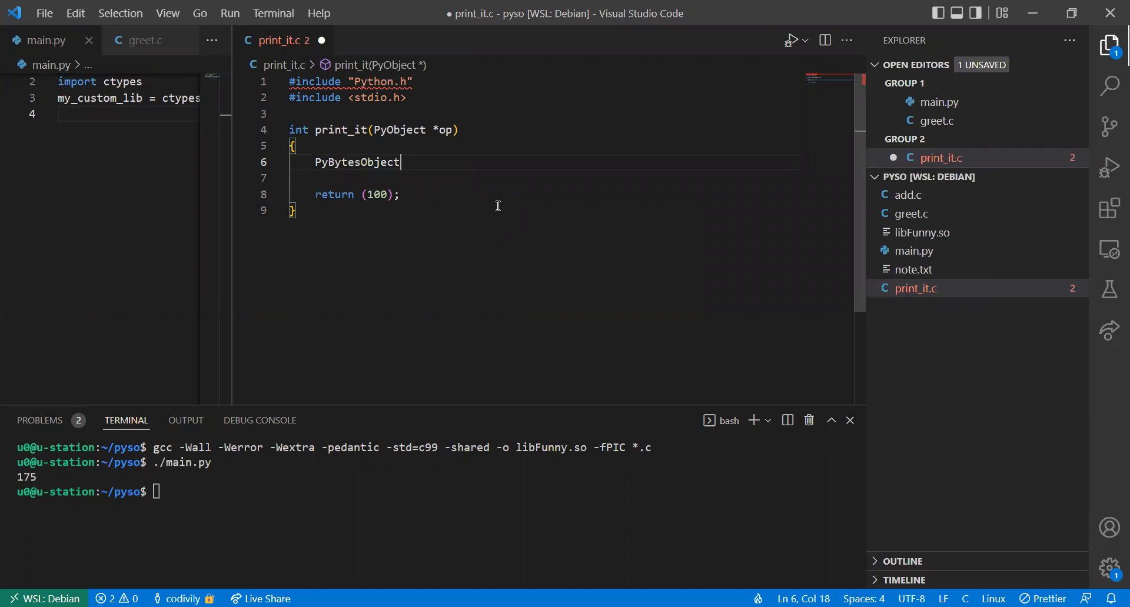
{"action": "key", "text": "BackSpace"}
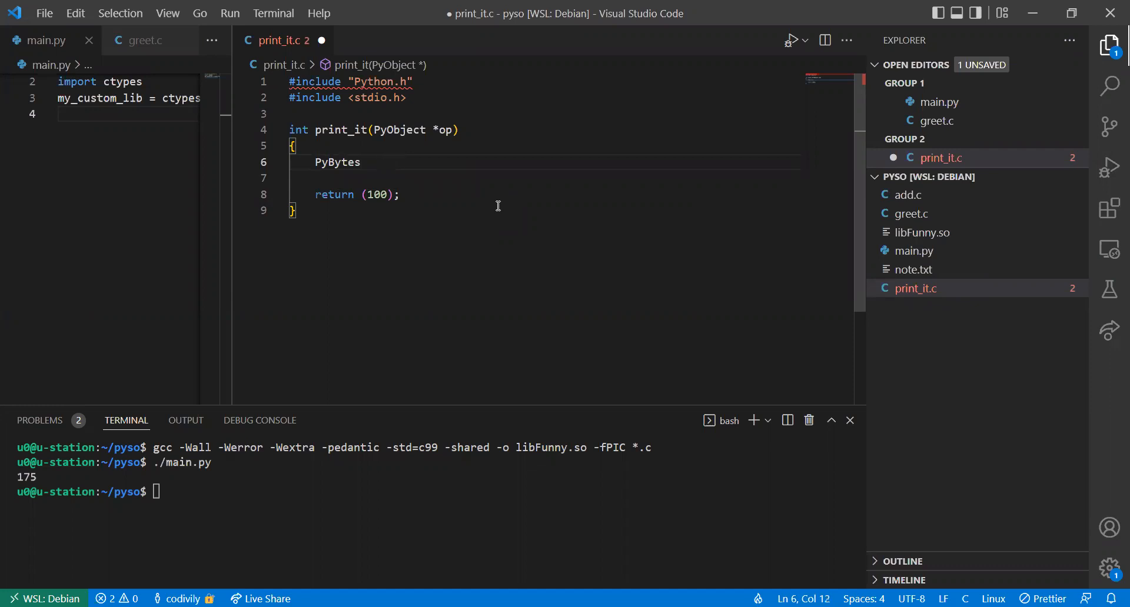
{"action": "type", "text": "Obje"}
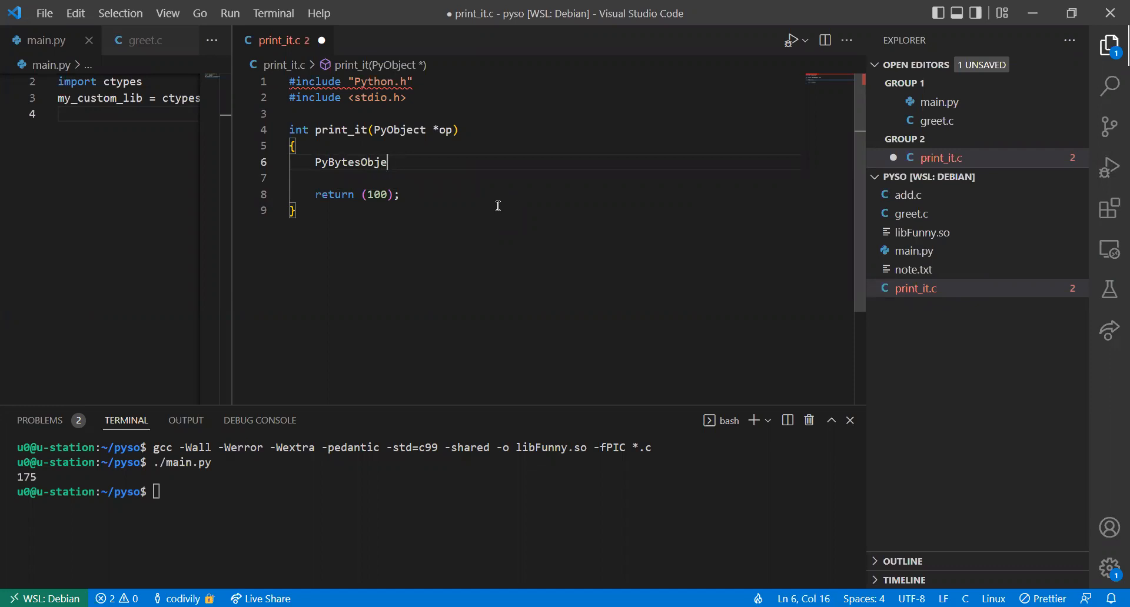
{"action": "type", "text": "ct"}
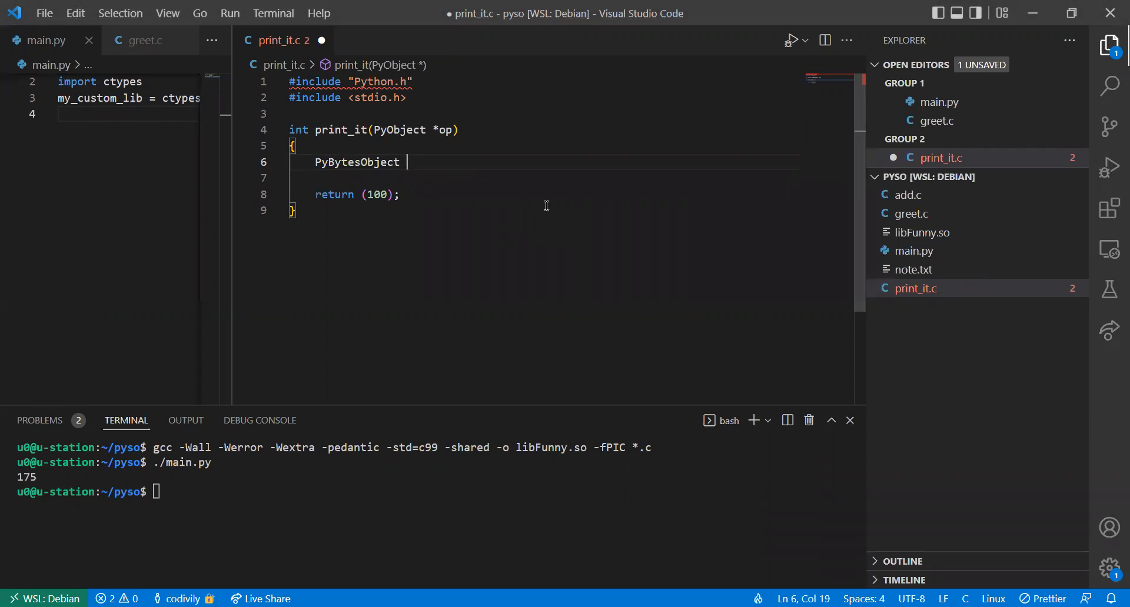
{"action": "type", "text": "bytes ="}
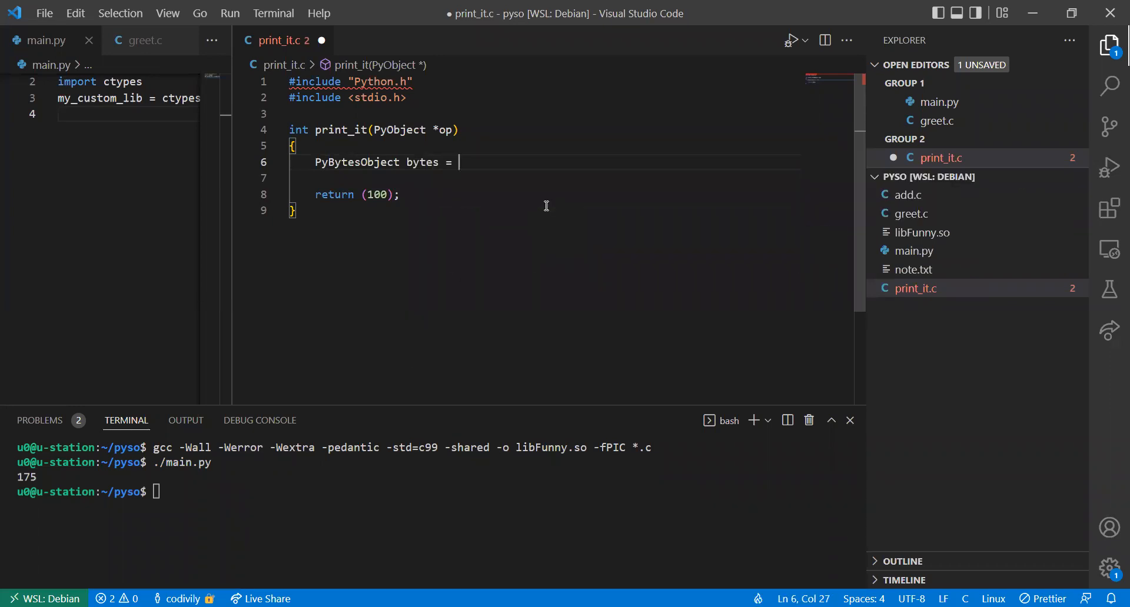
Step: Assign it PyBytes_FromObject(op), correcting the FormObject typo
{"action": "type", "text": "PyBytesObje"}
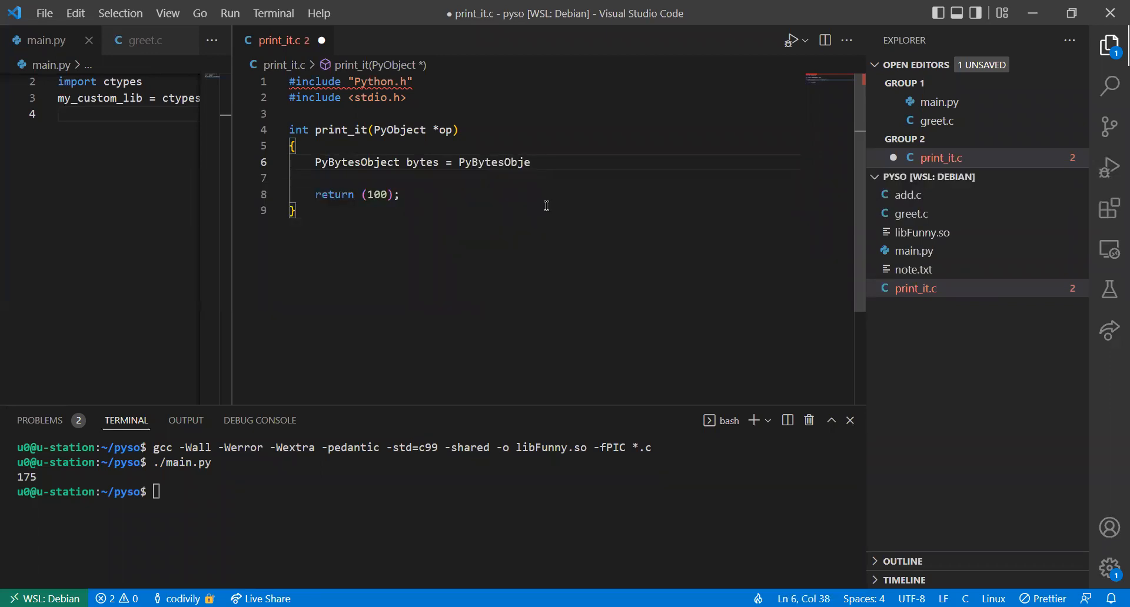
{"action": "key", "text": "Backspace"}
{"action": "type", "text": "_For"}
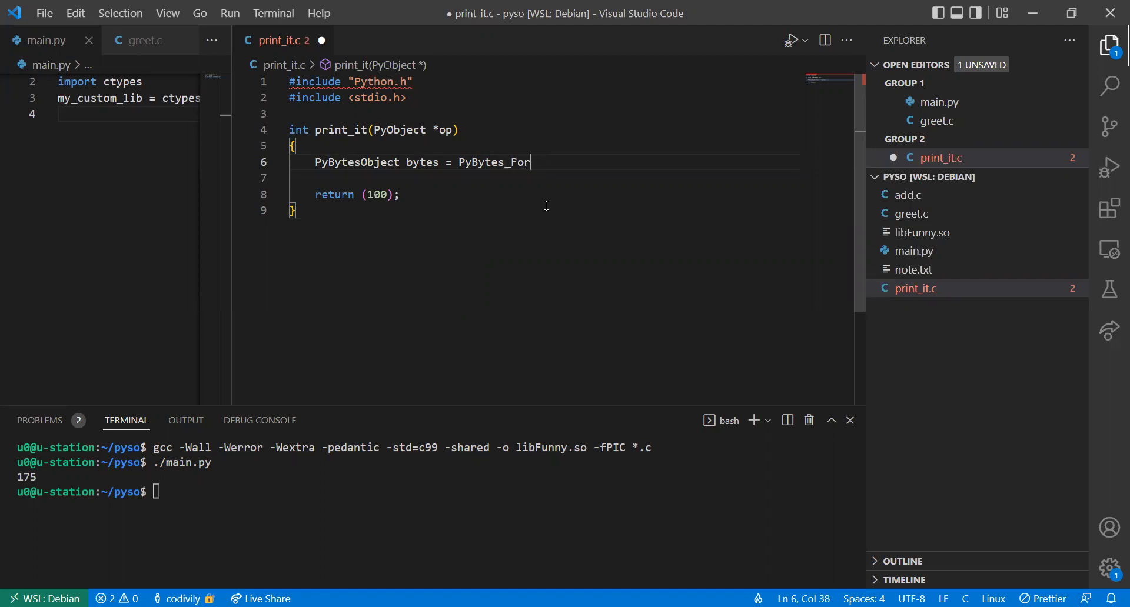
{"action": "type", "text": "mObj"}
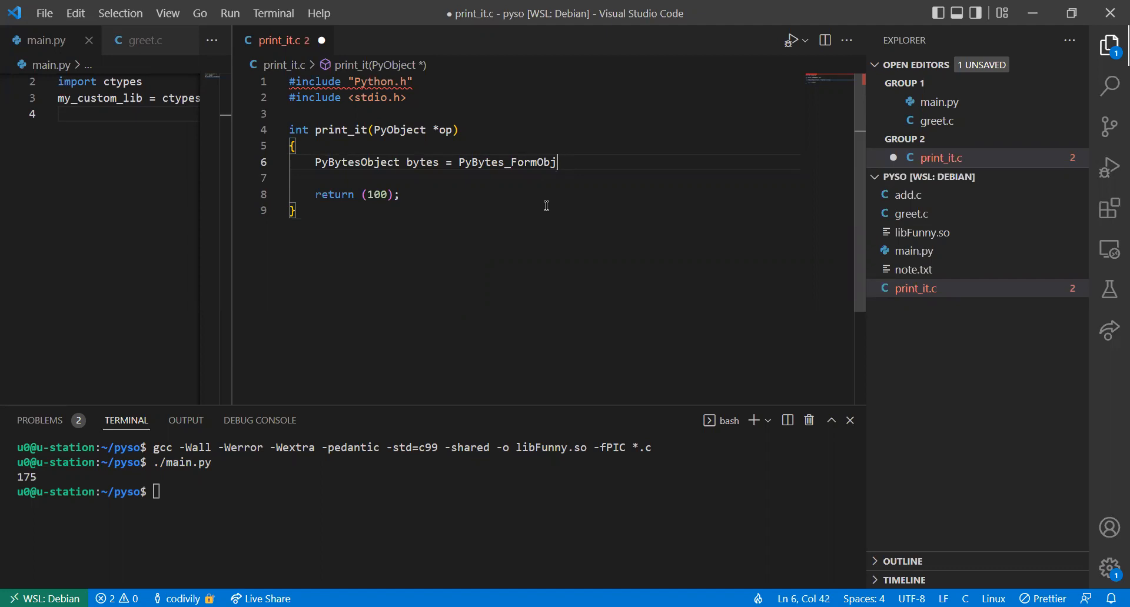
{"action": "type", "text": "ect()"}
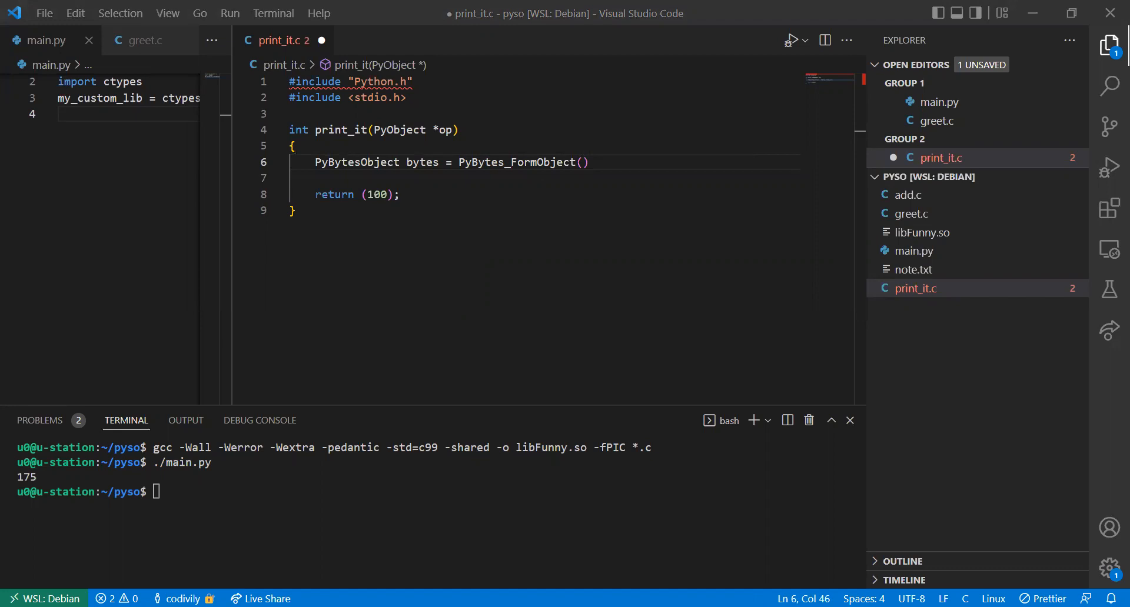
{"action": "double_click", "coordinate": [515, 162]}
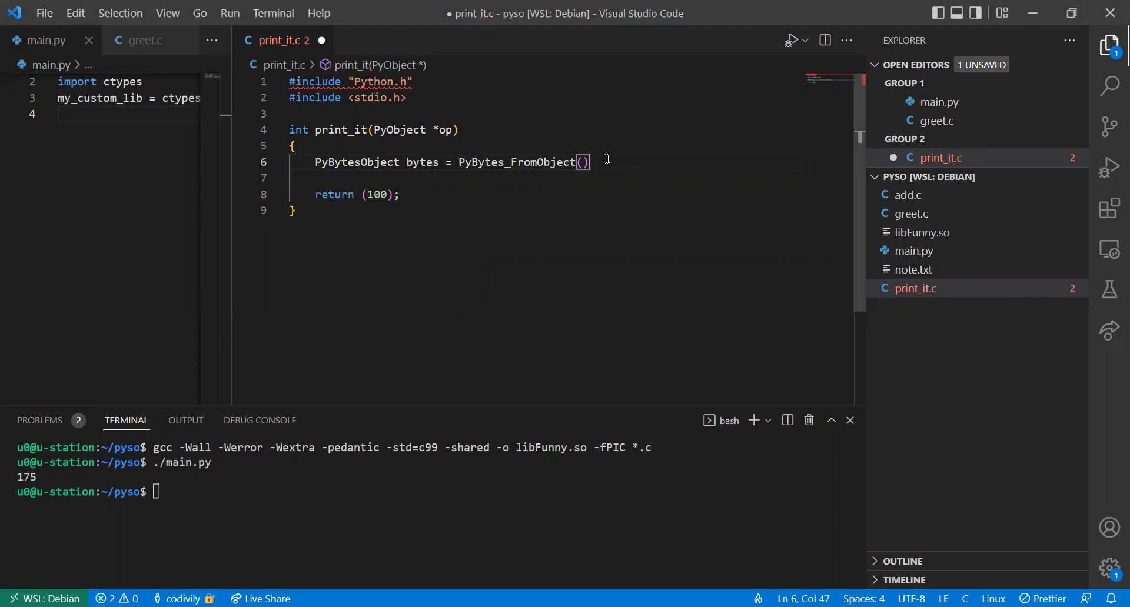
{"action": "type", "text": "op"}
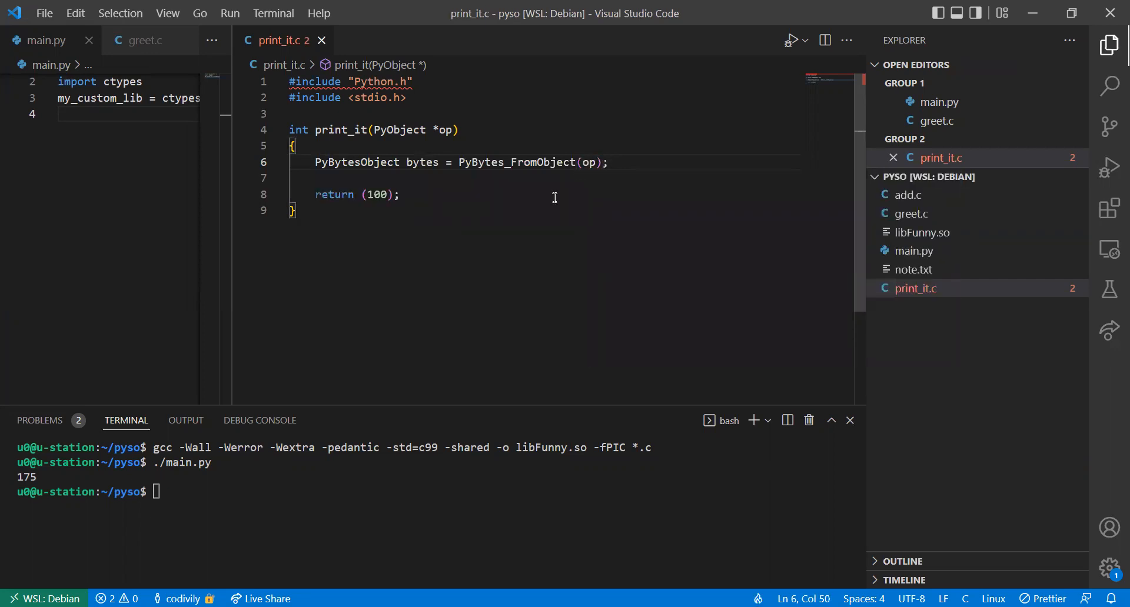
{"action": "mouse_move", "coordinate": [352, 172]}
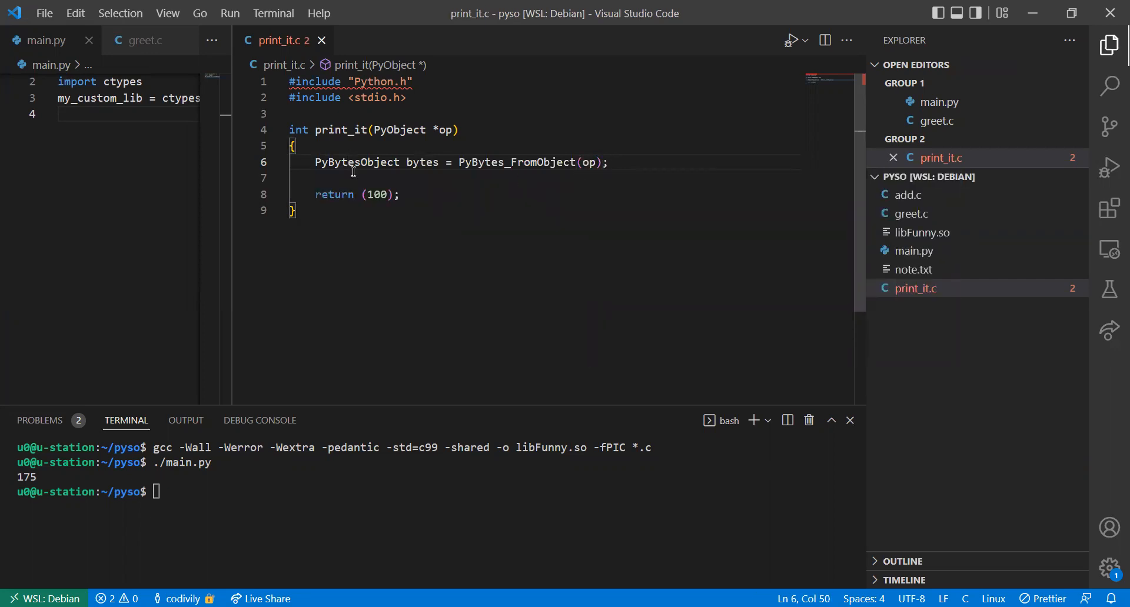
Step: Terminate the conversion line with a semicolon and save print_it.c
{"action": "left_click", "coordinate": [292, 178]}
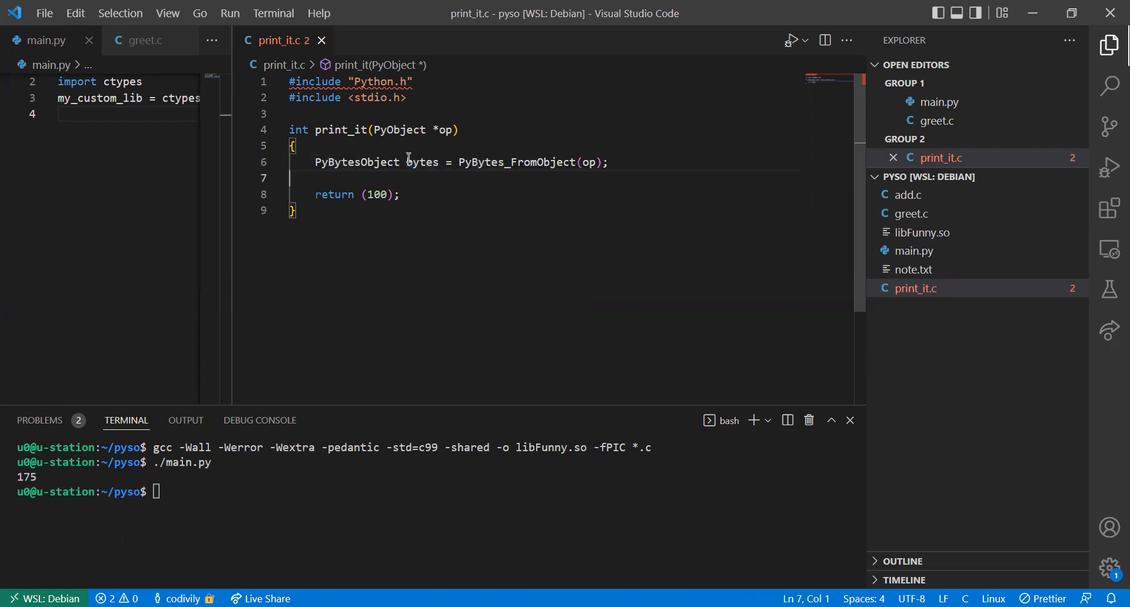
{"action": "left_click", "coordinate": [426, 162]}
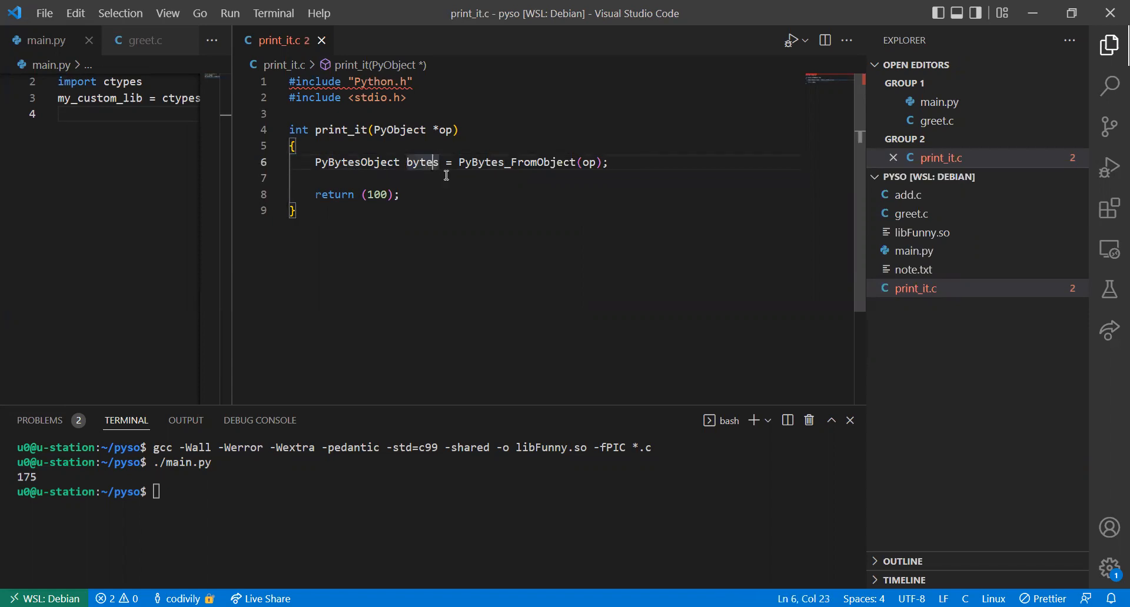
{"action": "mouse_move", "coordinate": [609, 194]}
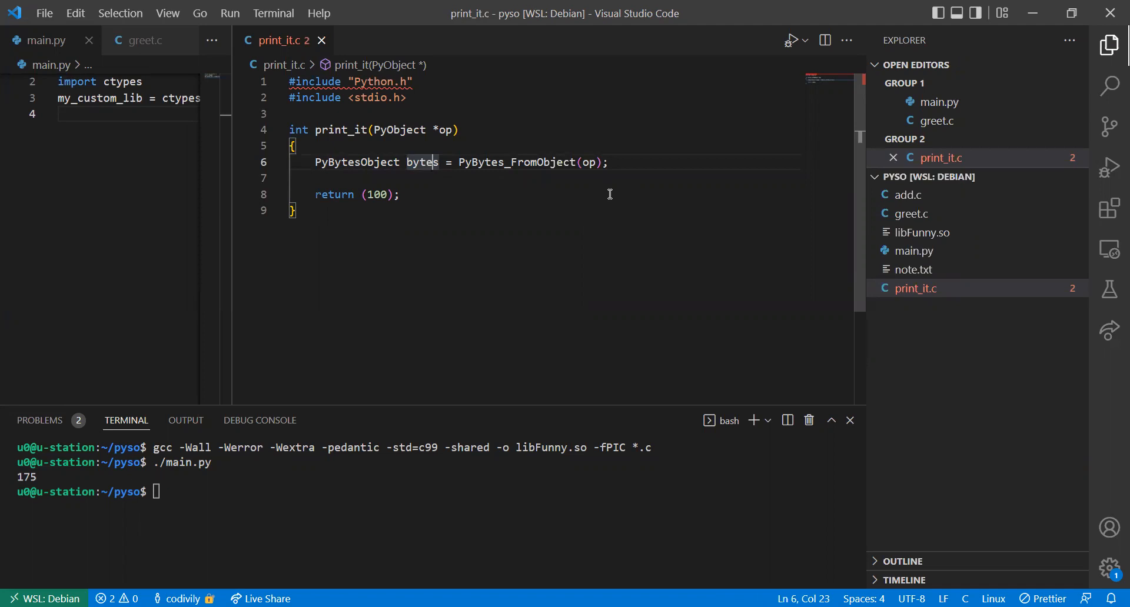
{"action": "left_click", "coordinate": [637, 162]}
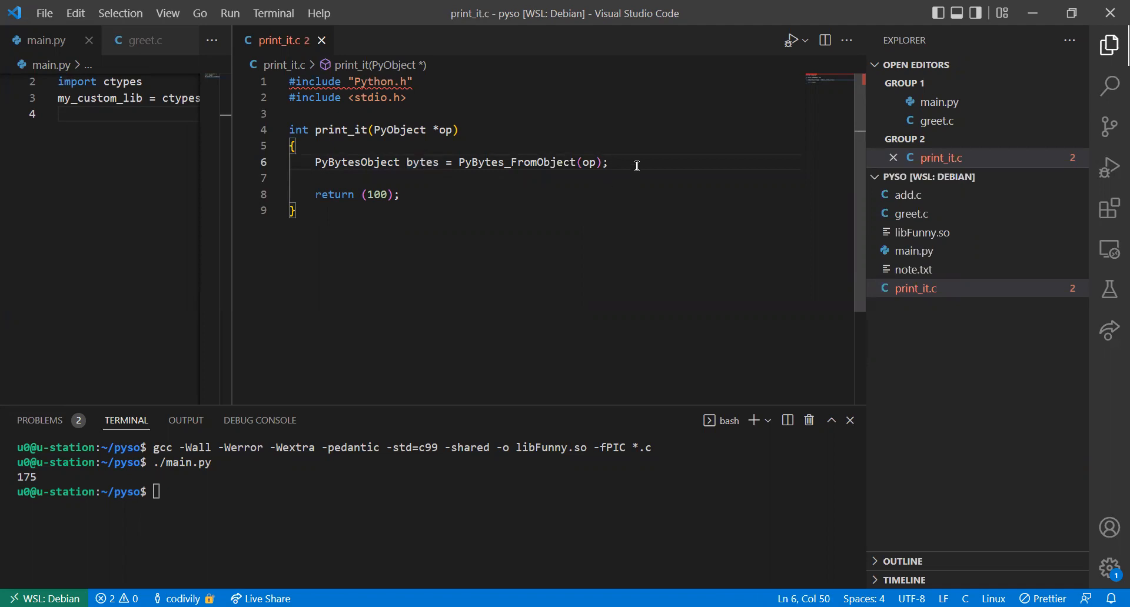
Step: Start a 'char *s =' declaration below the bytes conversion, then check bytesobject.h in the browser
{"action": "type", "text": "char *s"}
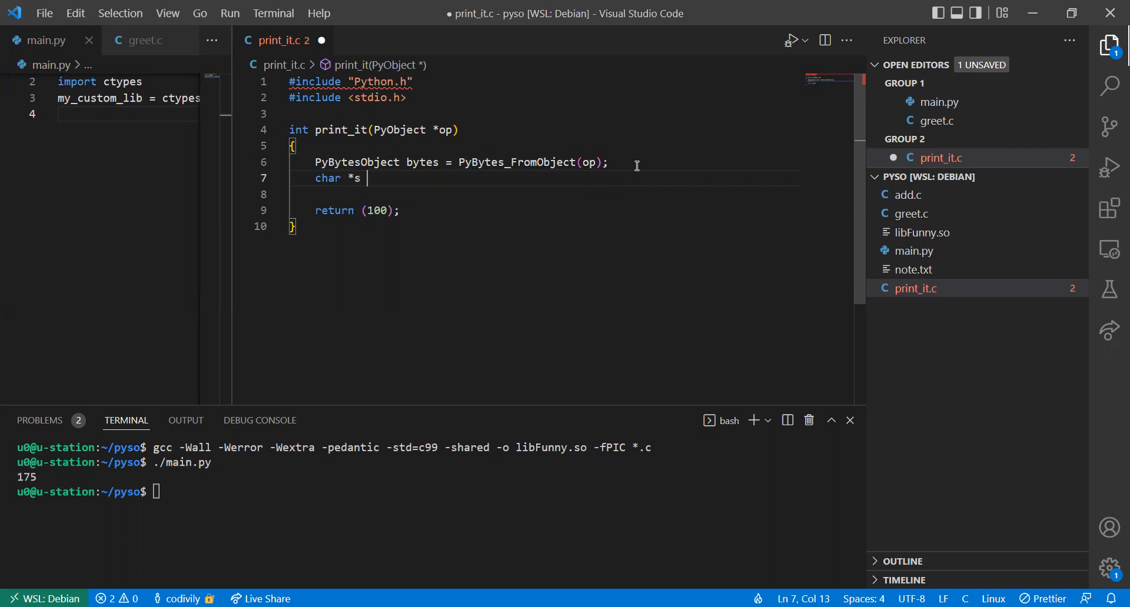
{"action": "type", "text": "="}
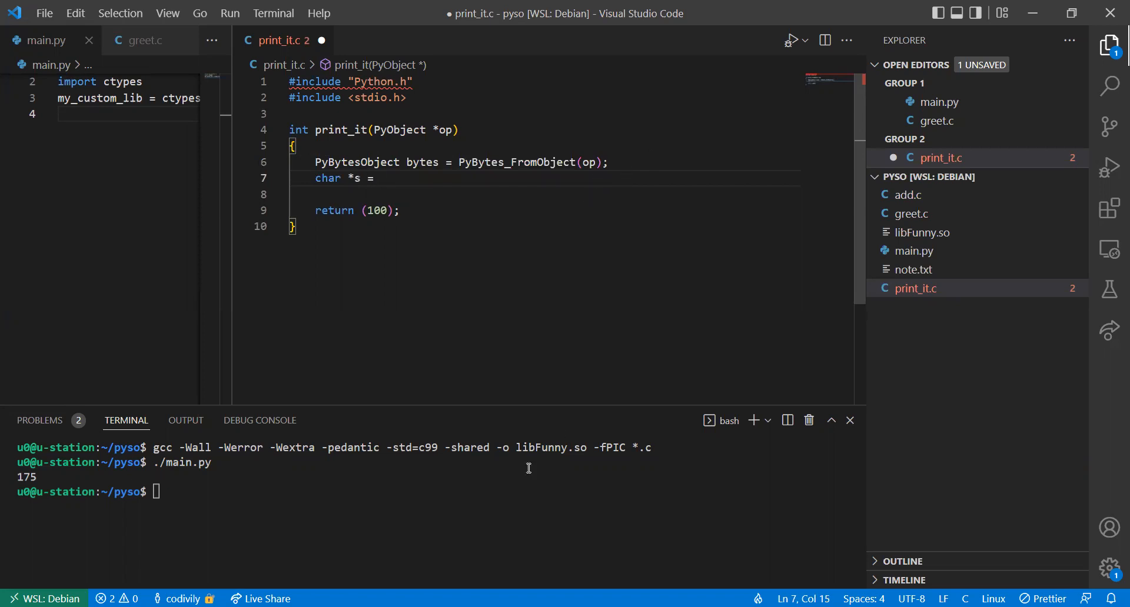
{"action": "mouse_move", "coordinate": [734, 509]}
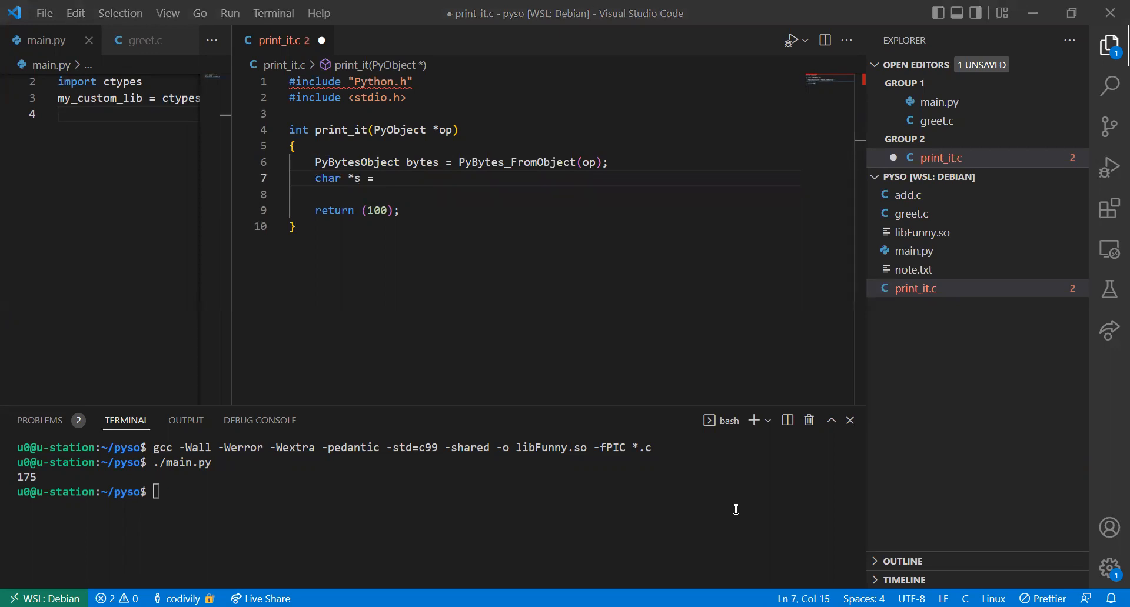
{"action": "mouse_move", "coordinate": [867, 470]}
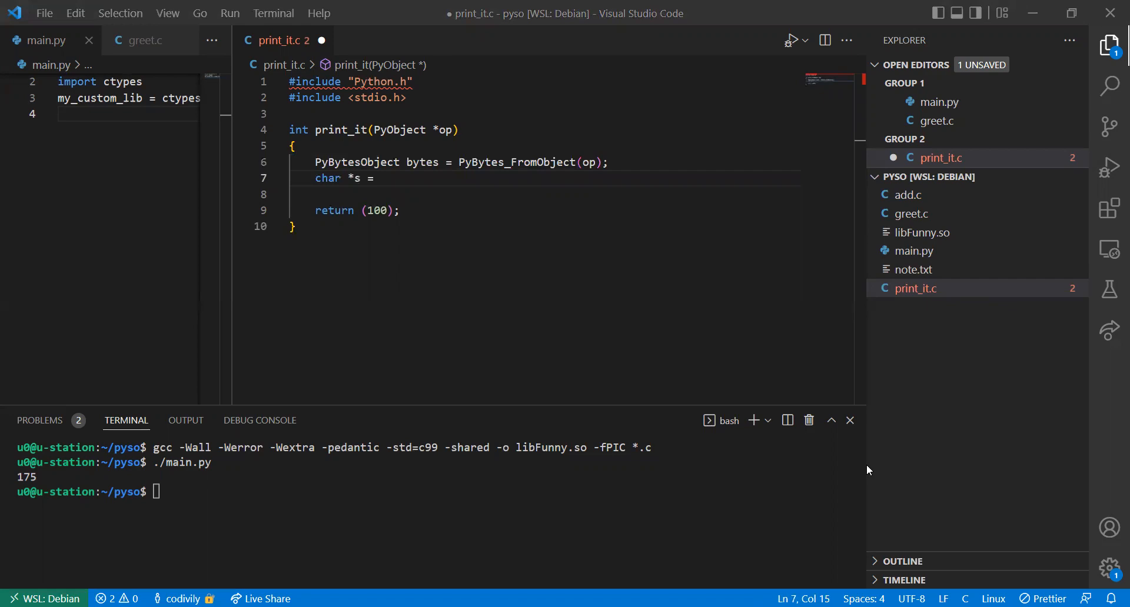
{"action": "key", "text": "alt+tab"}
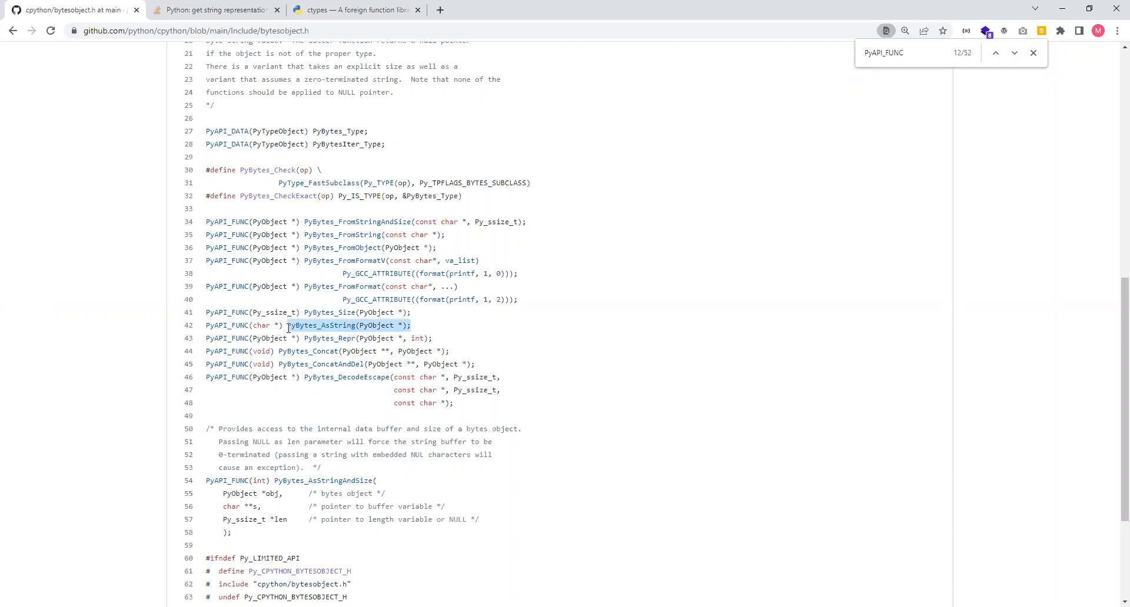
{"action": "mouse_move", "coordinate": [834, 542]}
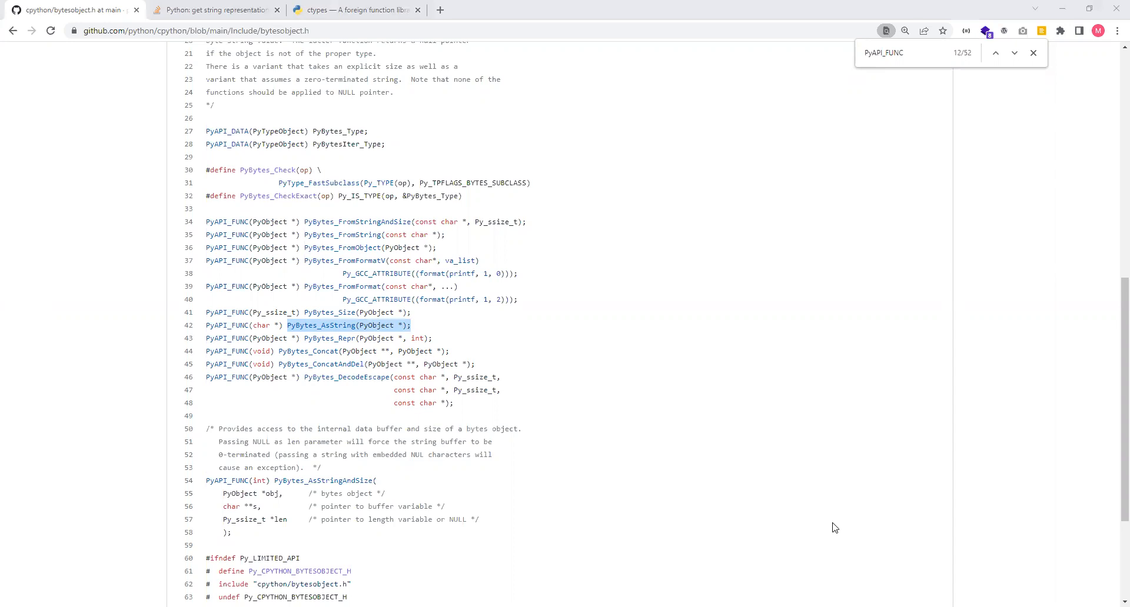
{"action": "mouse_move", "coordinate": [869, 481]}
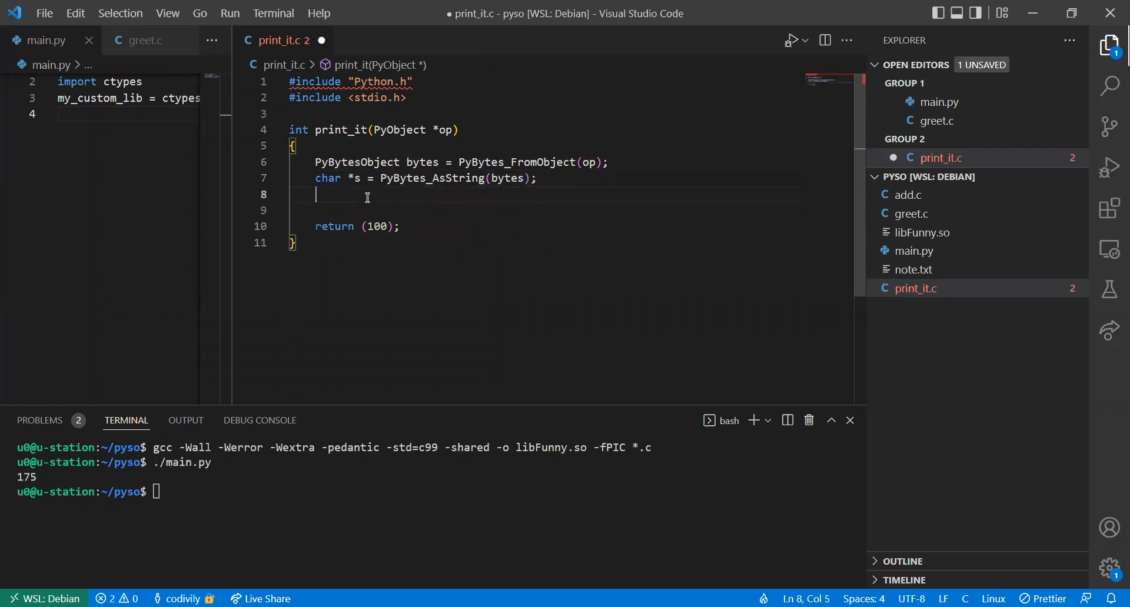
Step: Add printf("%s", s); to print the string from PyBytes_AsString(bytes), and save
{"action": "type", "text": "printf(\""}
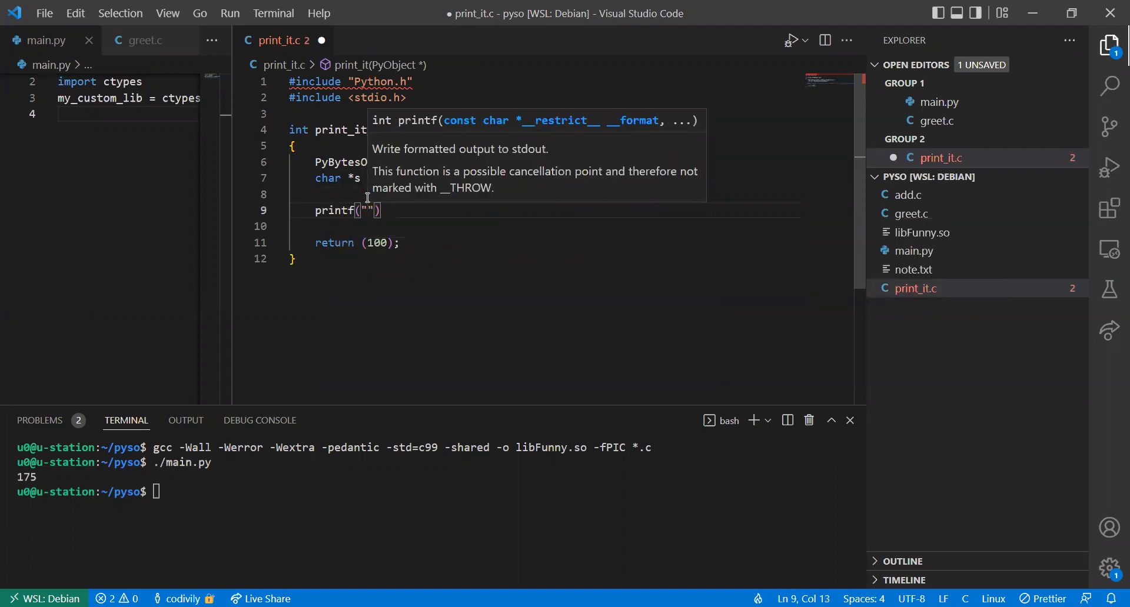
{"action": "type", "text": "%"}
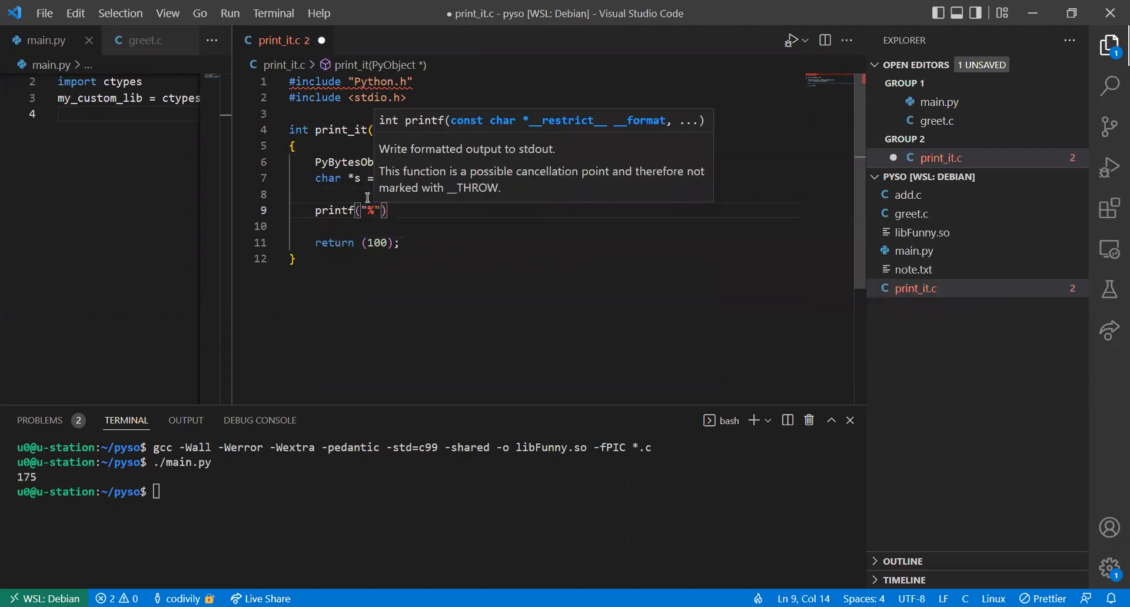
{"action": "type", "text": "s\", s"}
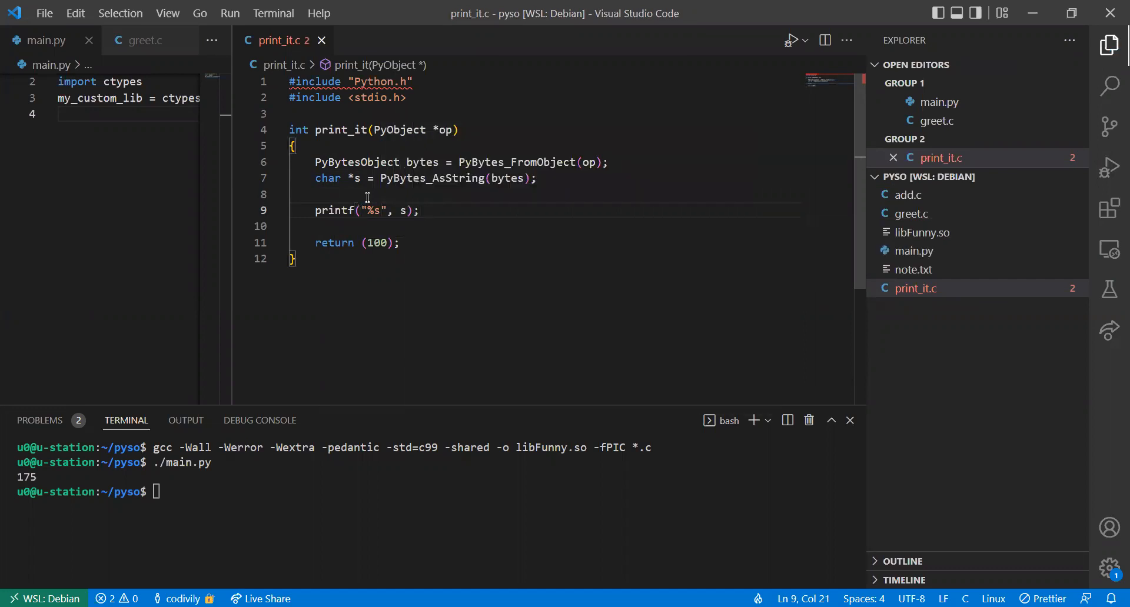
{"action": "mouse_move", "coordinate": [382, 229]}
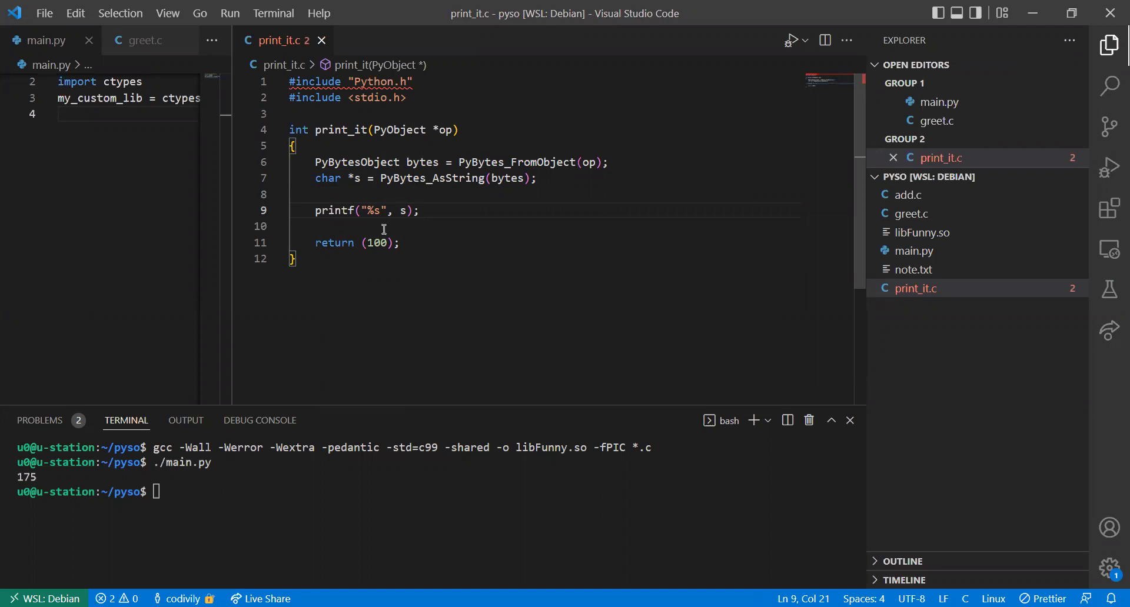
{"action": "mouse_move", "coordinate": [238, 166]}
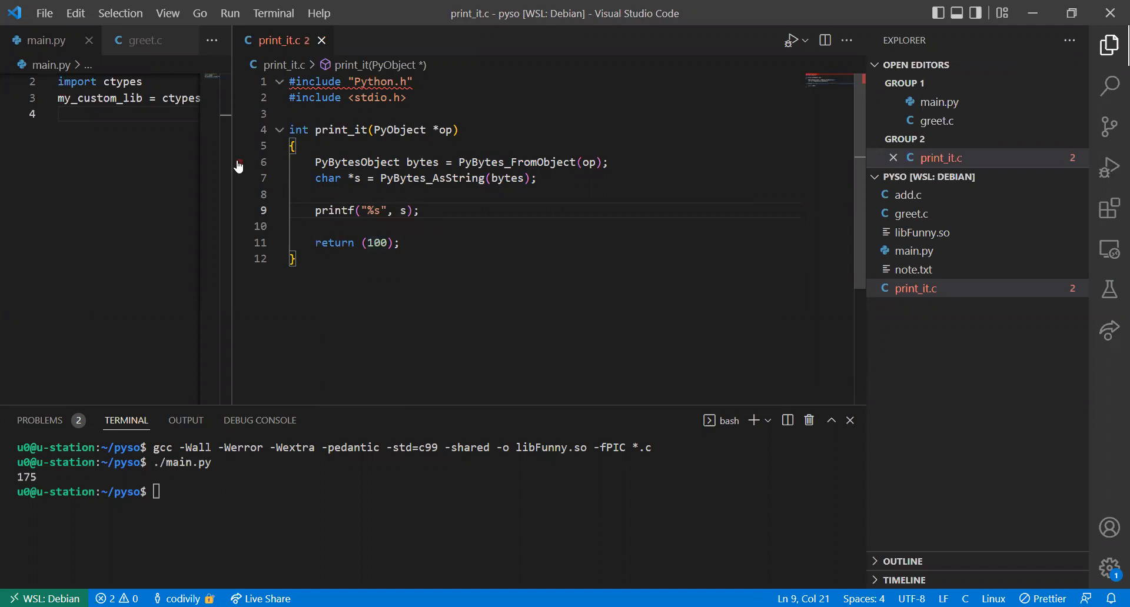
Step: Change print_it's return type from int to void and drop the return (100); statement
{"action": "left_click", "coordinate": [292, 129]}
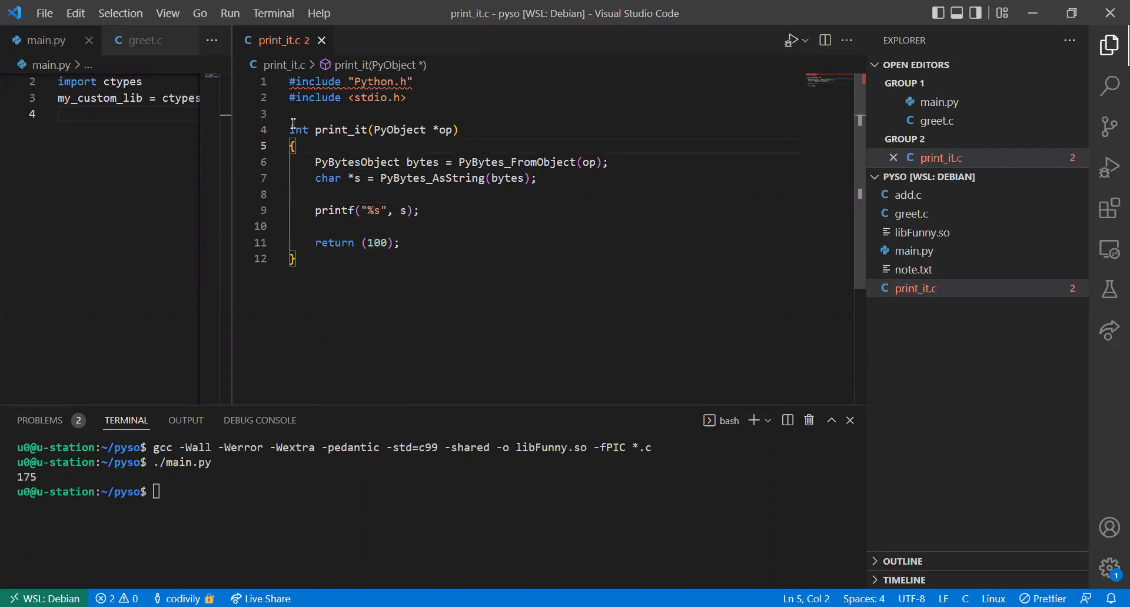
{"action": "type", "text": "void"}
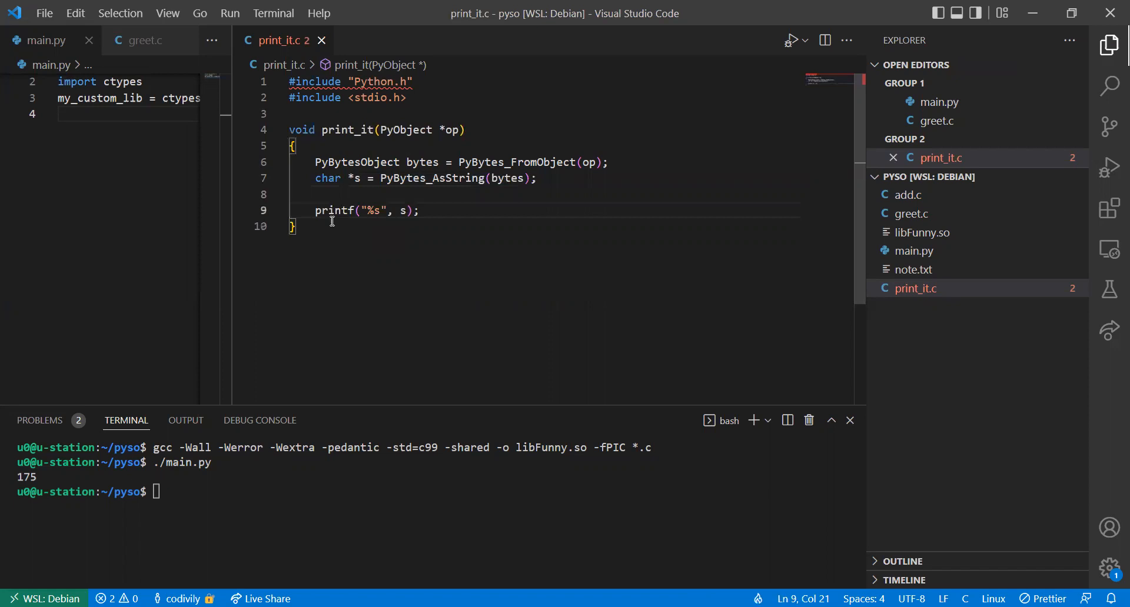
{"action": "left_click", "coordinate": [346, 194]}
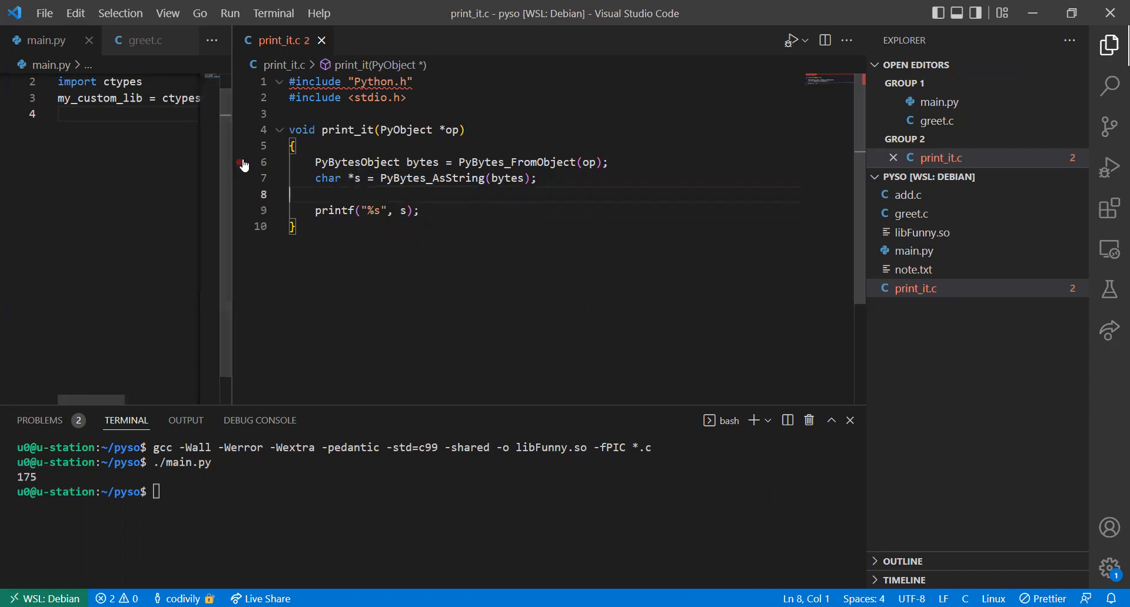
{"action": "left_click", "coordinate": [397, 130]}
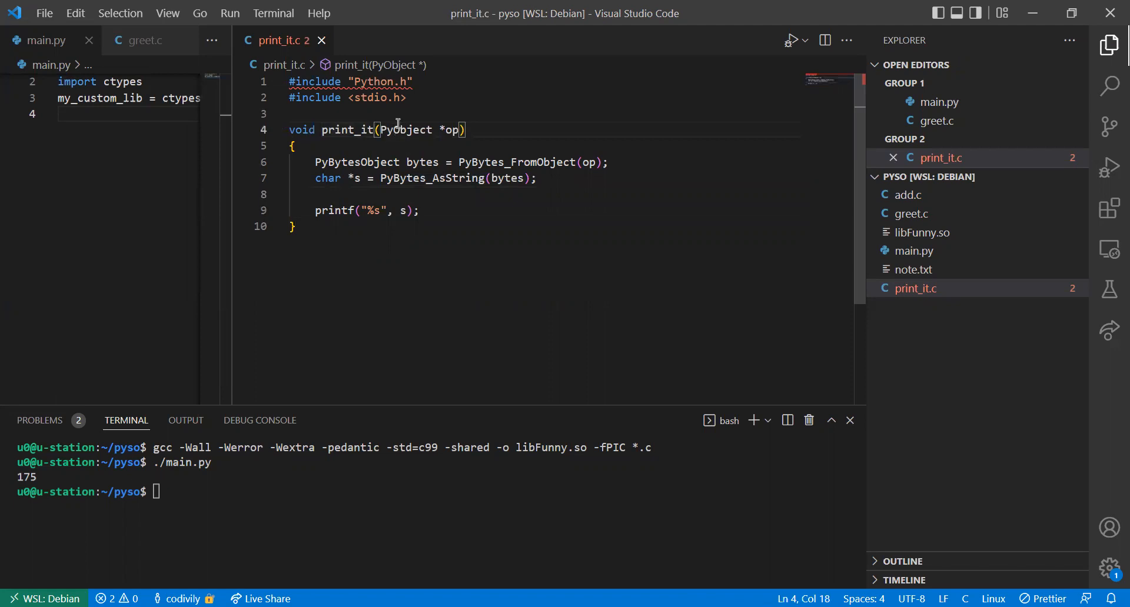
{"action": "left_click", "coordinate": [432, 129]}
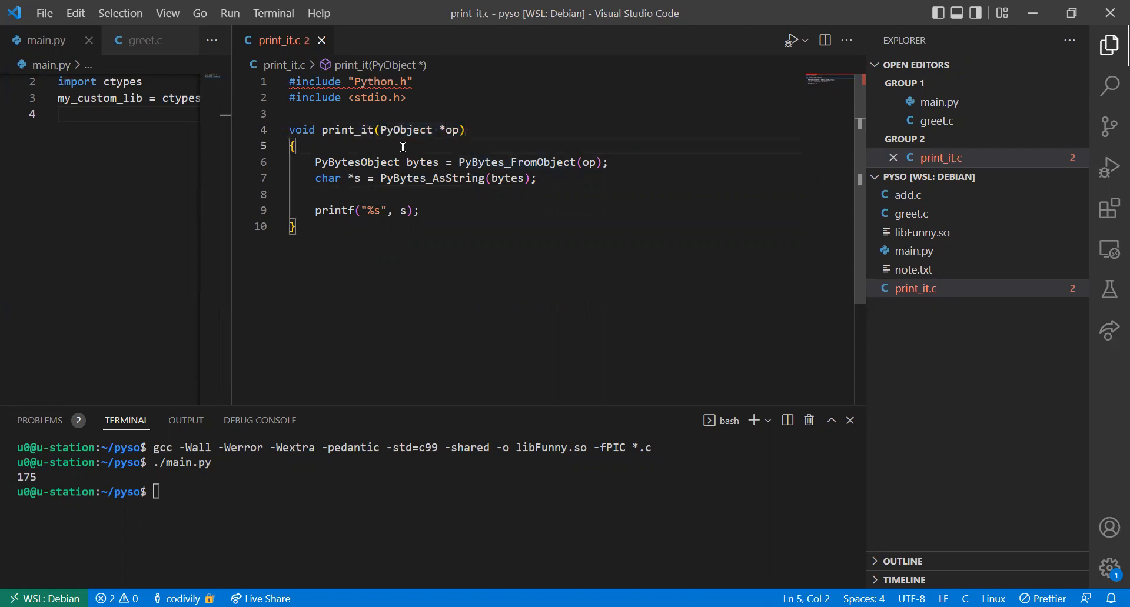
Step: Add a trial op->ob_type->tp_name; line as the first statement of print_it
{"action": "type", "text": "op"}
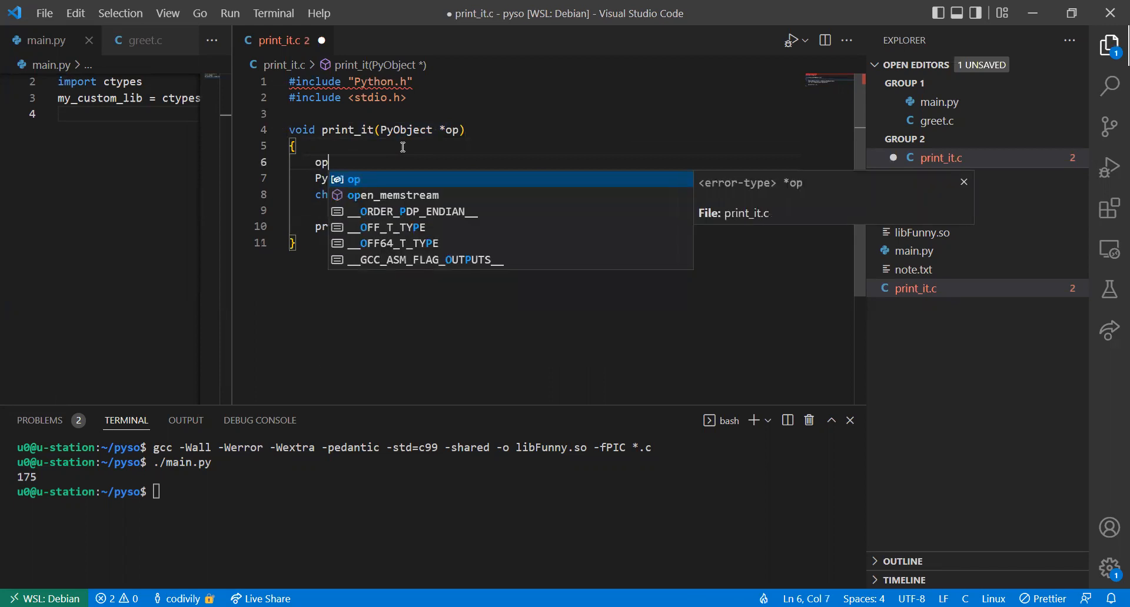
{"action": "type", "text": "->o"}
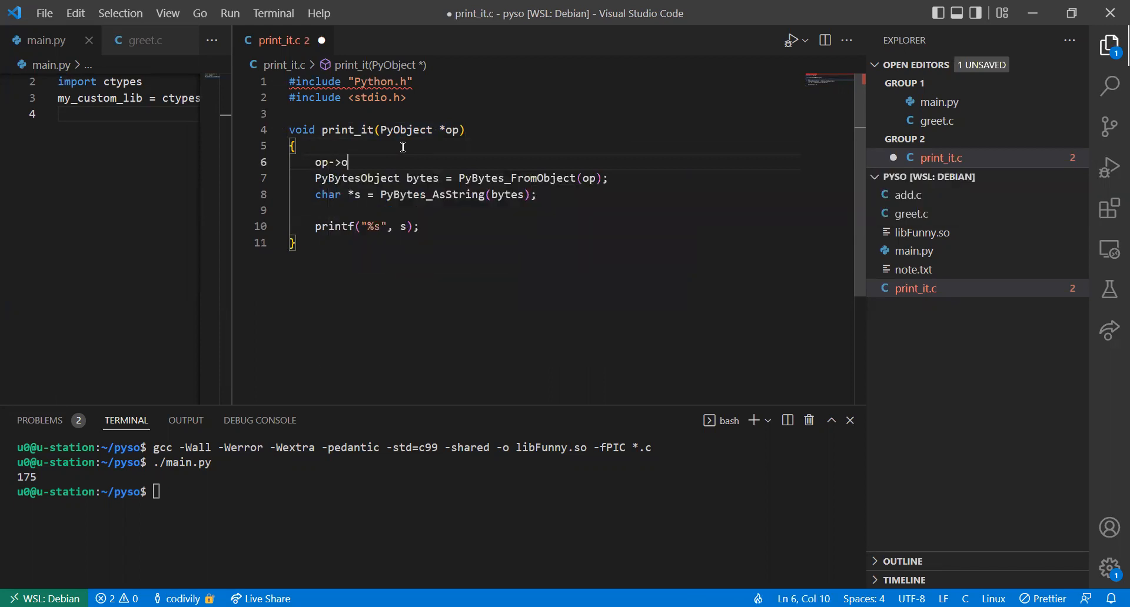
{"action": "type", "text": "p_type"}
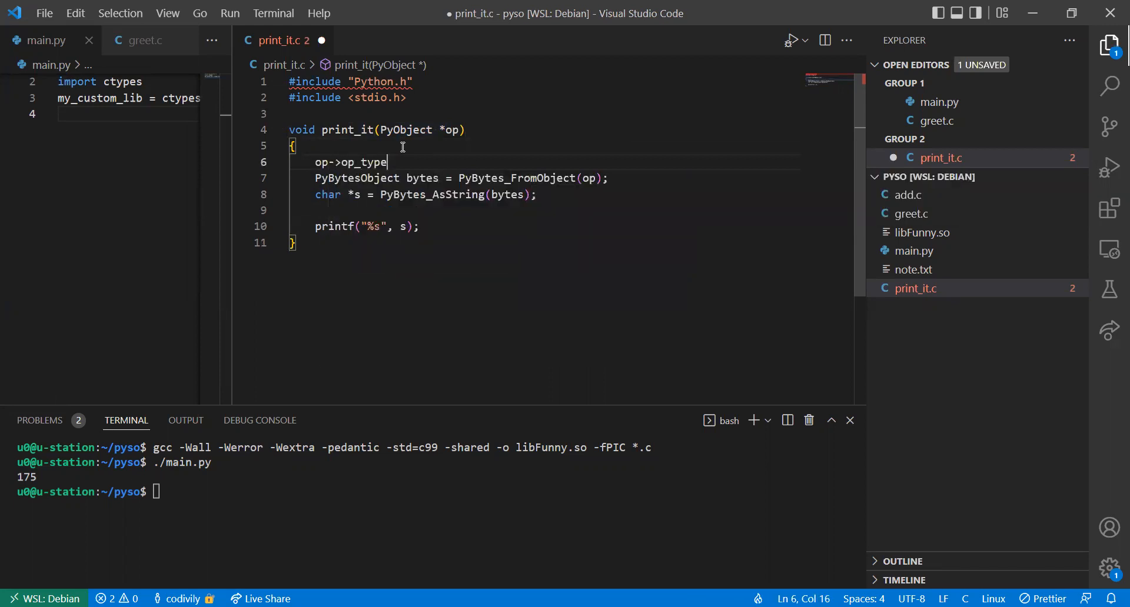
{"action": "key", "text": "BackSpace"}
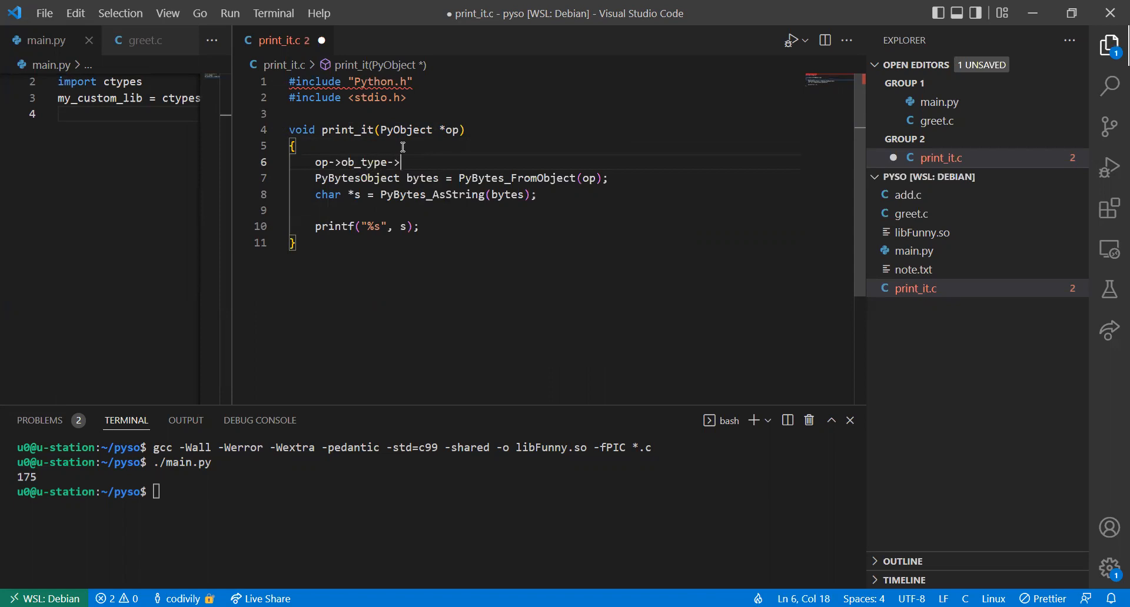
{"action": "type", "text": "tp_name;"}
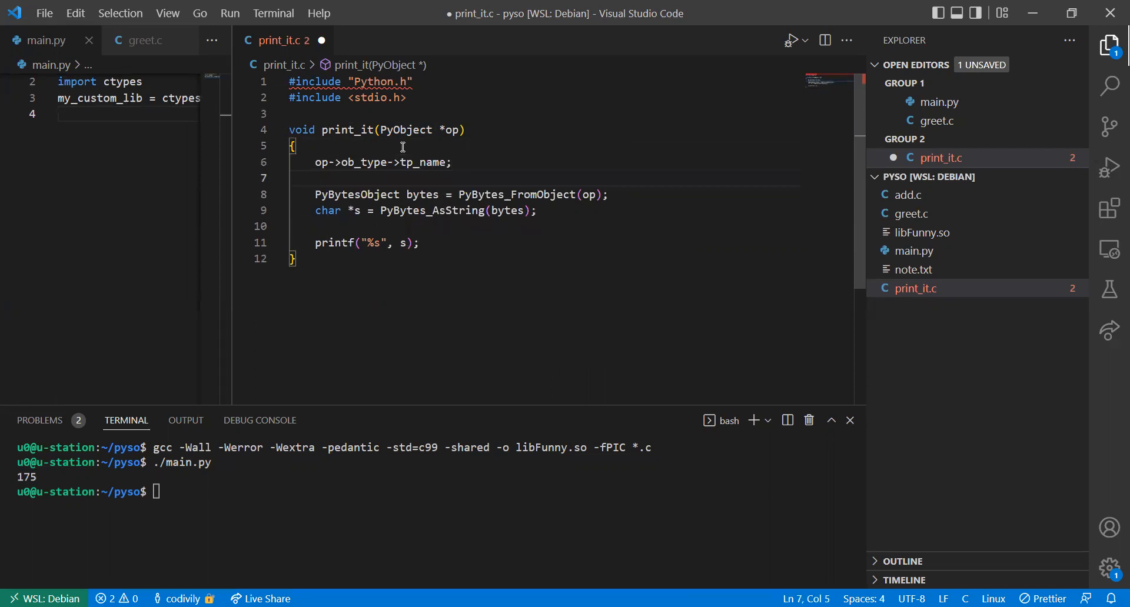
{"action": "mouse_move", "coordinate": [338, 174]}
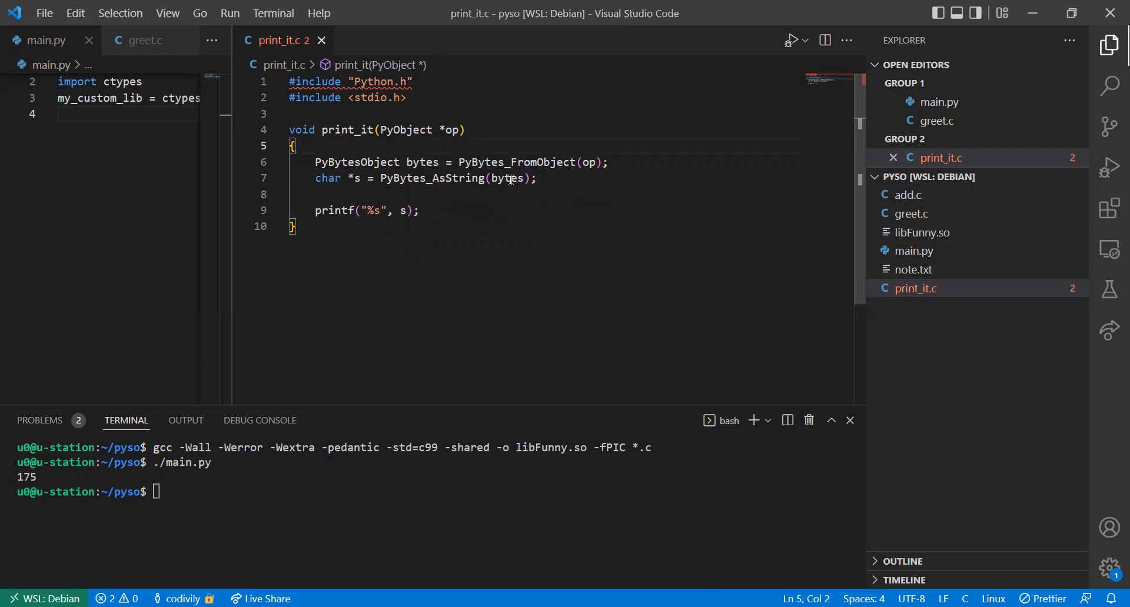
Step: Recall the gcc shared-library command in the terminal and begin an -I/ include flag before *.c
{"action": "left_click", "coordinate": [532, 178]}
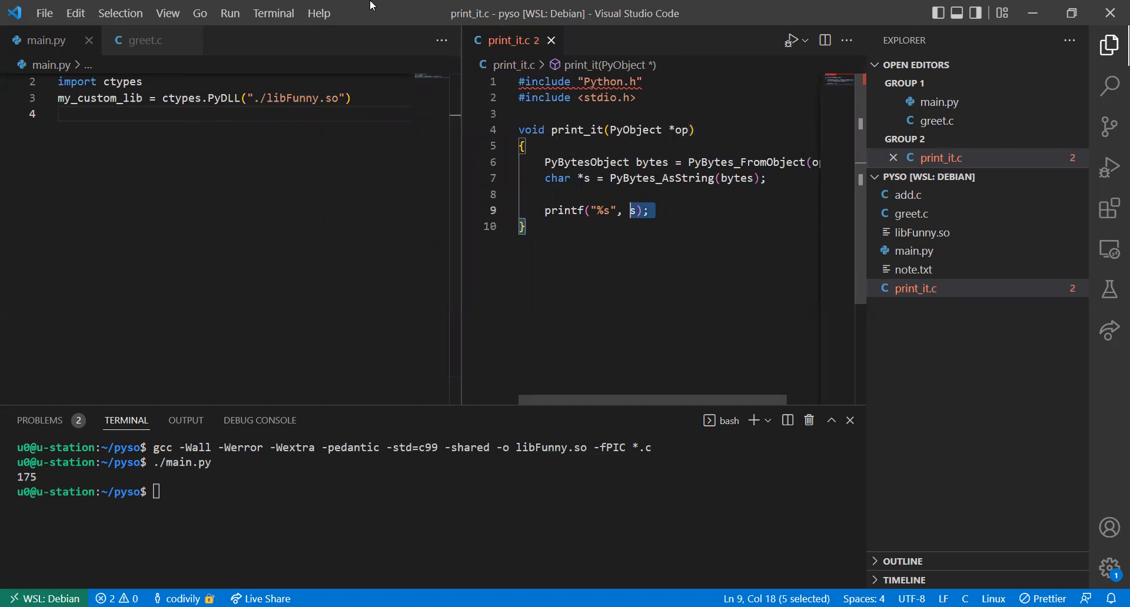
{"action": "key", "text": "ctrl+a"}
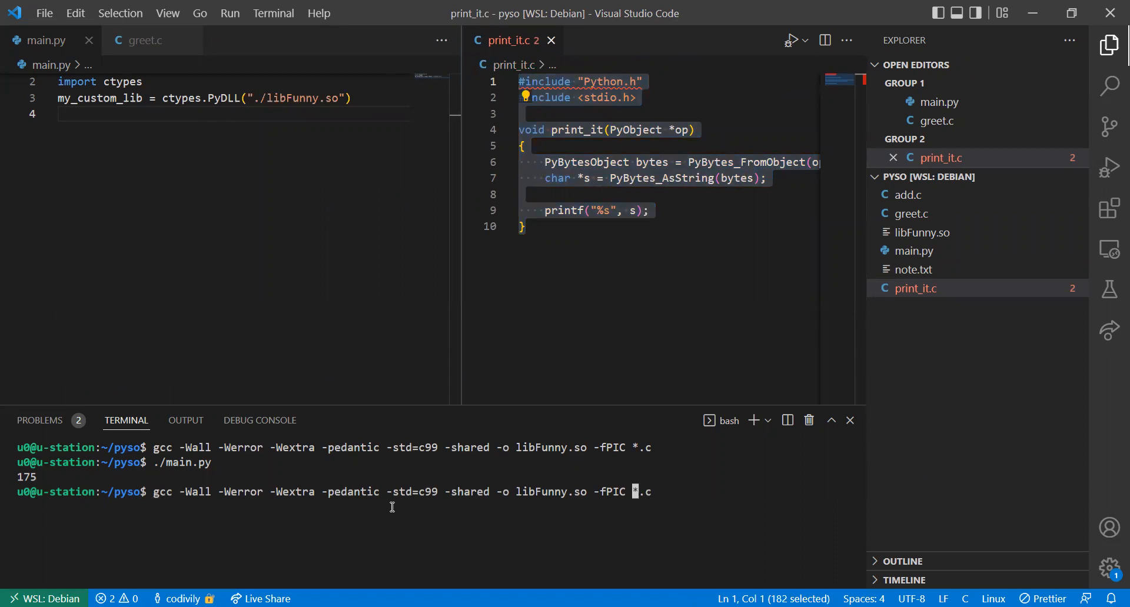
{"action": "type", "text": "-I/"}
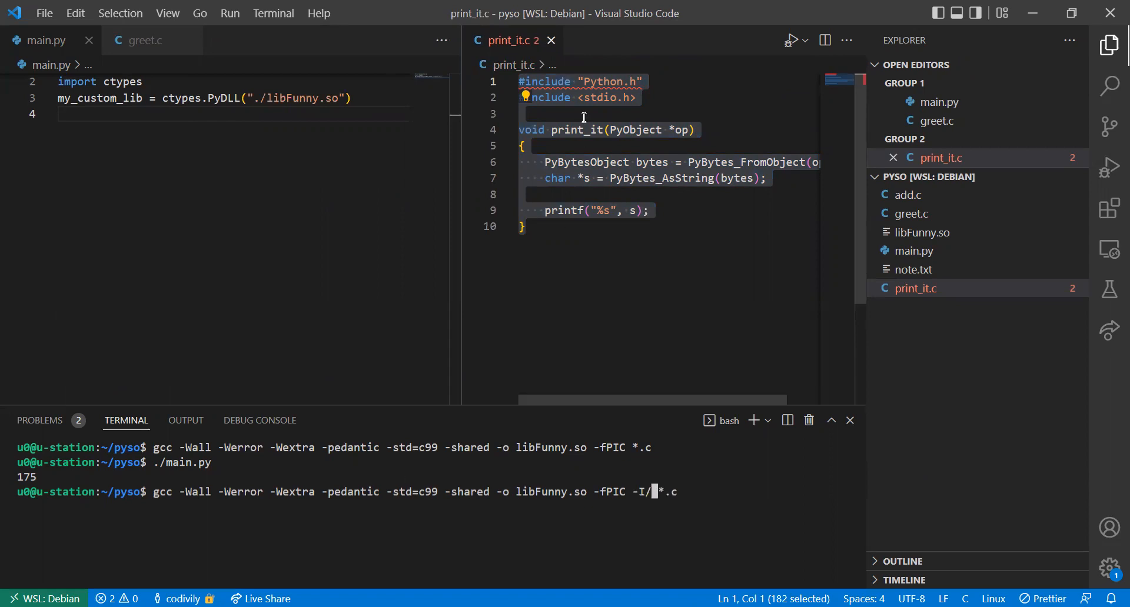
{"action": "mouse_move", "coordinate": [742, 221]}
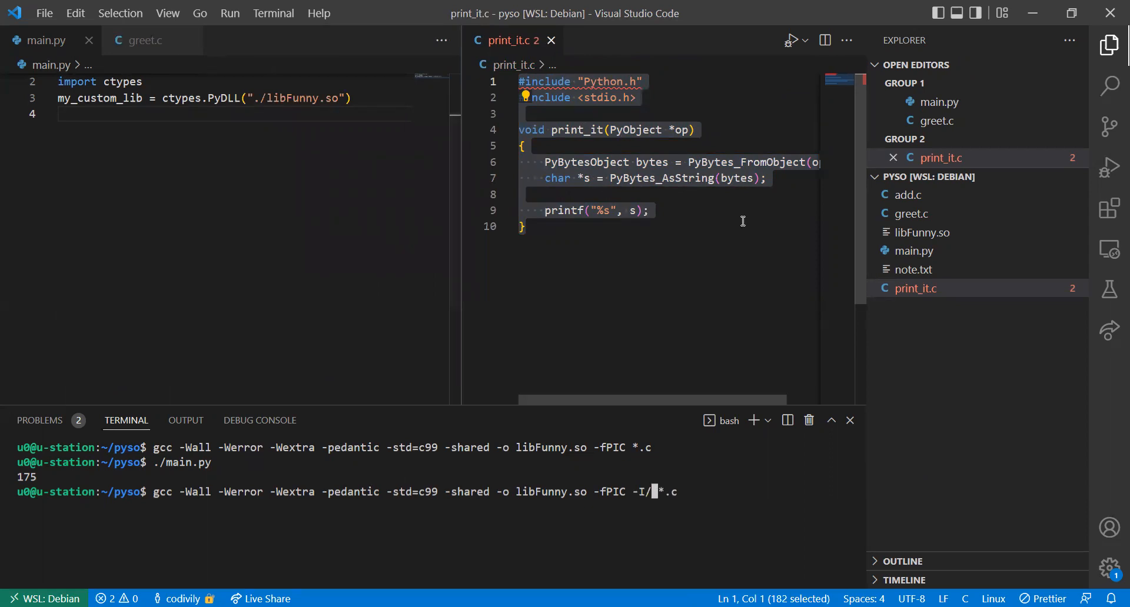
{"action": "mouse_move", "coordinate": [919, 223]}
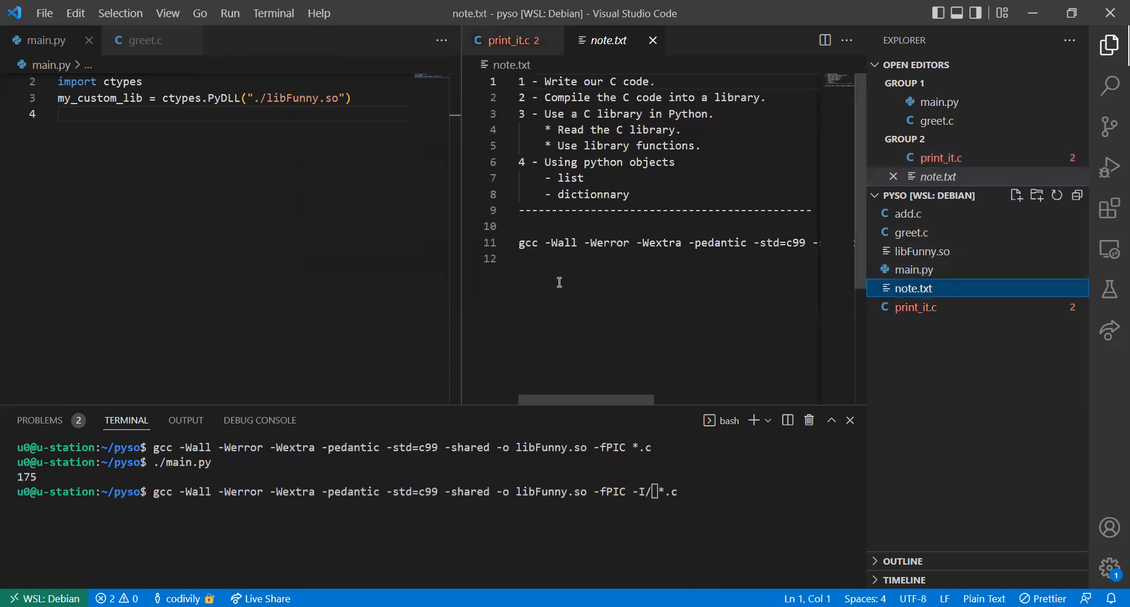
Step: Complete the flag as -I/usr/include/python3.9 from note.txt and run the compile, which reports a PyBytesObject type mismatch
{"action": "left_click_drag", "start_coordinate": [461, 216], "coordinate": [188, 217]}
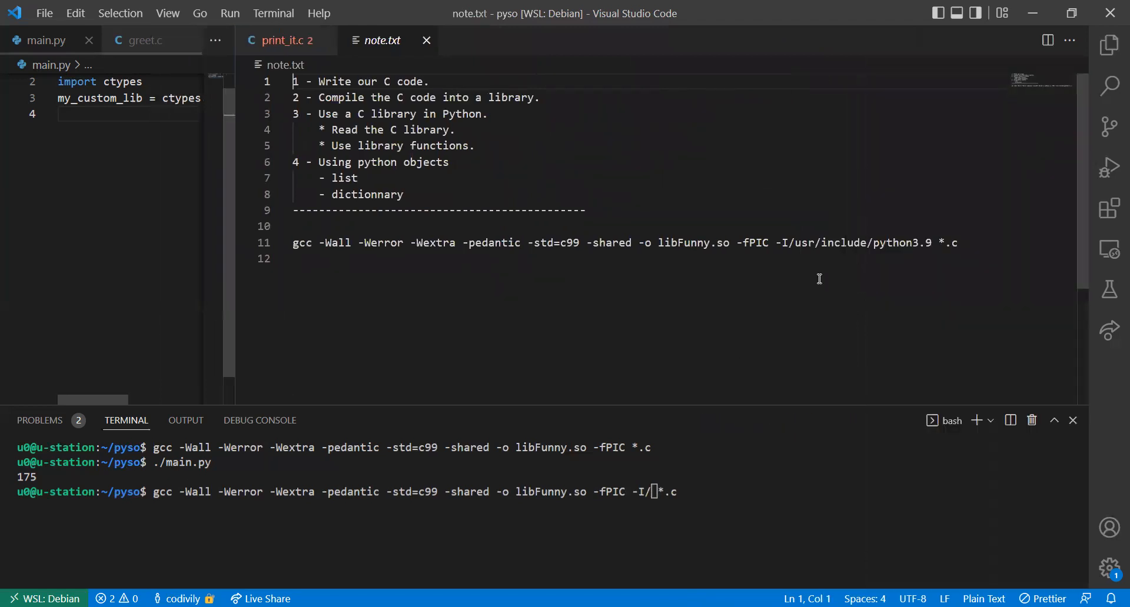
{"action": "mouse_move", "coordinate": [903, 304]}
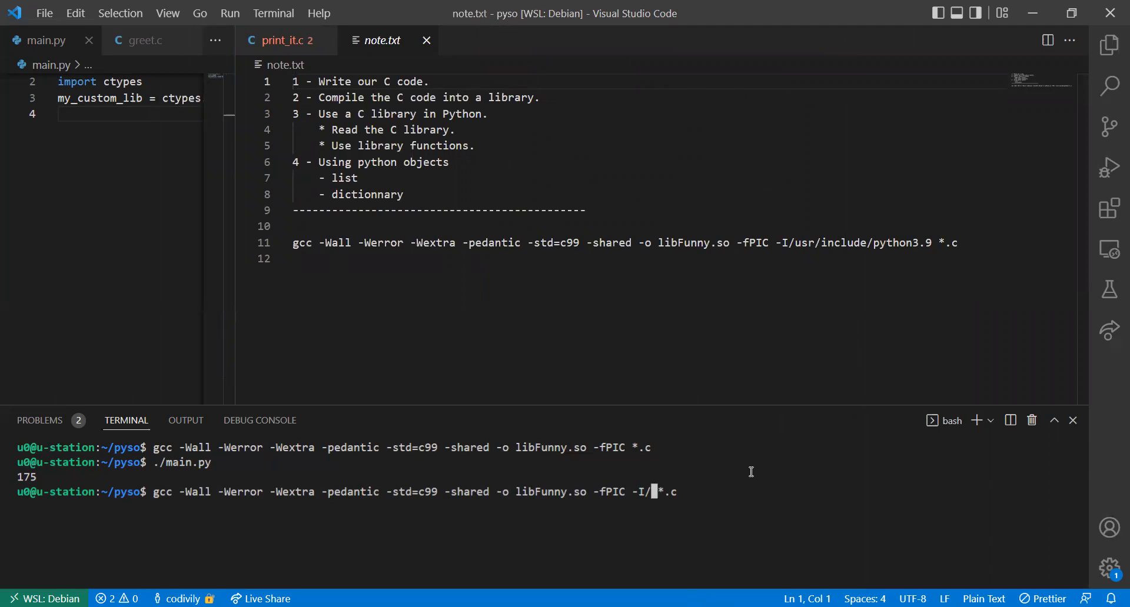
{"action": "type", "text": "usr/include"}
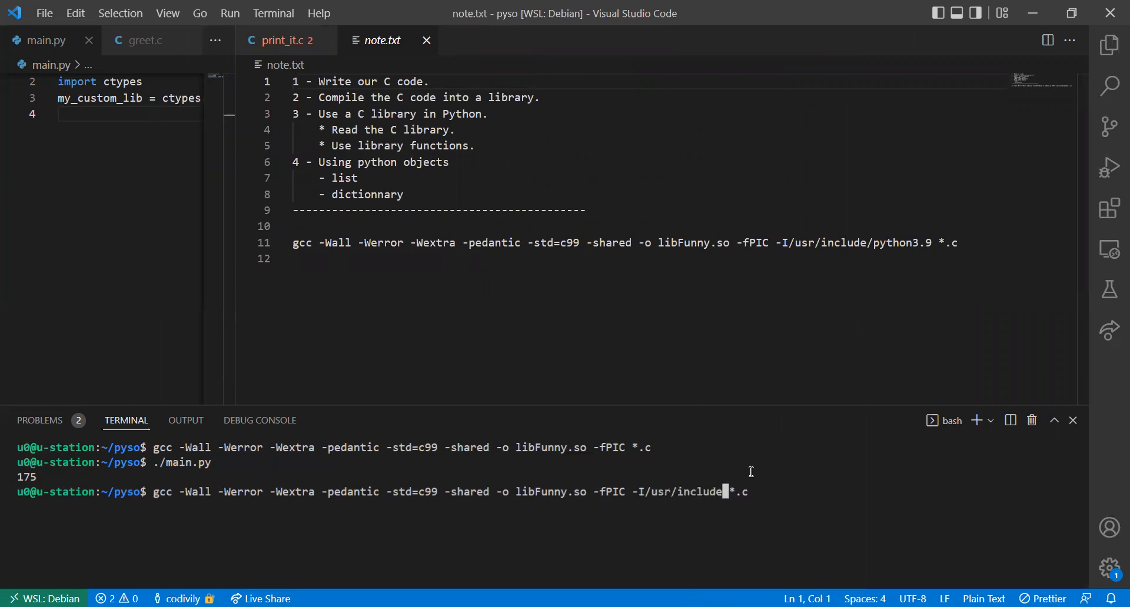
{"action": "type", "text": "python"}
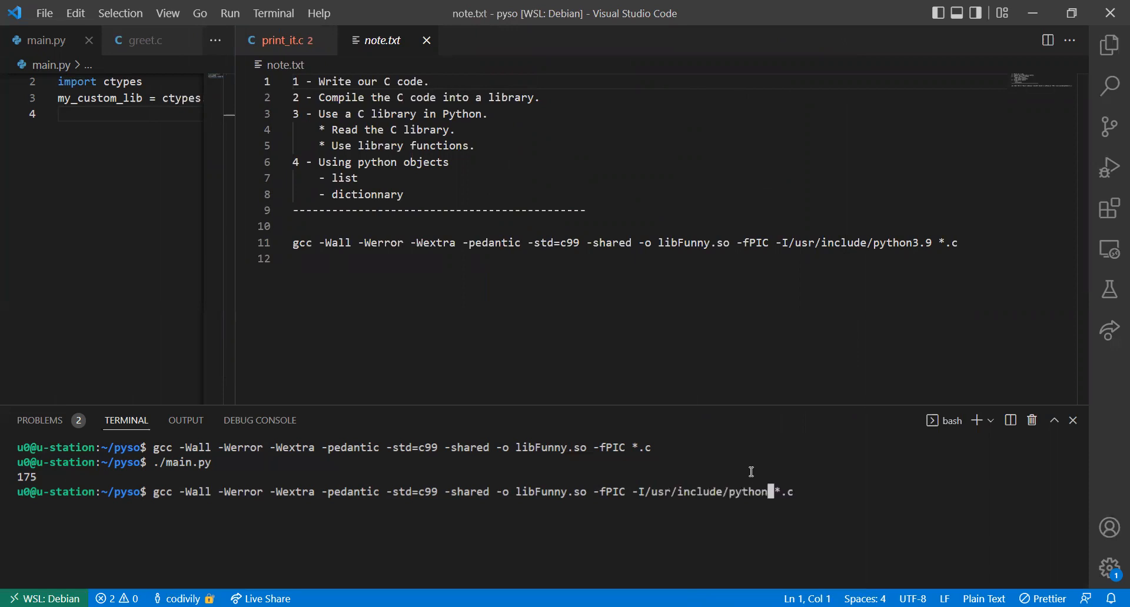
{"action": "type", "text": ".9"}
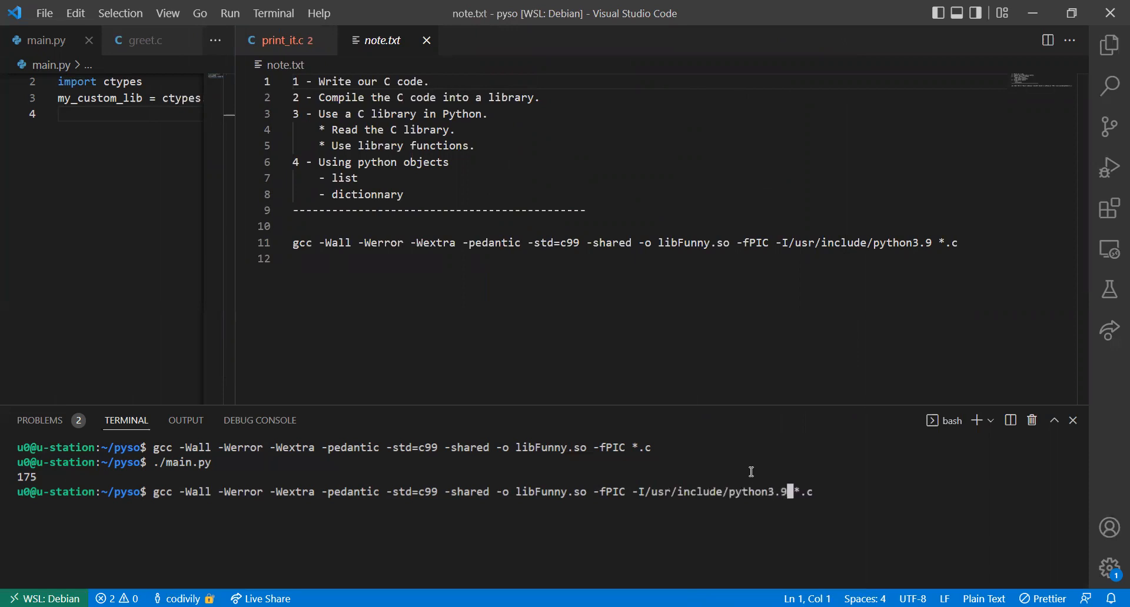
{"action": "key", "text": "Return"}
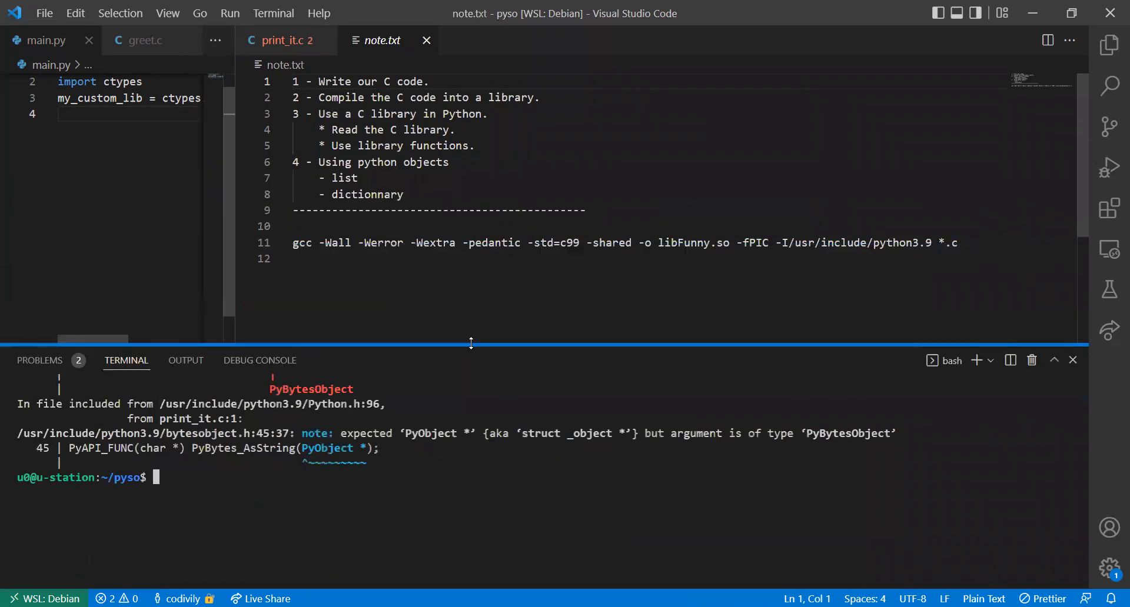
{"action": "left_click_drag", "start_coordinate": [470, 343], "coordinate": [471, 186]}
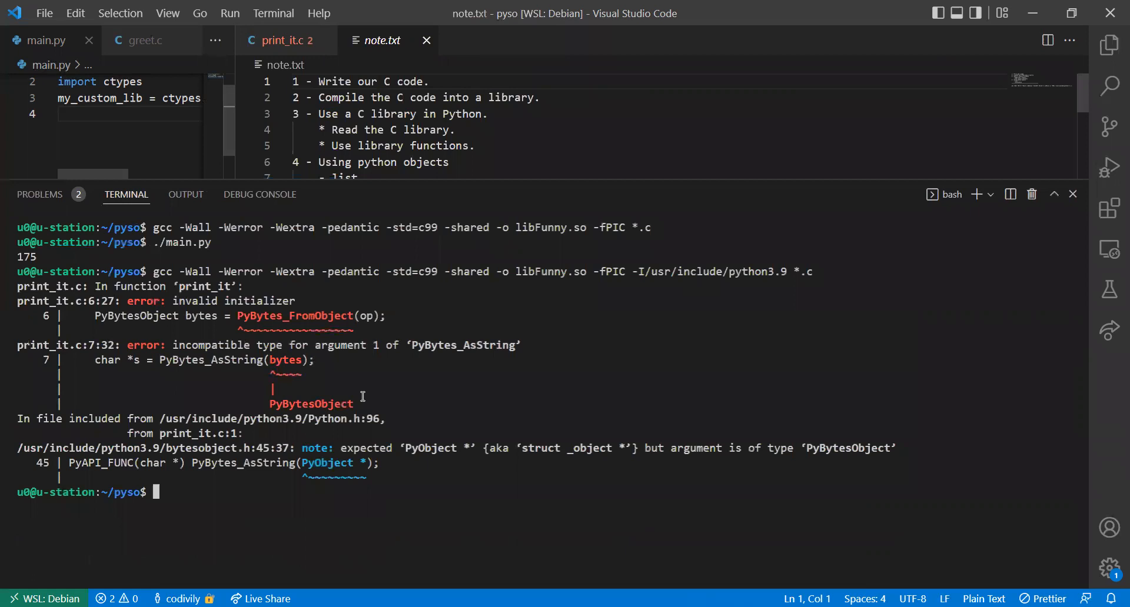
{"action": "mouse_move", "coordinate": [243, 360]}
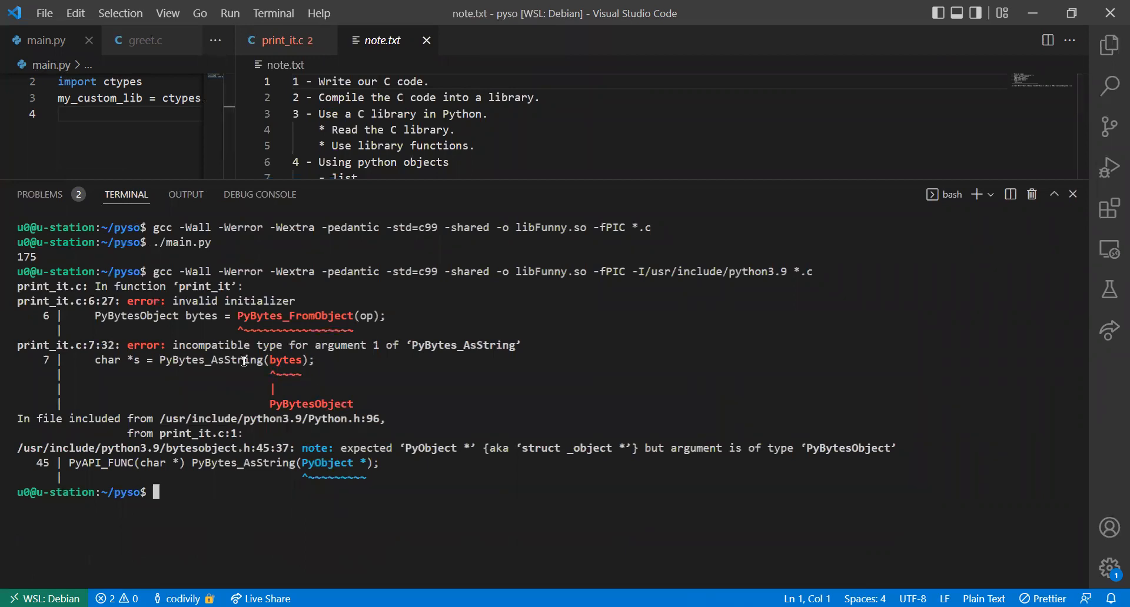
{"action": "mouse_move", "coordinate": [272, 353]}
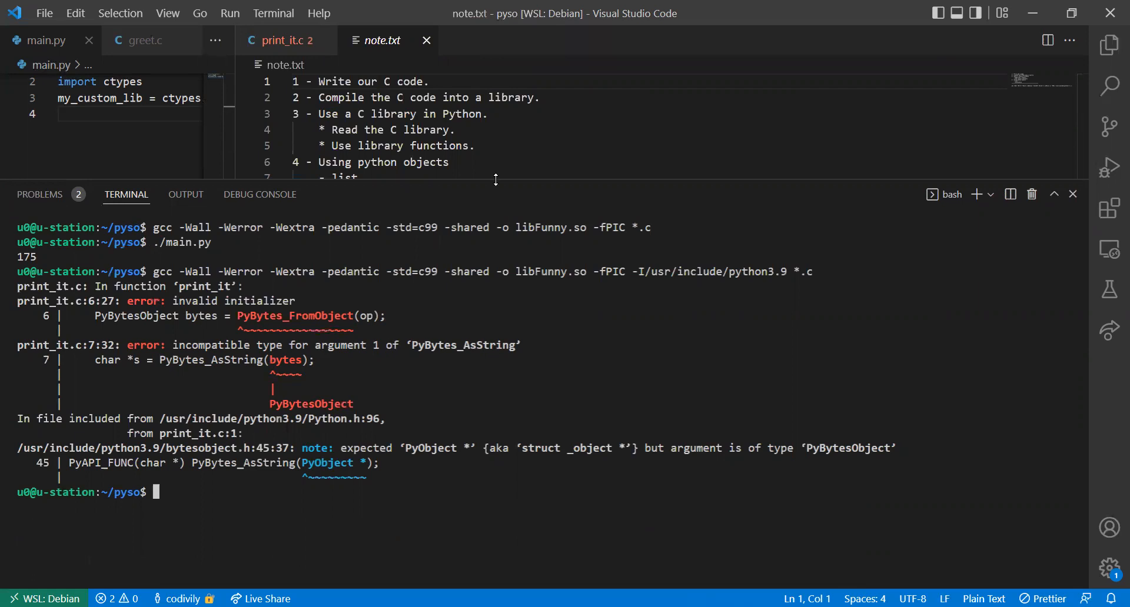
{"action": "left_click_drag", "start_coordinate": [495, 180], "coordinate": [484, 329]}
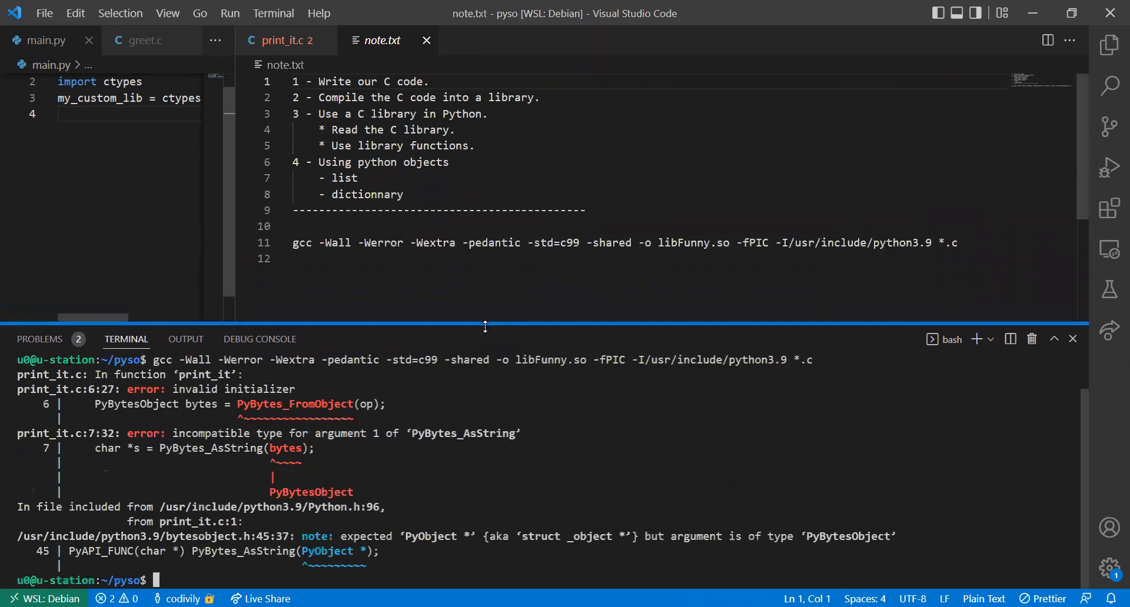
Step: Replace the PyBytesObject type on line 6 of print_it.c with PyObject *bytes
{"action": "left_click", "coordinate": [280, 40]}
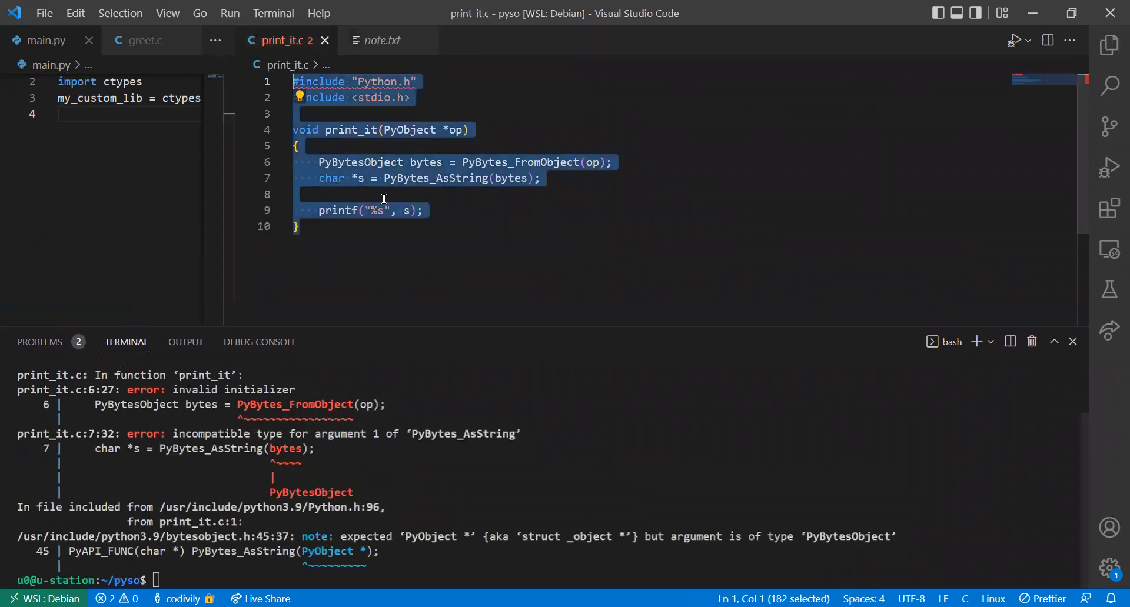
{"action": "left_click", "coordinate": [383, 194]}
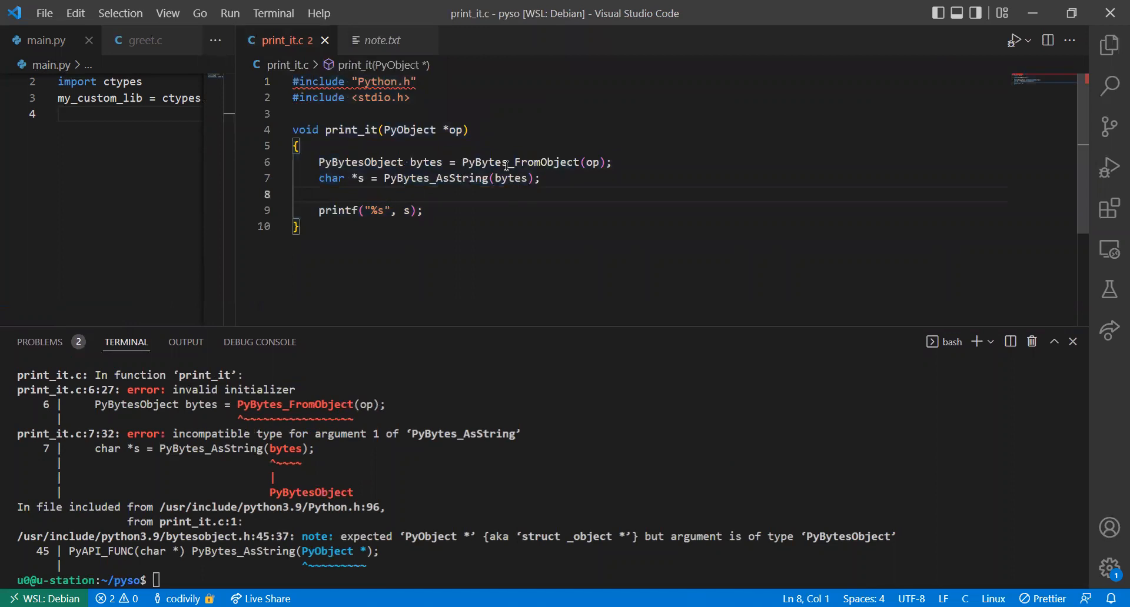
{"action": "left_click", "coordinate": [597, 162]}
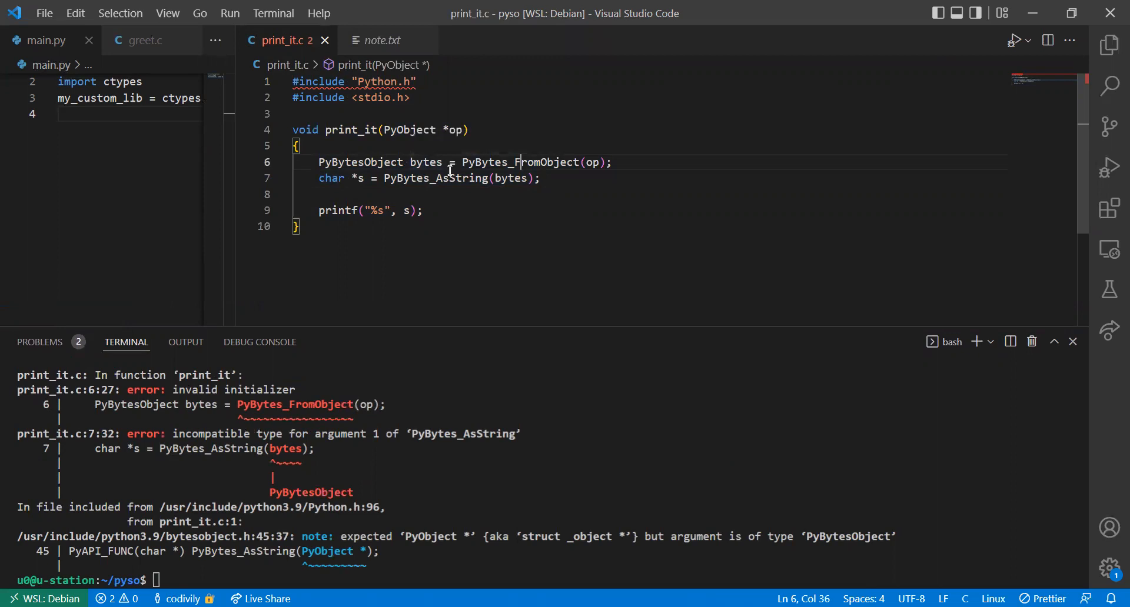
{"action": "double_click", "coordinate": [360, 162]}
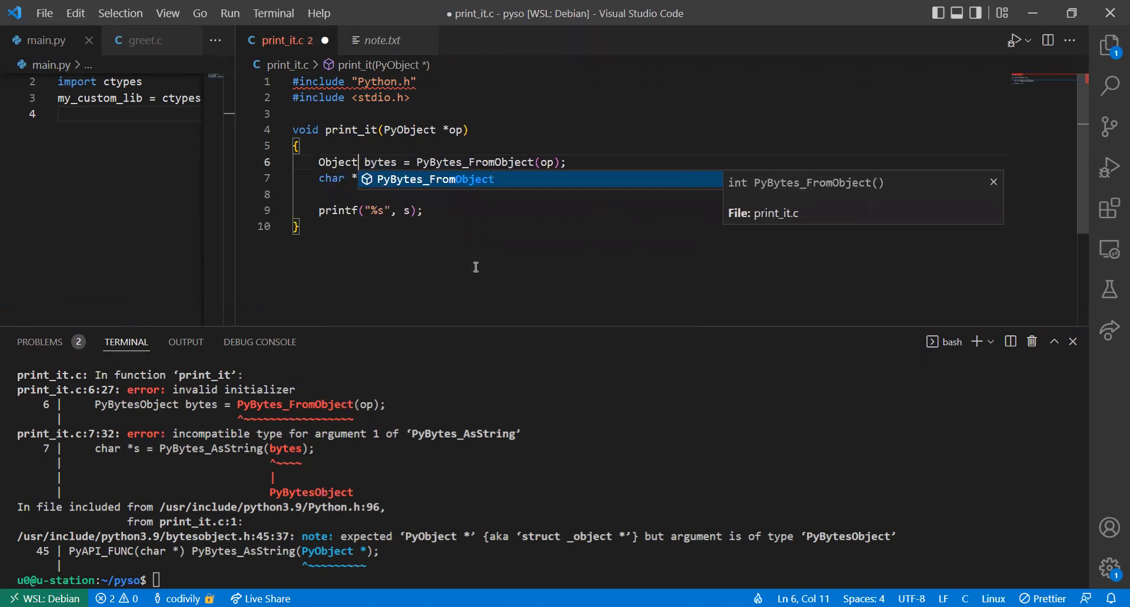
{"action": "key", "text": "BackSpace"}
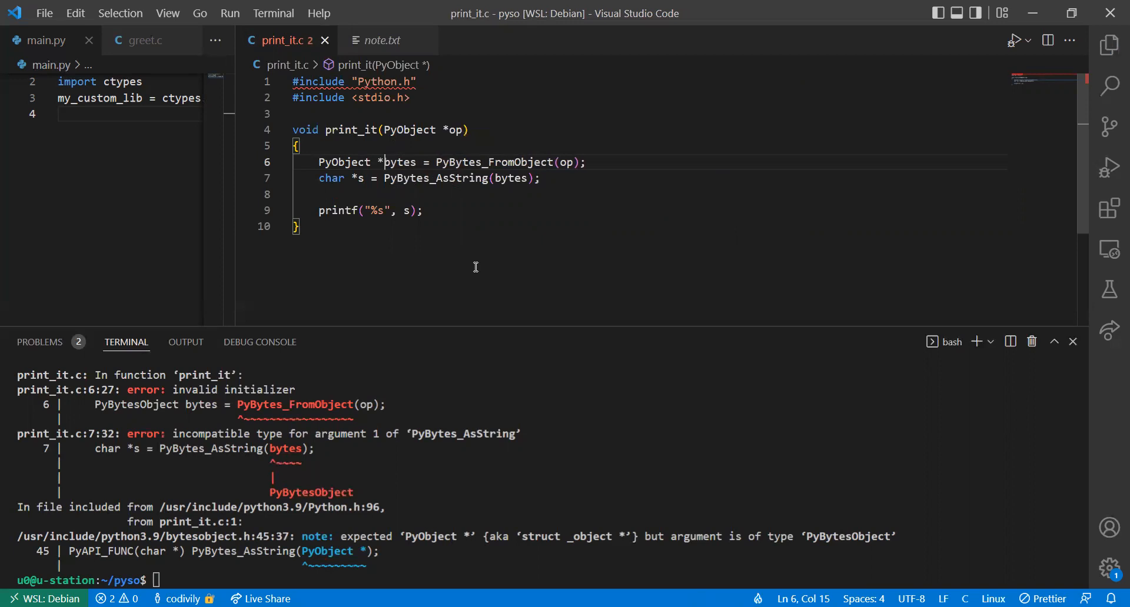
{"action": "double_click", "coordinate": [344, 161]}
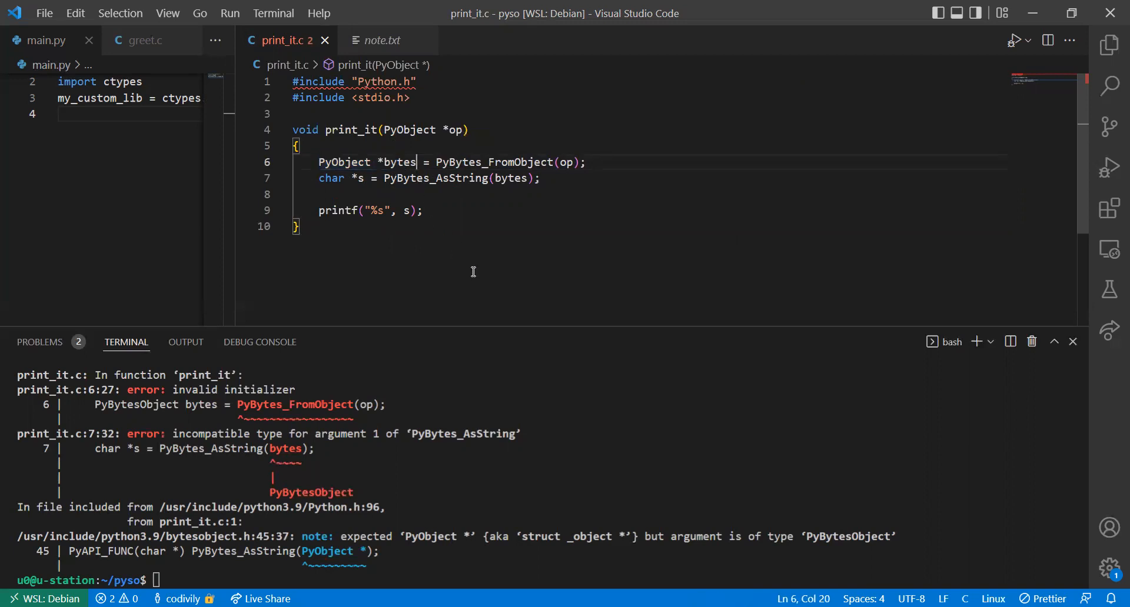
{"action": "mouse_move", "coordinate": [404, 163]}
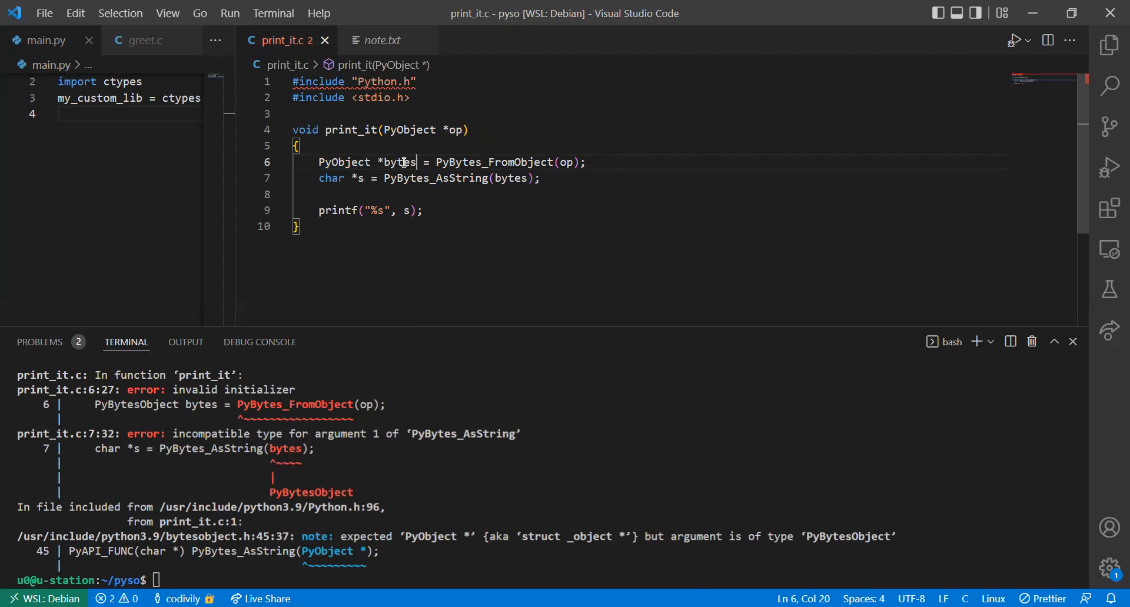
Step: Recall the gcc -I/usr/include/python3.9 build command in the terminal to recompile libFunny.so
{"action": "left_click", "coordinate": [400, 177]}
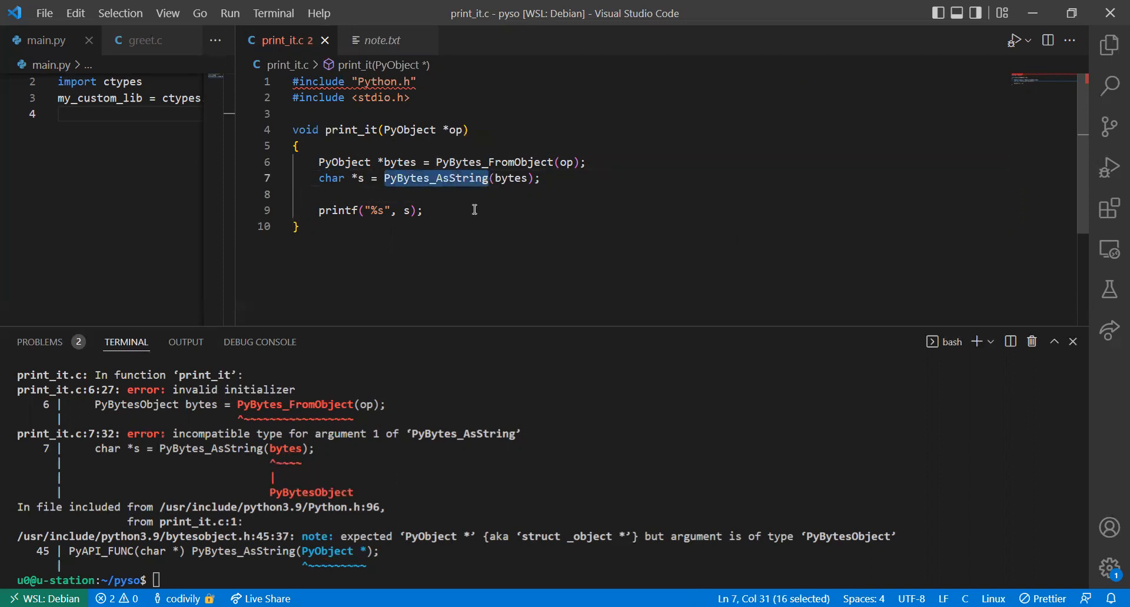
{"action": "left_click", "coordinate": [333, 162]}
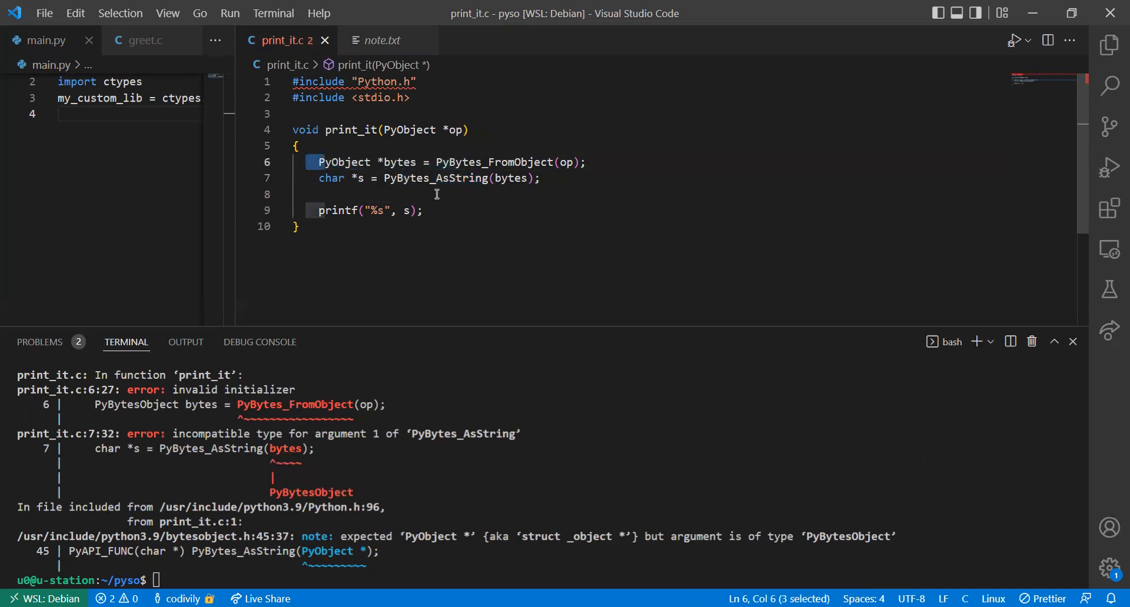
{"action": "mouse_move", "coordinate": [348, 162]}
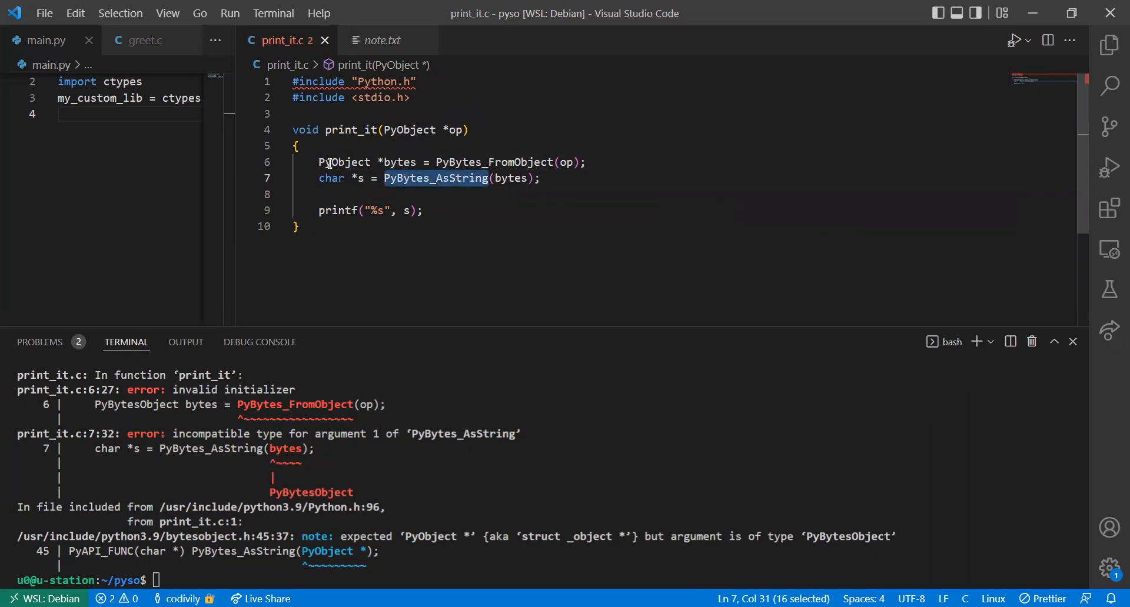
{"action": "double_click", "coordinate": [345, 162]}
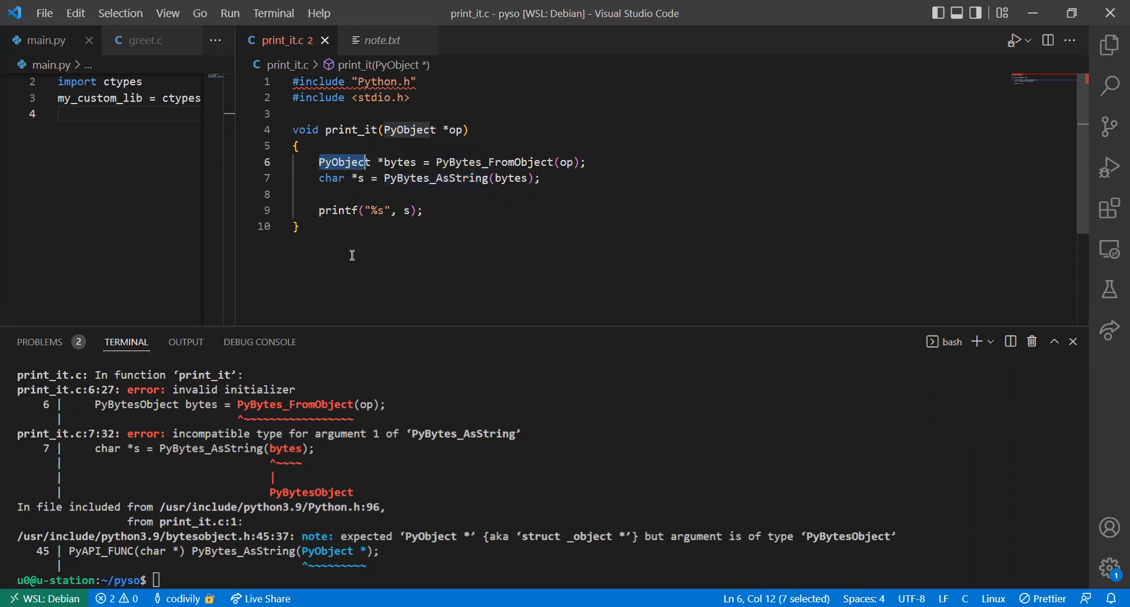
{"action": "type", "text": "gcc -Wall -Werror -Wextra -pedantic -std=c99 -shared -o libFunny.so -fPIC -I/usr/include/python3.9 *.c"}
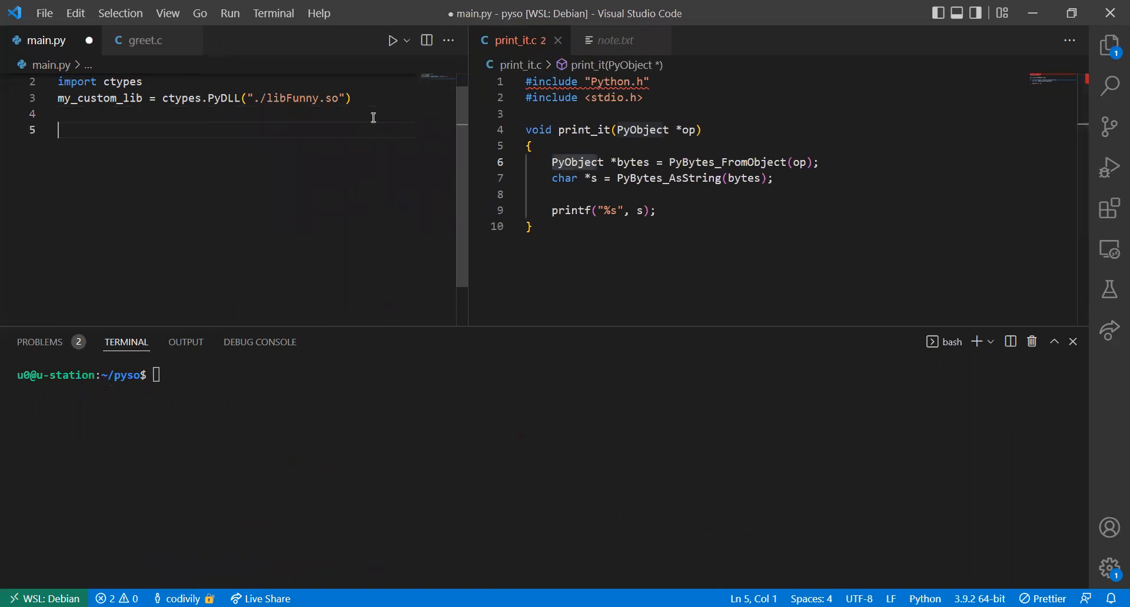
Step: In main.py, call my_custom_lib.print_it("Hello world\n")
{"action": "type", "text": "mpy"}
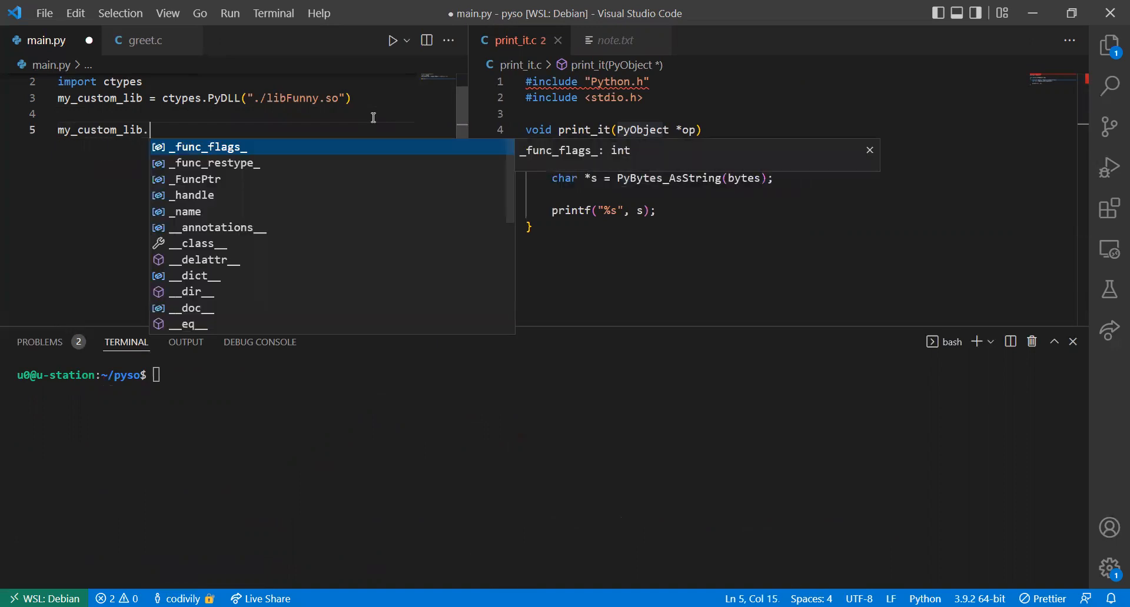
{"action": "type", "text": "print"}
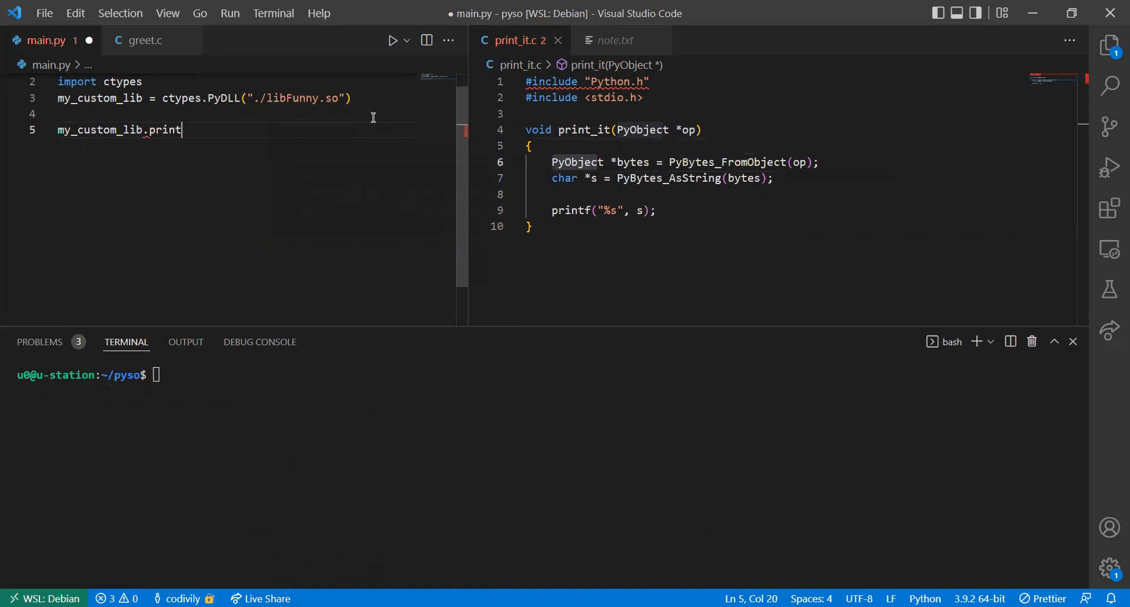
{"action": "type", "text": "_it"}
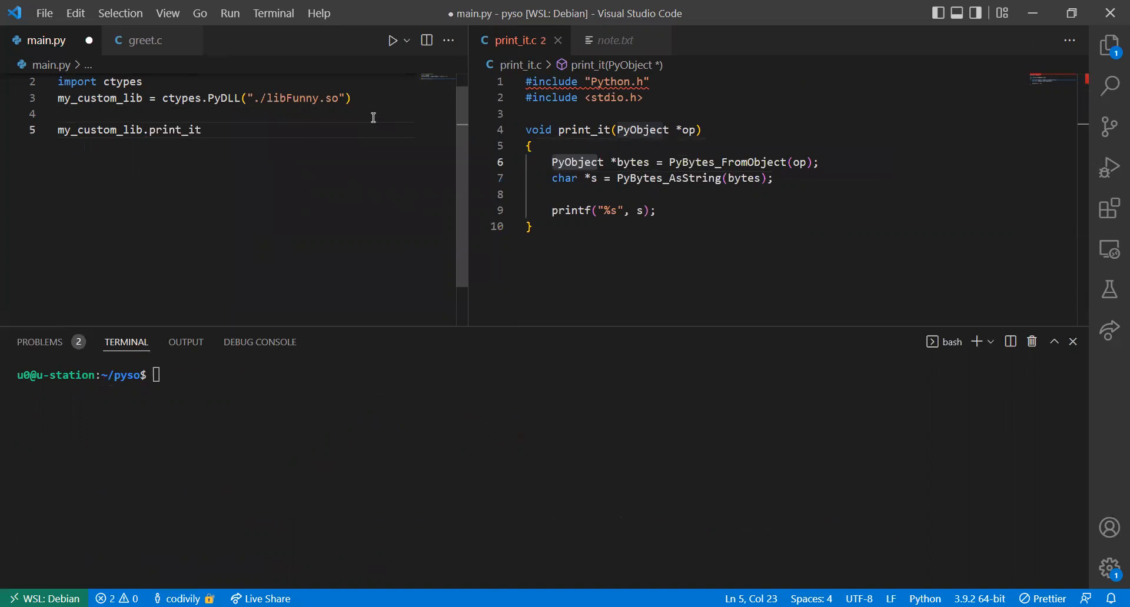
{"action": "type", "text": "(\"\")"}
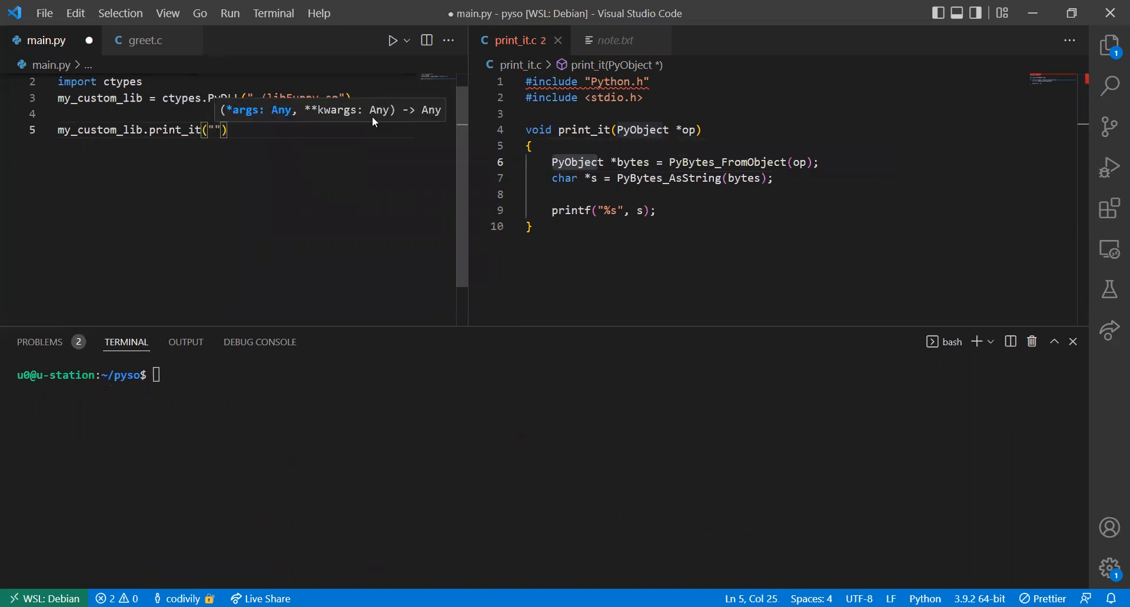
{"action": "type", "text": "Hello"}
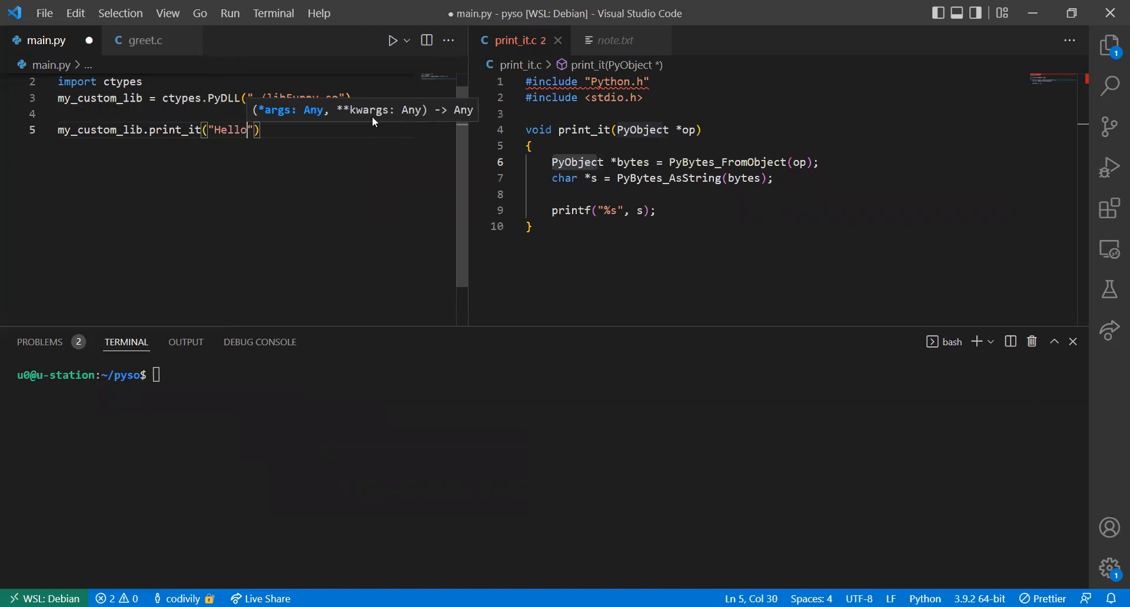
{"action": "type", "text": "world\\n"}
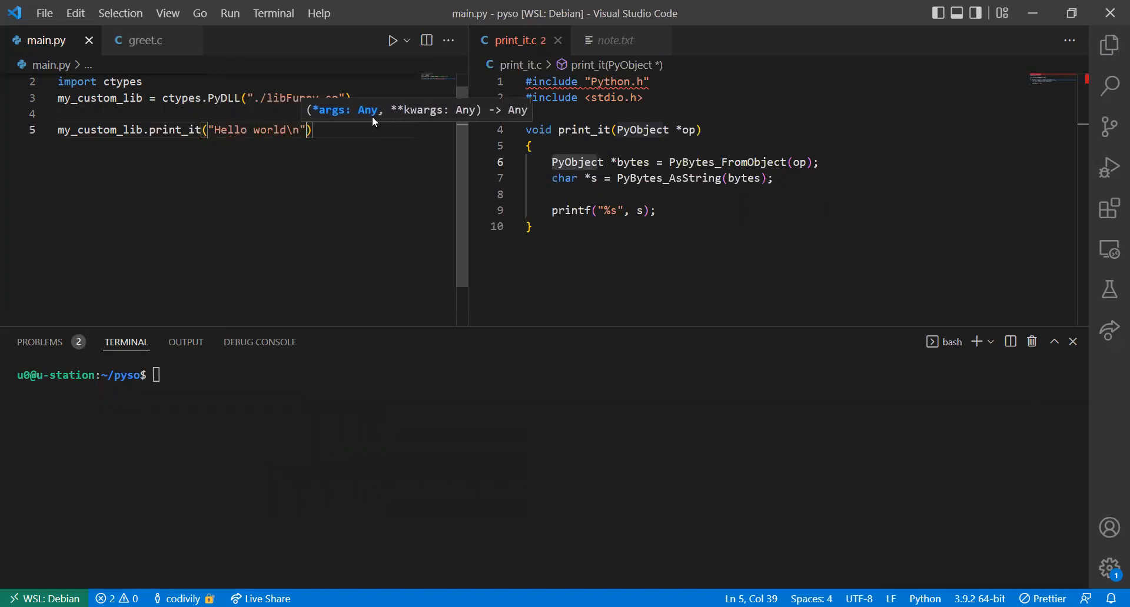
Step: Set my_custom_lib.print_it.argtypes = [ctypes.py_object] before the call and save main.py
{"action": "left_click", "coordinate": [65, 114]}
{"action": "type", "text": "my_custom_lib.pri"}
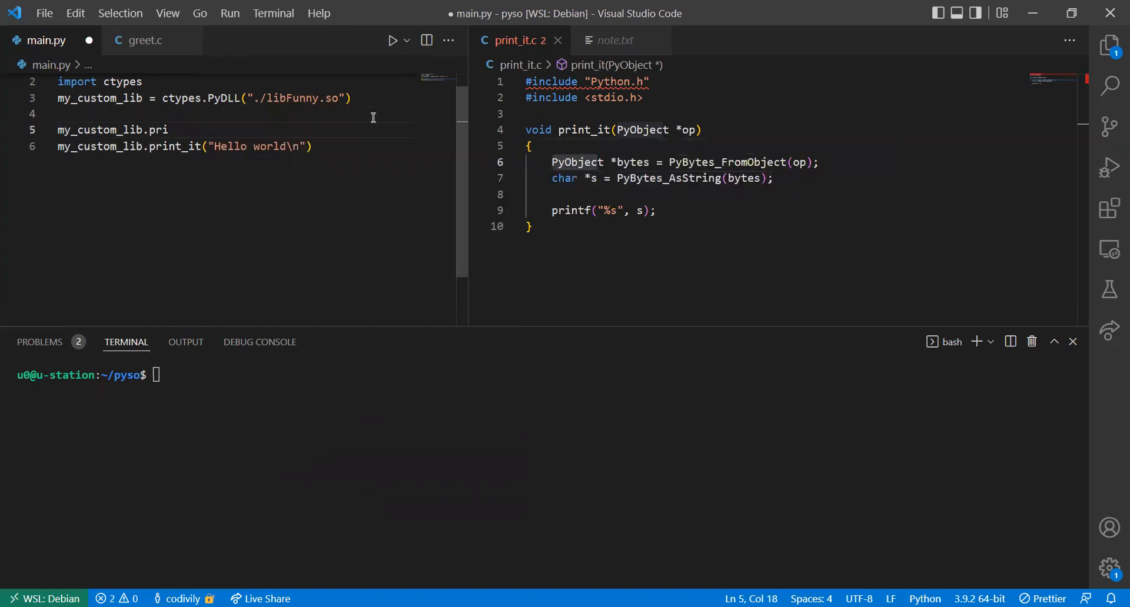
{"action": "type", "text": "nt_it"}
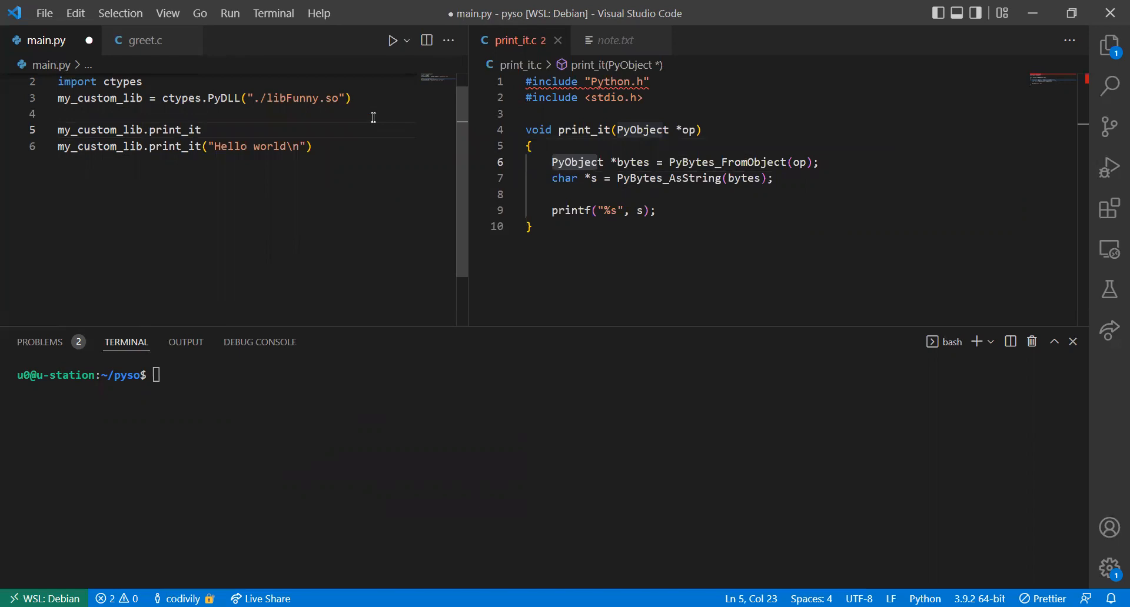
{"action": "type", "text": ".argtypes"}
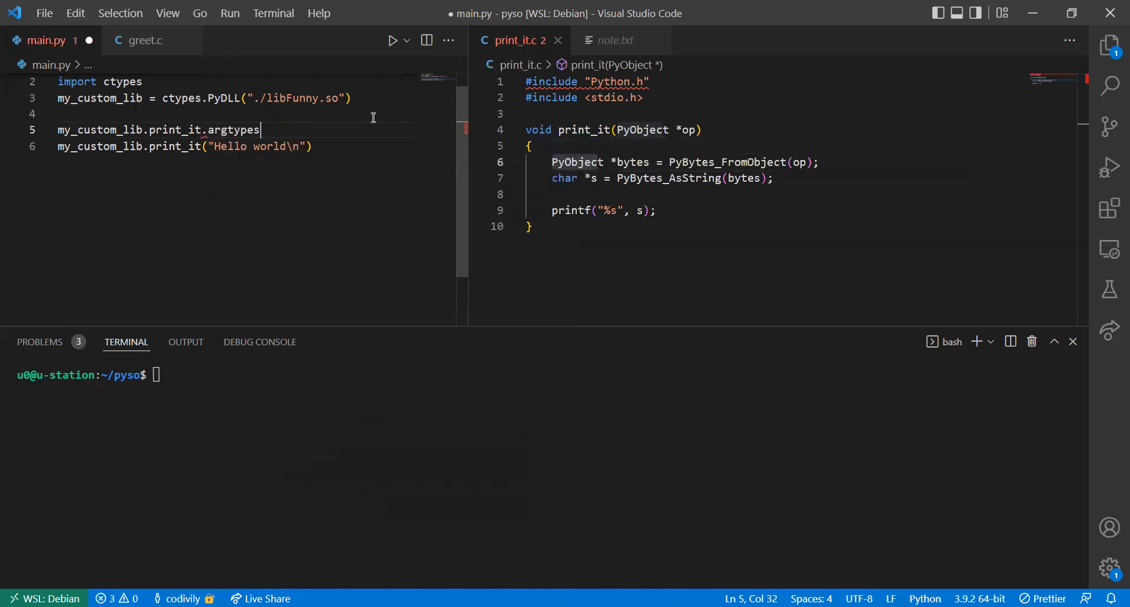
{"action": "type", "text": "= []"}
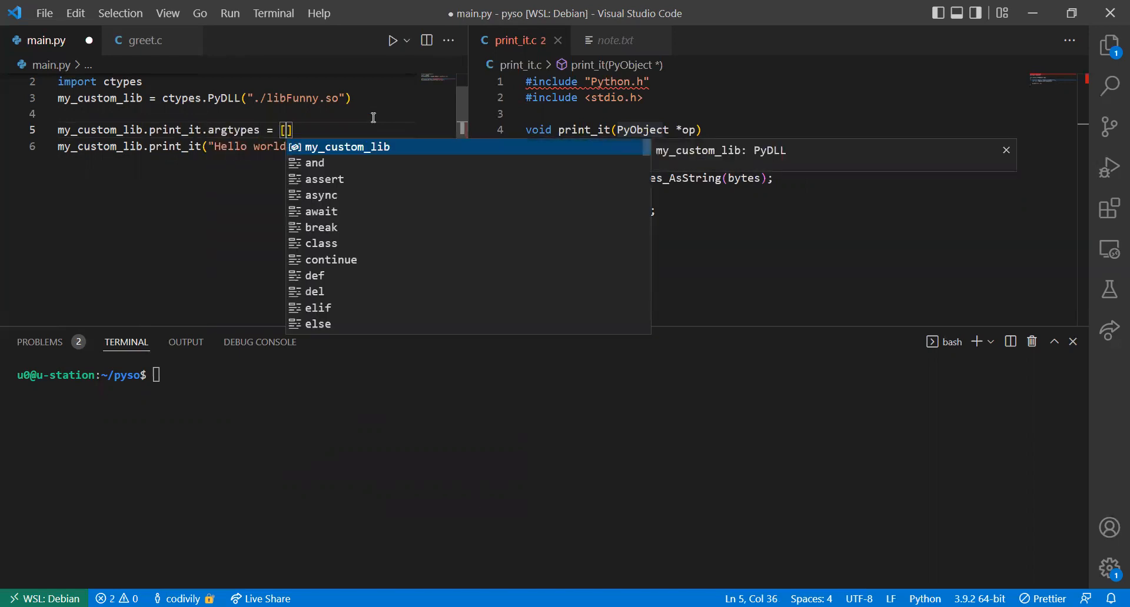
{"action": "type", "text": "ctypes"}
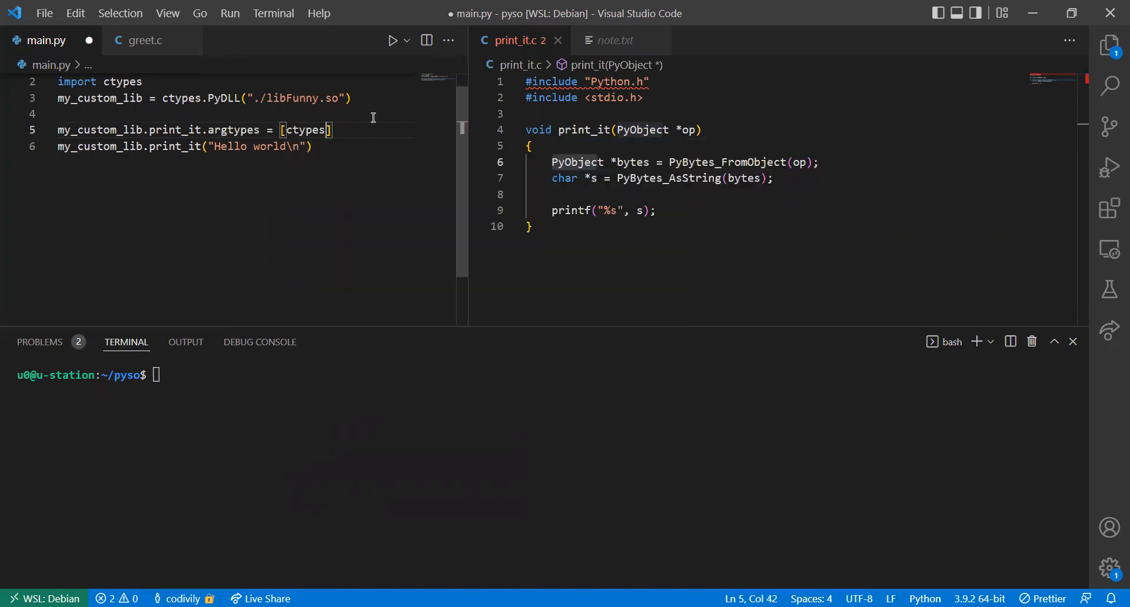
{"action": "type", "text": "."}
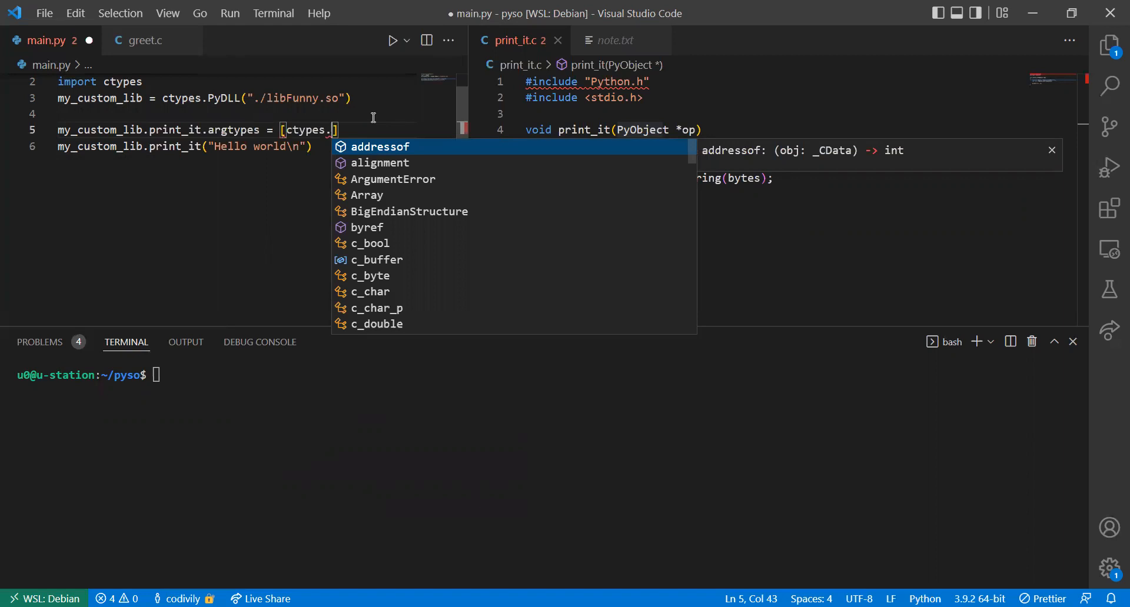
{"action": "type", "text": "py_object"}
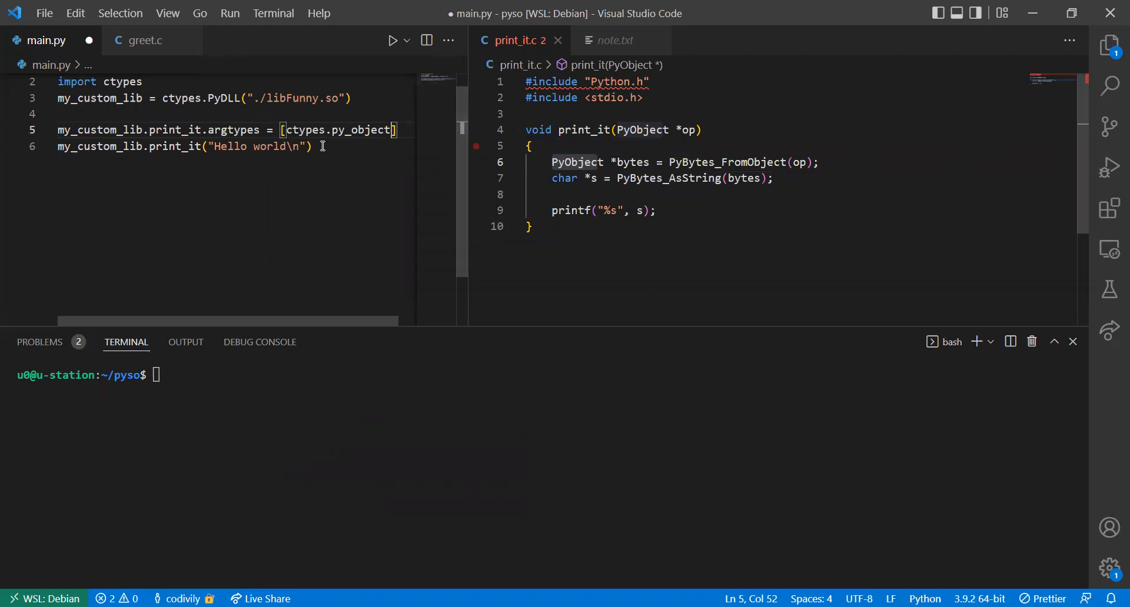
{"action": "key", "text": "ctrl+s"}
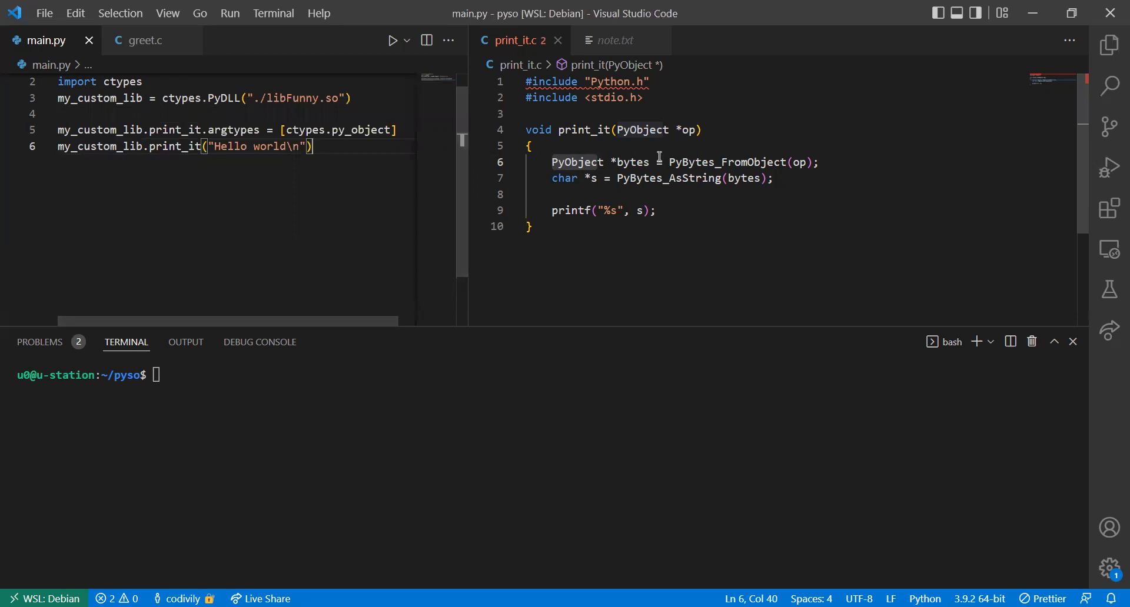
{"action": "left_click", "coordinate": [746, 162]}
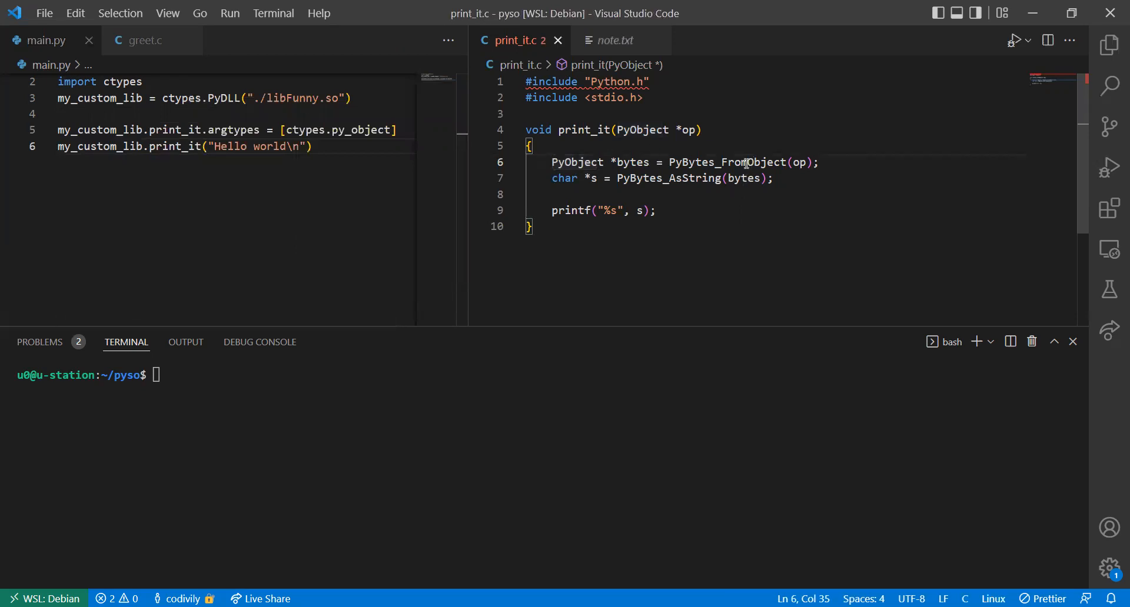
{"action": "mouse_move", "coordinate": [629, 240]}
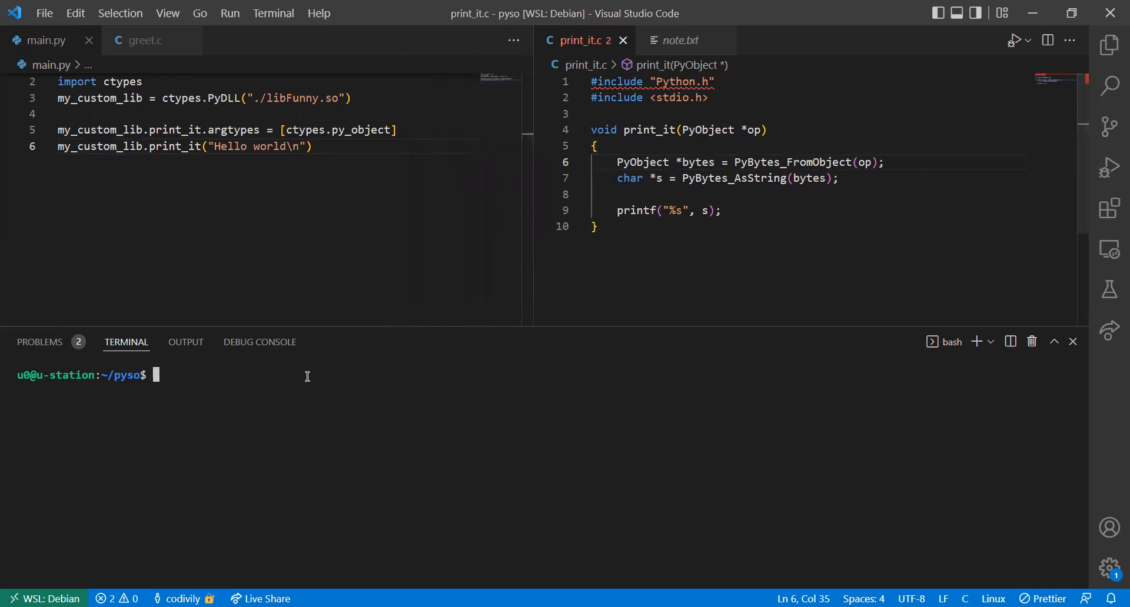
Step: Run ./main.py from the terminal, which ends in a Segmentation fault
{"action": "type", "text": "./py"}
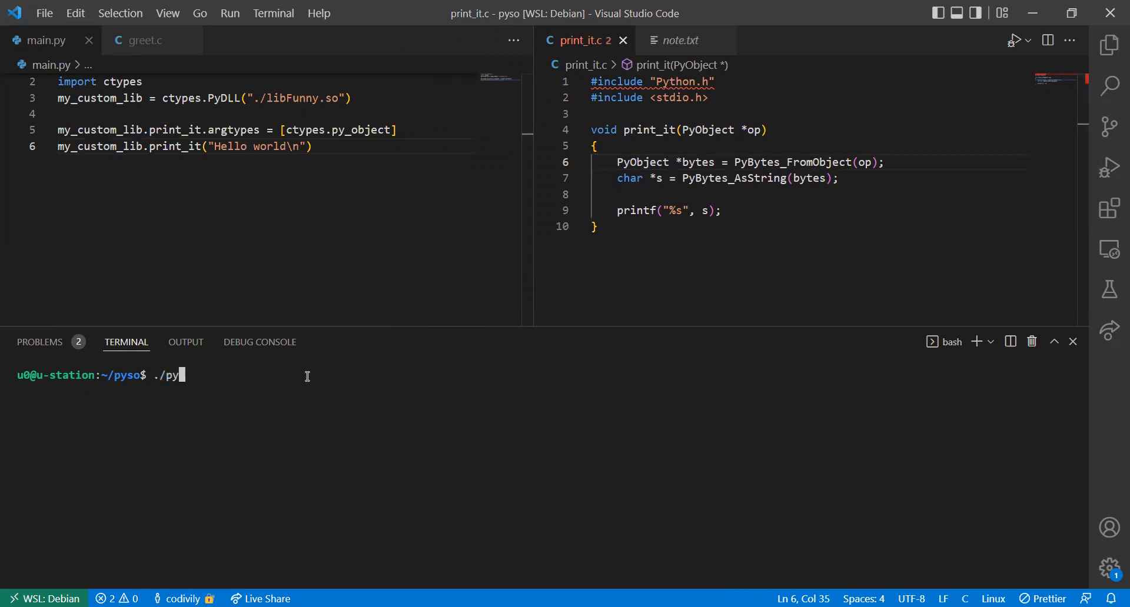
{"action": "type", "text": "main."}
{"action": "key", "text": "Return"}
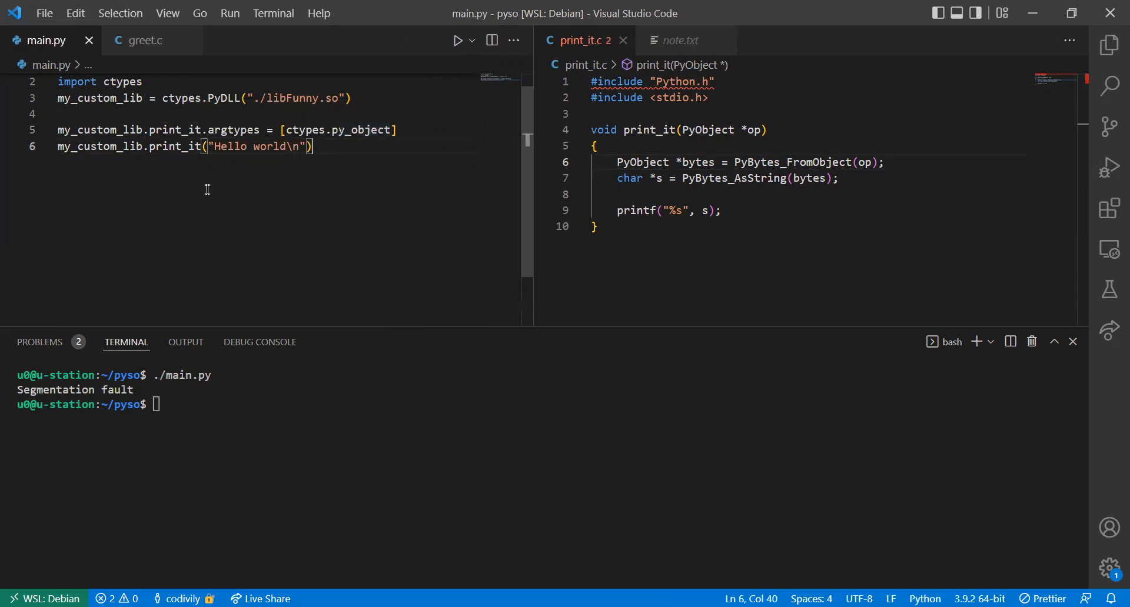
{"action": "mouse_move", "coordinate": [220, 170]}
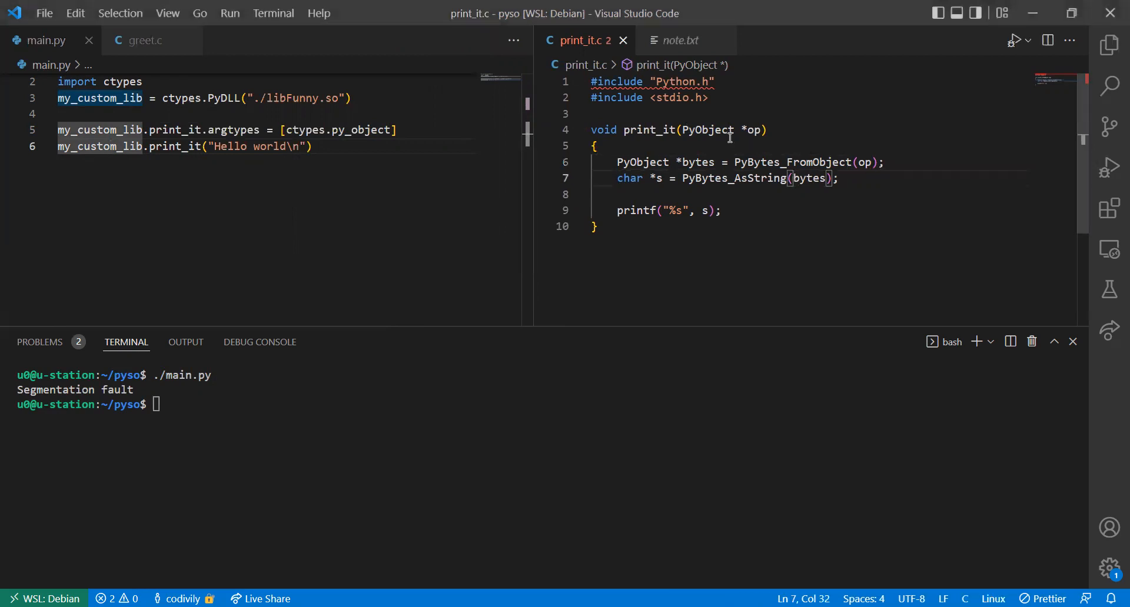
Step: Wrap print_it's old PyBytes conversion body in a /* */ block comment
{"action": "left_click", "coordinate": [595, 145]}
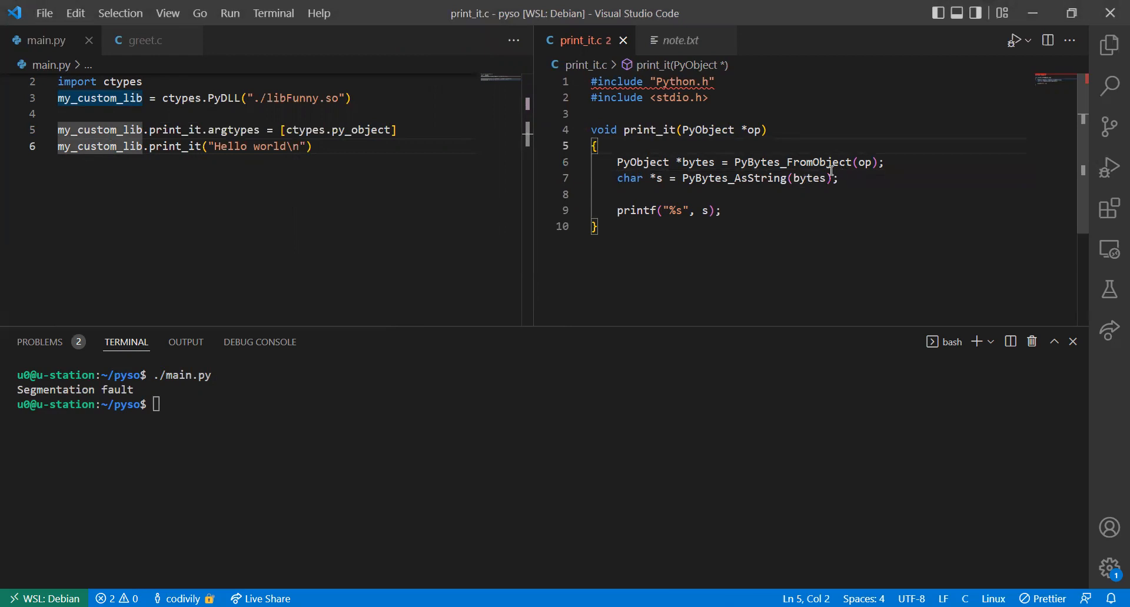
{"action": "left_click", "coordinate": [720, 211]}
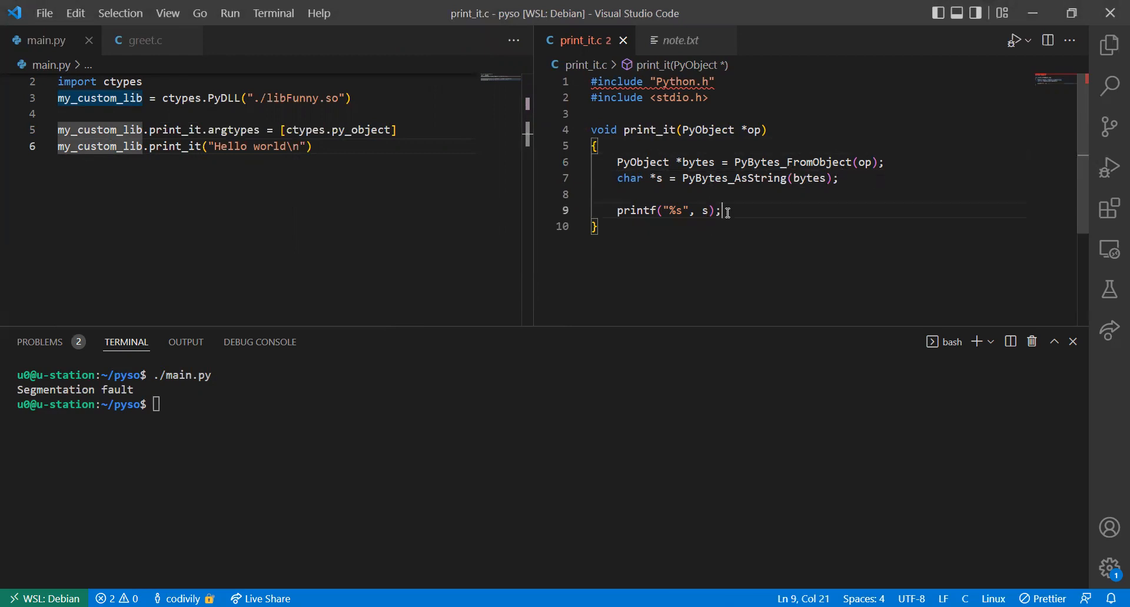
{"action": "key", "text": "ctrl+/"}
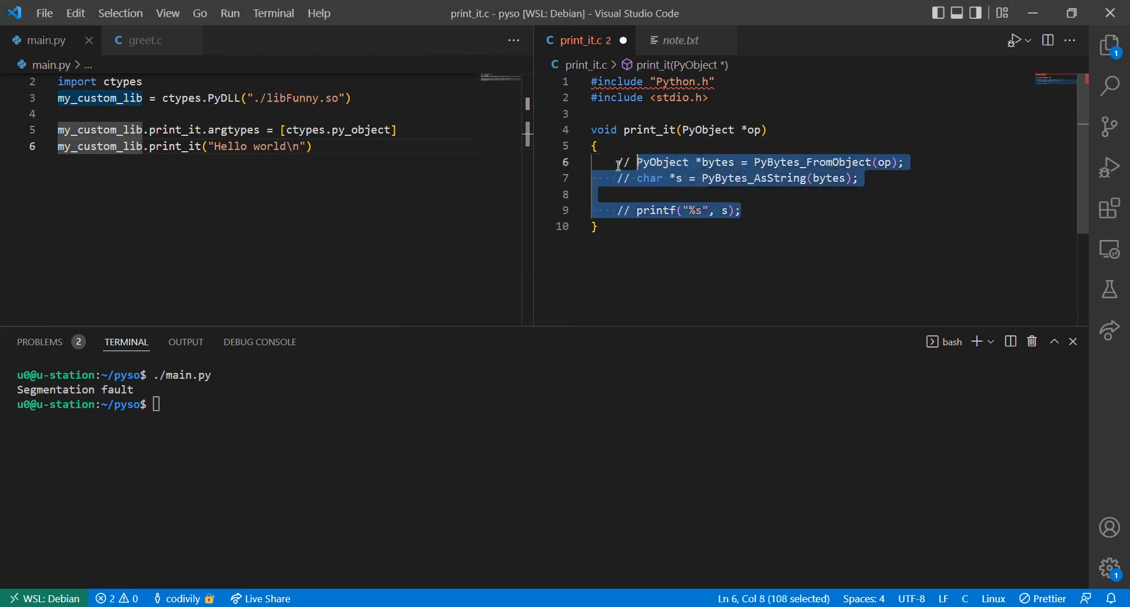
{"action": "key", "text": "Enter"}
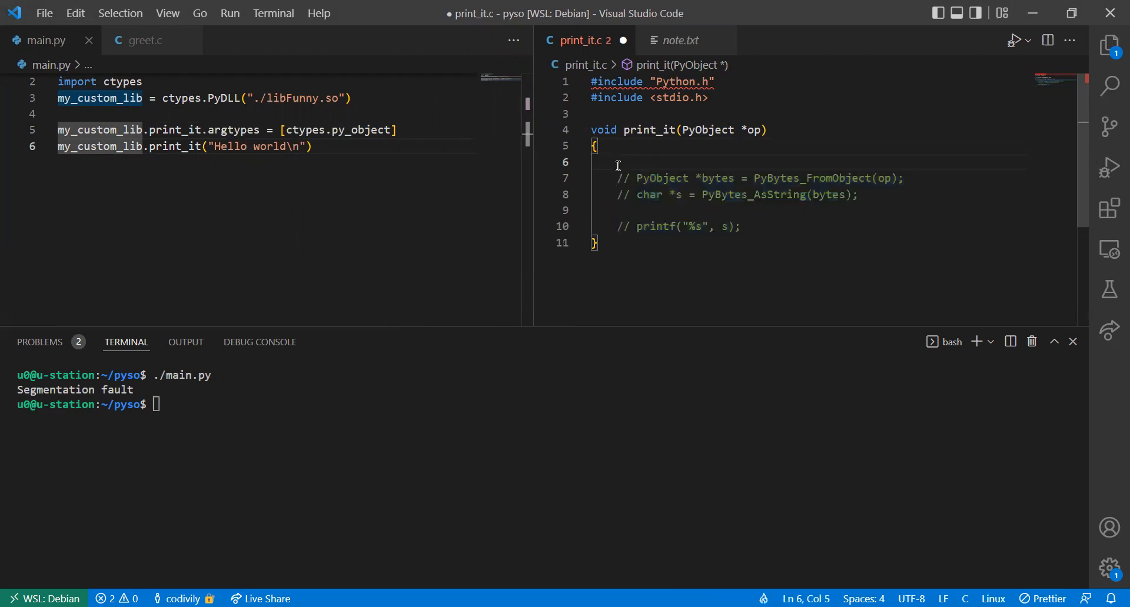
{"action": "left_click_drag", "start_coordinate": [591, 209], "coordinate": [740, 226]}
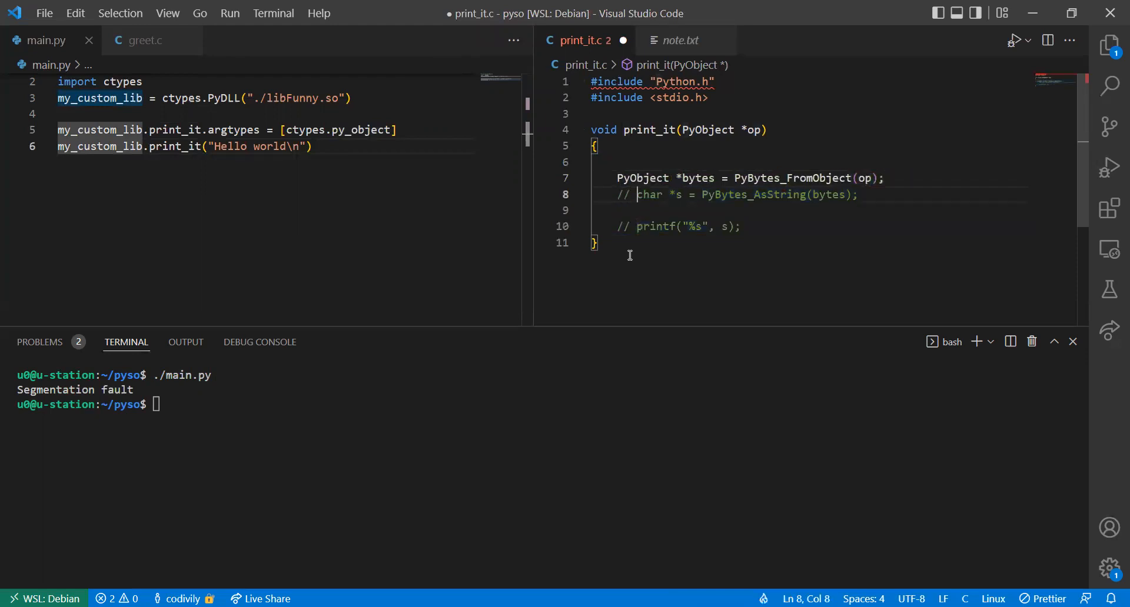
{"action": "key", "text": "ctrl+/"}
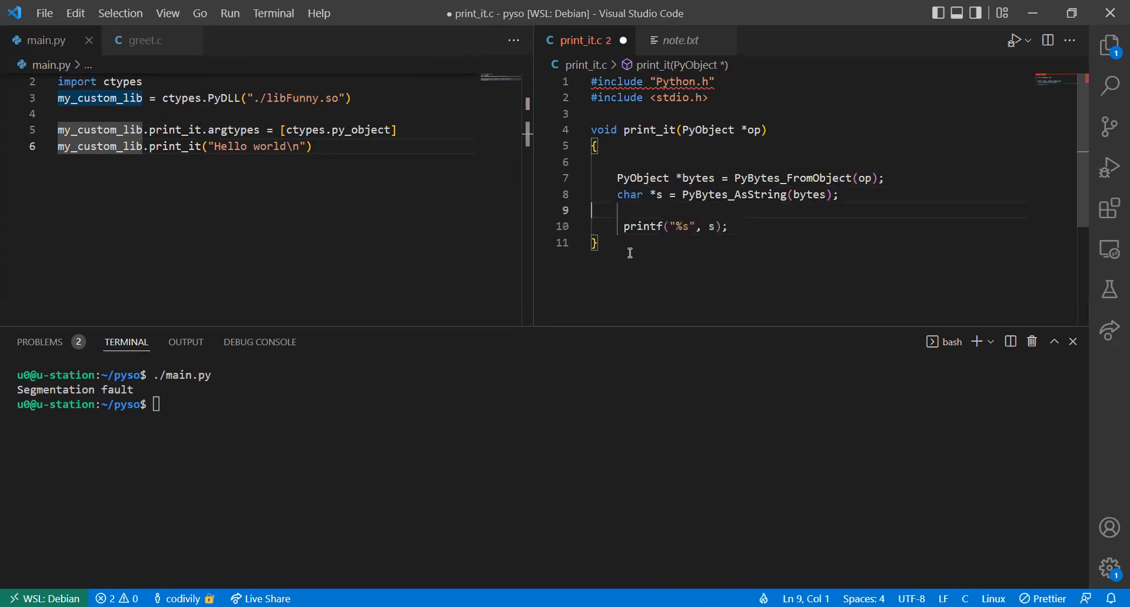
{"action": "type", "text": "/"}
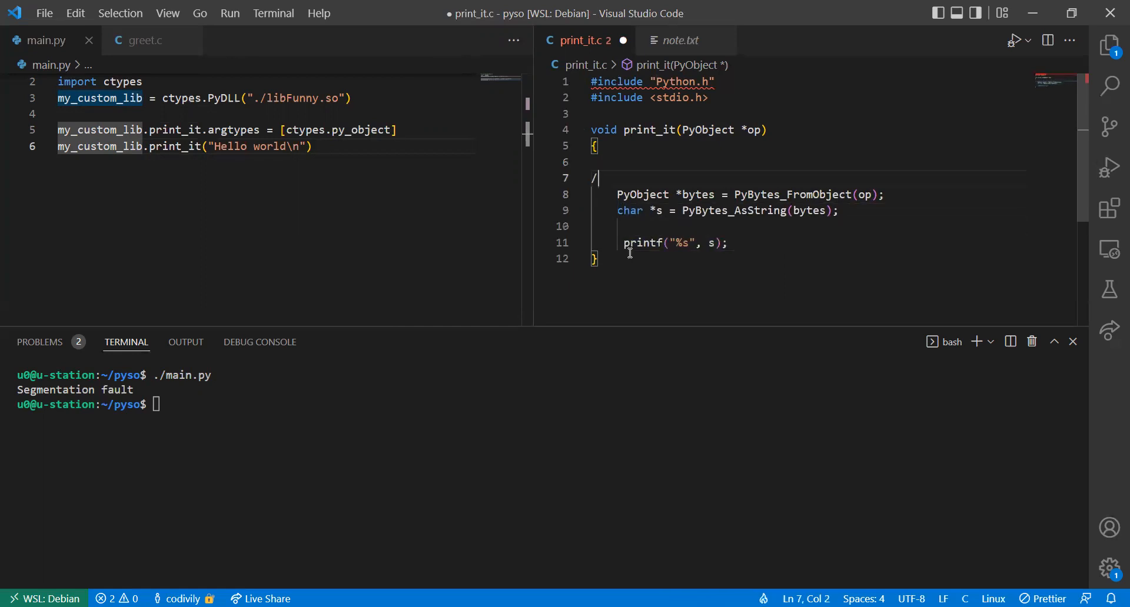
{"action": "type", "text": "*"}
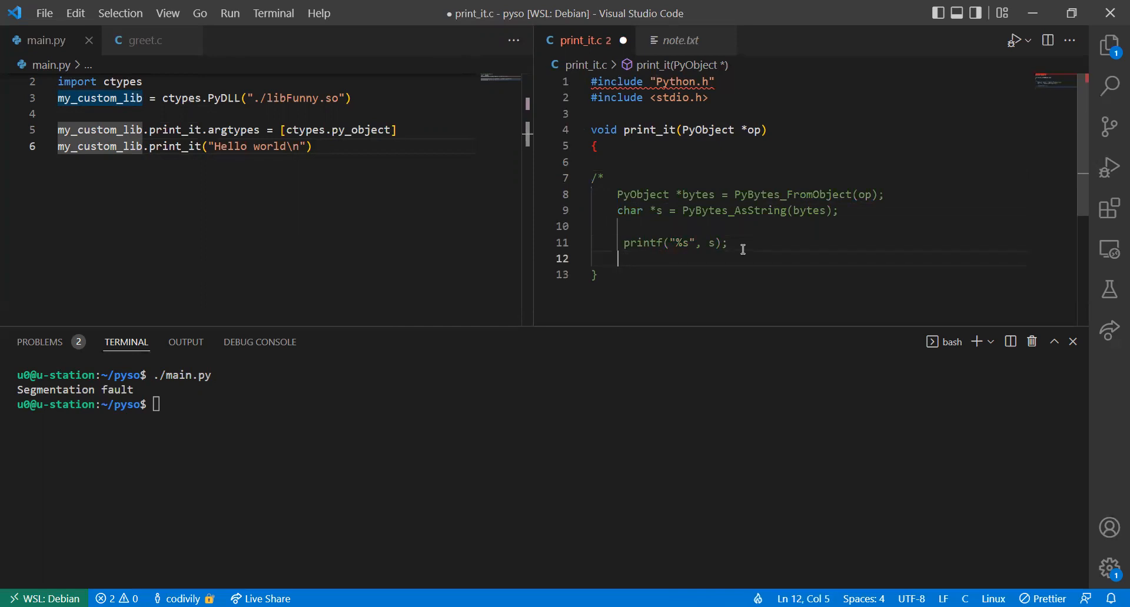
{"action": "type", "text": "*/"}
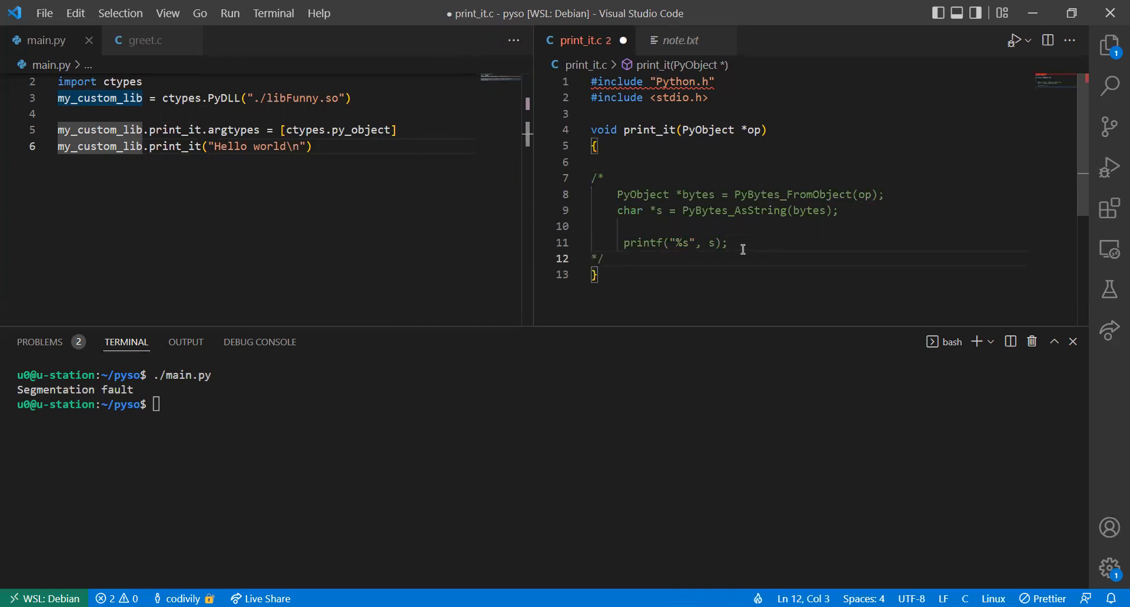
Step: Add printf("Type is: %s\n", op->ob_type->tp_name); above the commented body and save
{"action": "type", "text": "P"}
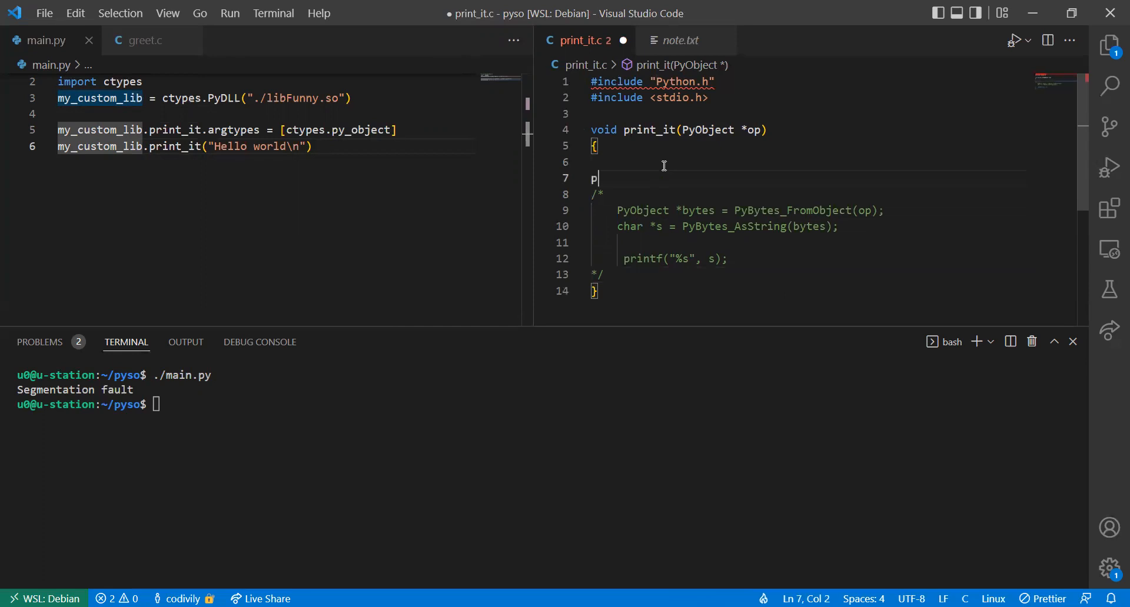
{"action": "type", "text": "rintf(\"%s"}
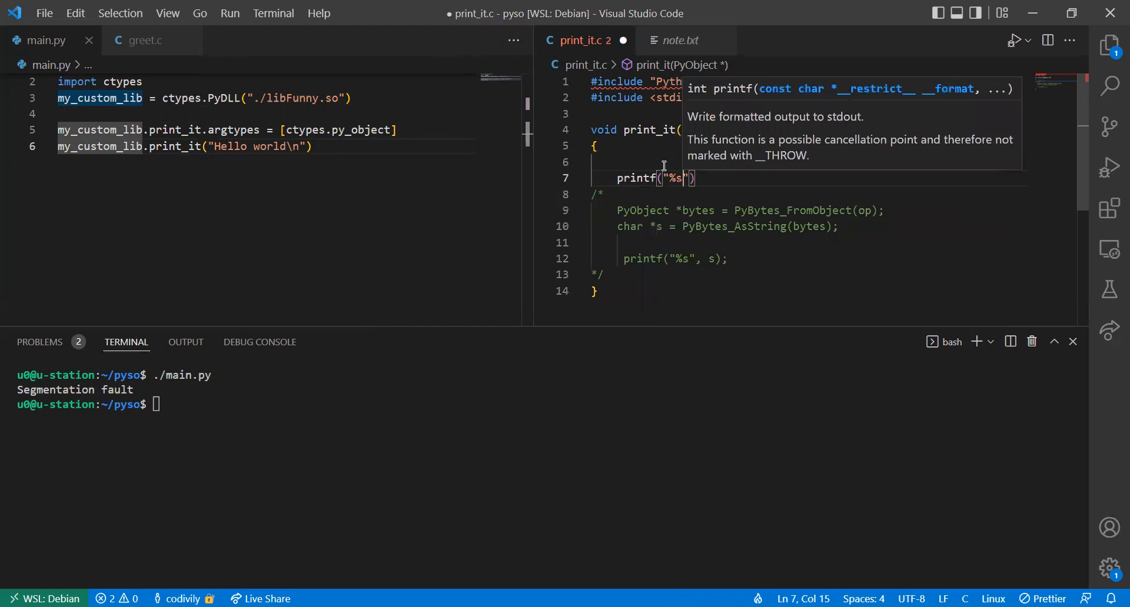
{"action": "type", "text": "\\n"}
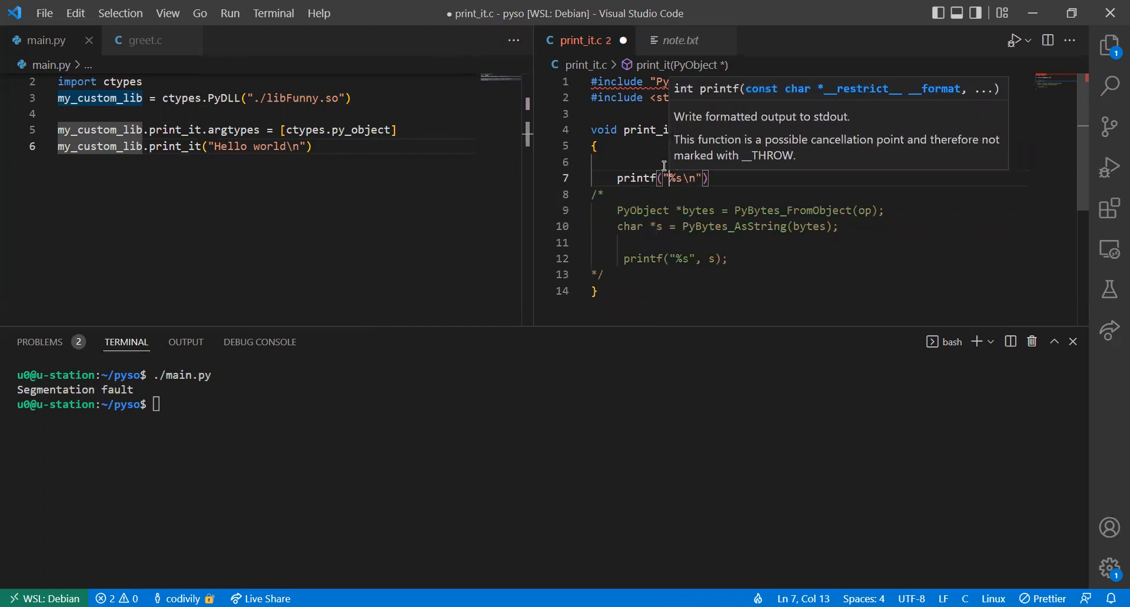
{"action": "type", "text": "Type is:"}
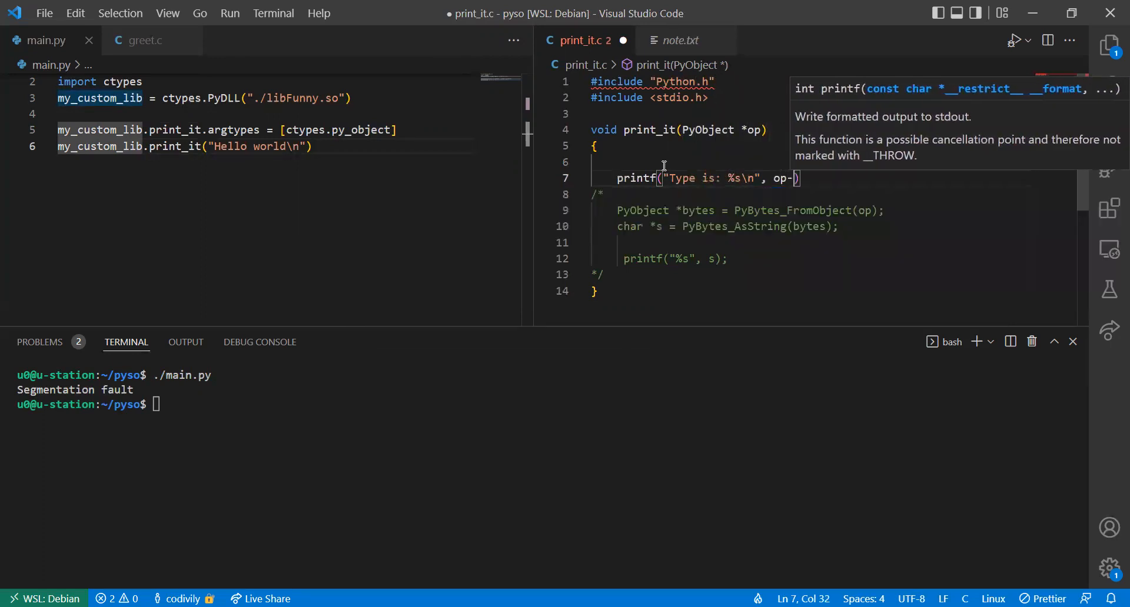
{"action": "type", "text": "ob"}
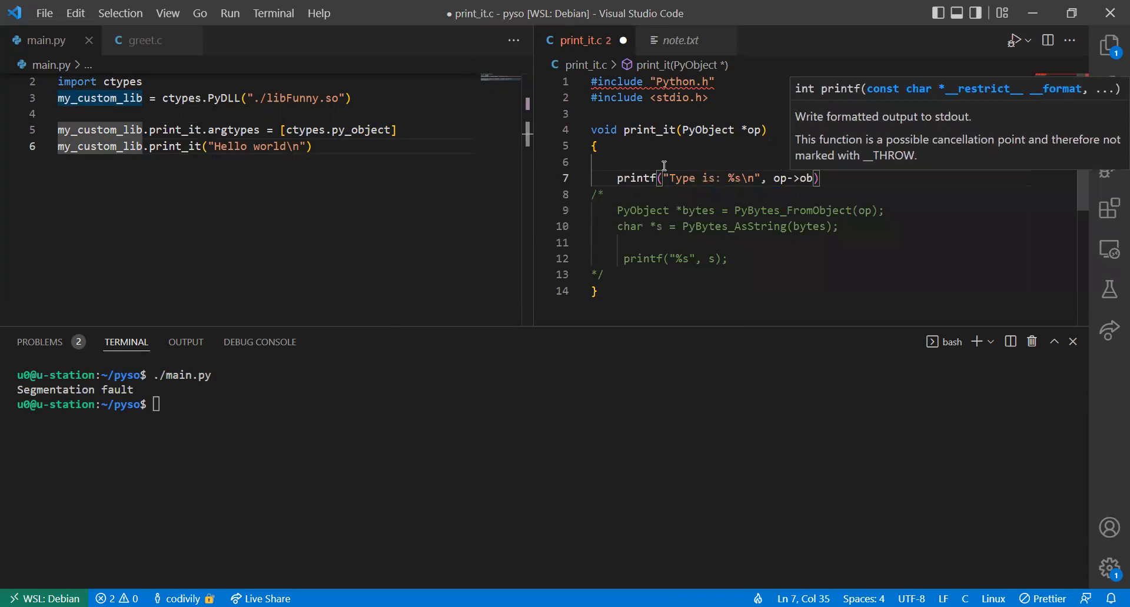
{"action": "type", "text": "_type"}
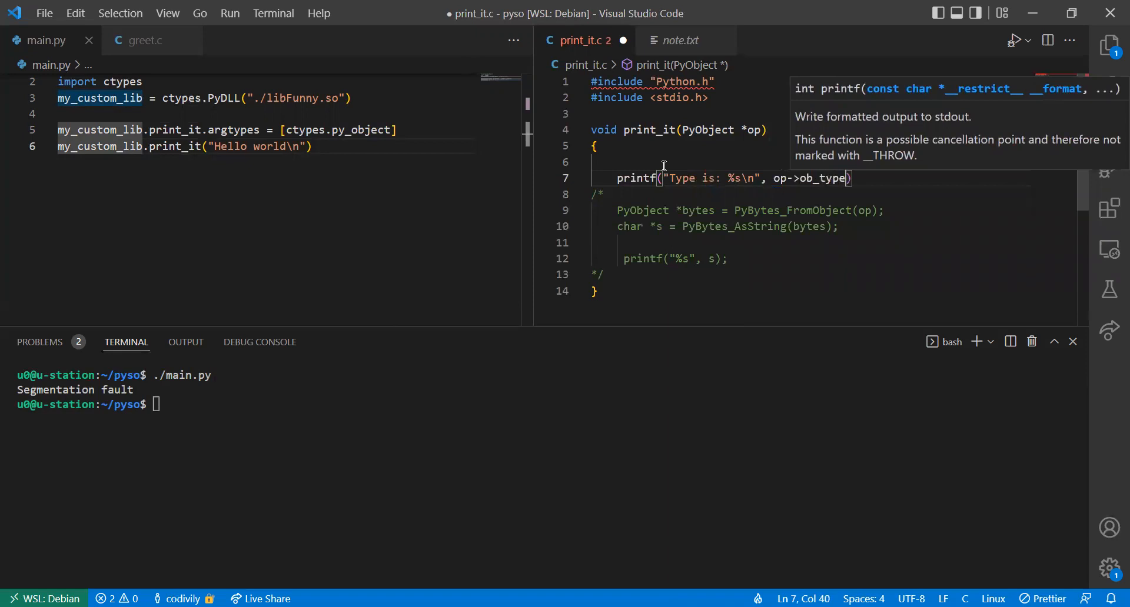
{"action": "type", "text": "->t"}
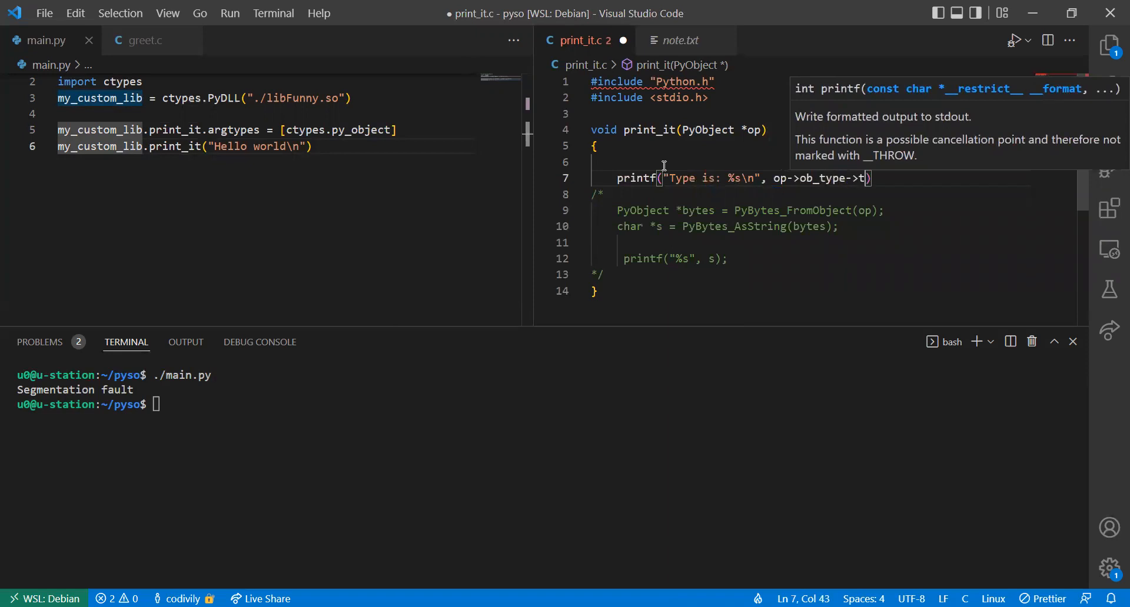
{"action": "type", "text": "p_name"}
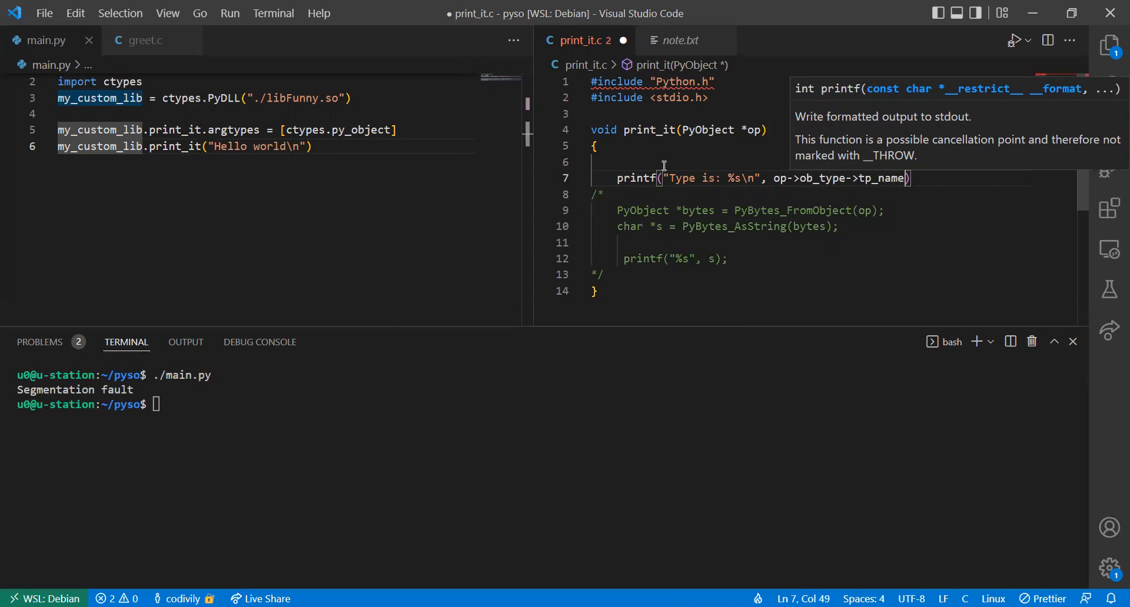
{"action": "key", "text": "ctrl+s"}
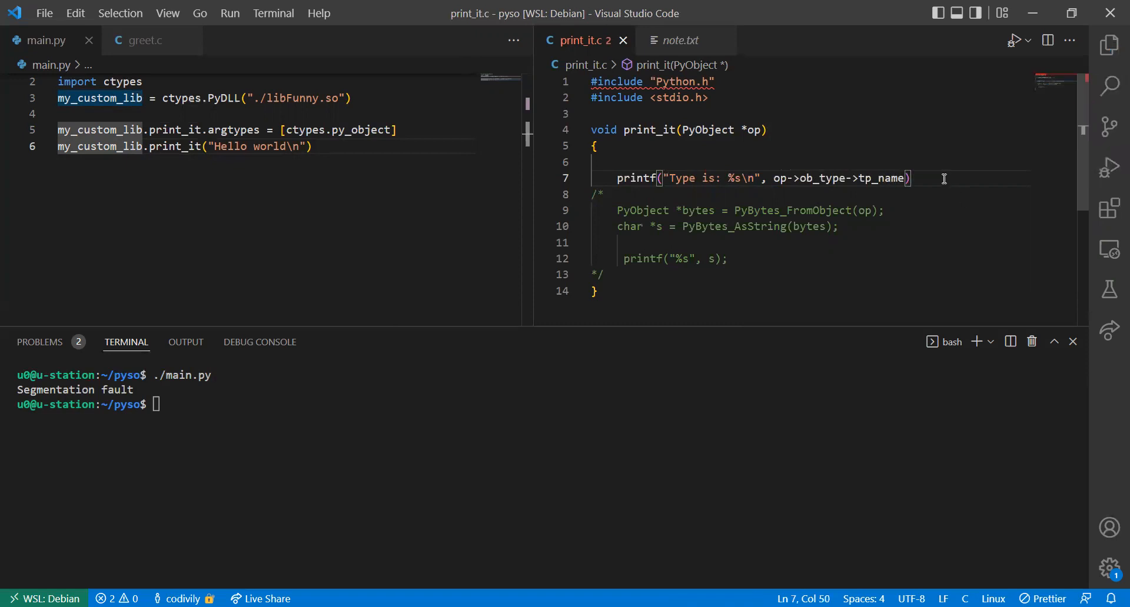
Step: Rebuild libFunny.so with the gcc command and rerun ./main.py to print "Type is: str"
{"action": "type", "text": ";"}
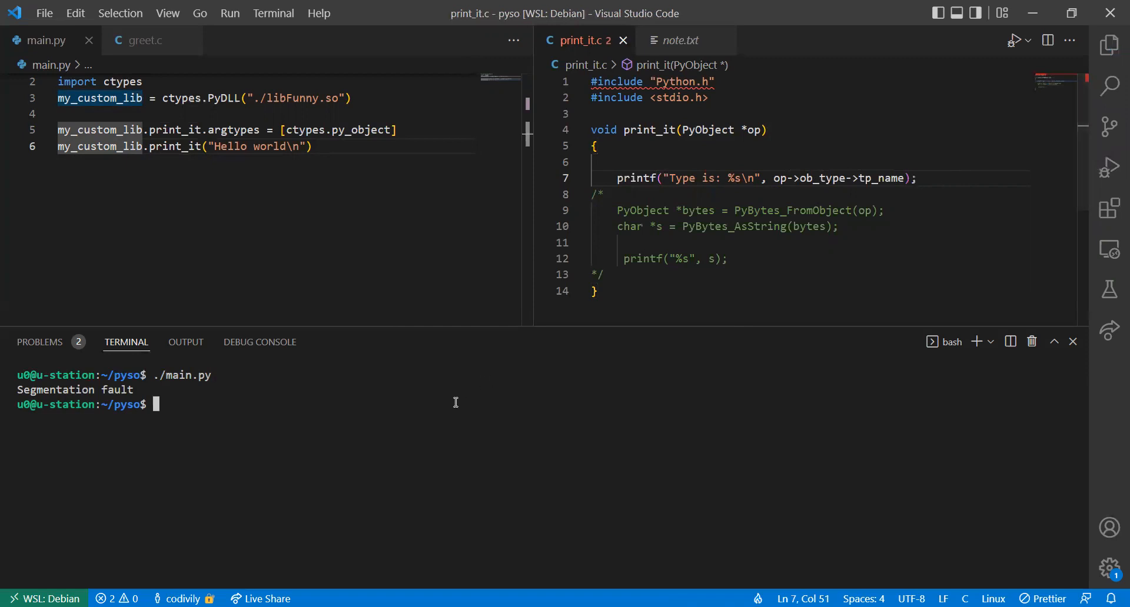
{"action": "type", "text": "gcc -Wall -Werror -Wextra -pedantic -std=c99 -shared -o libFunny.so -fPIC -I/usr/include/python3.9 *.c"}
{"action": "type", "text": "./main.py"}
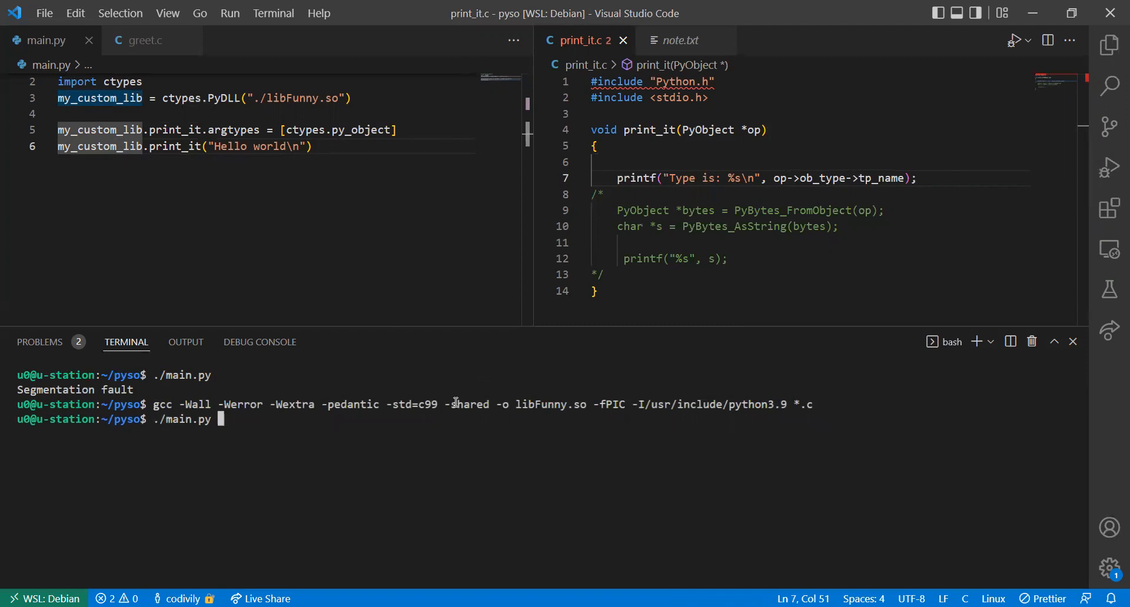
{"action": "key", "text": "Return"}
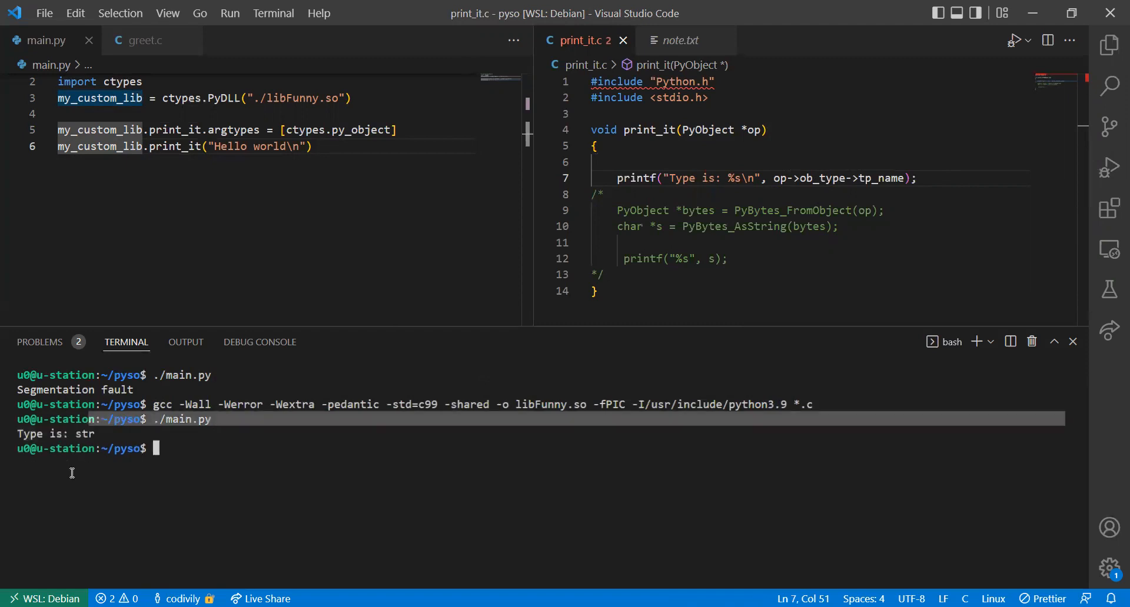
{"action": "mouse_move", "coordinate": [85, 428]}
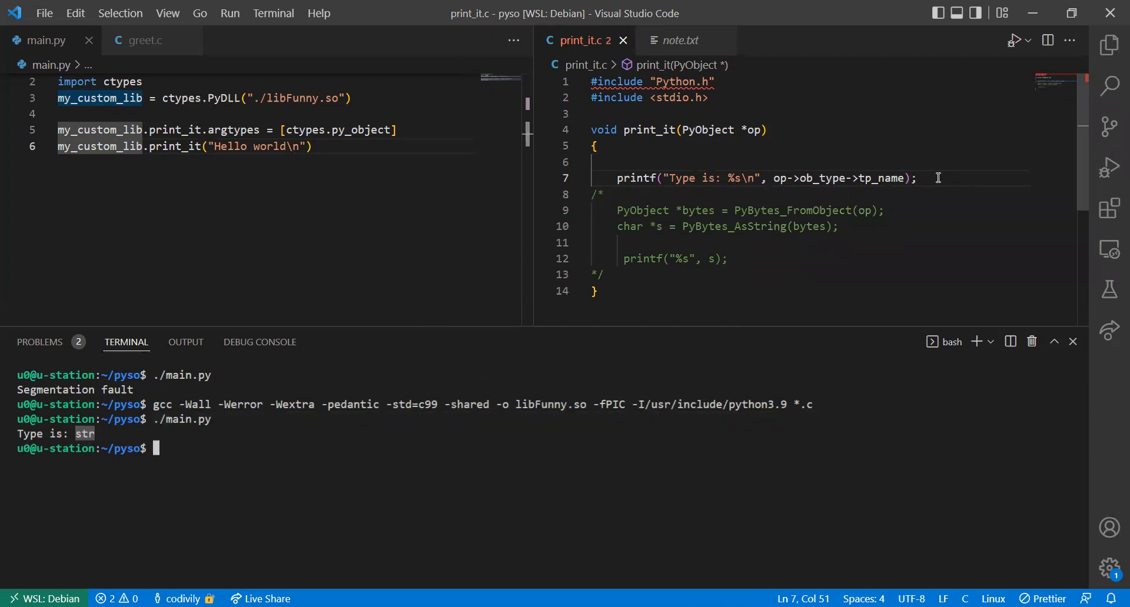
Step: Comment out the type printf with // and remove the /* */ markers around the body
{"action": "left_click", "coordinate": [604, 194]}
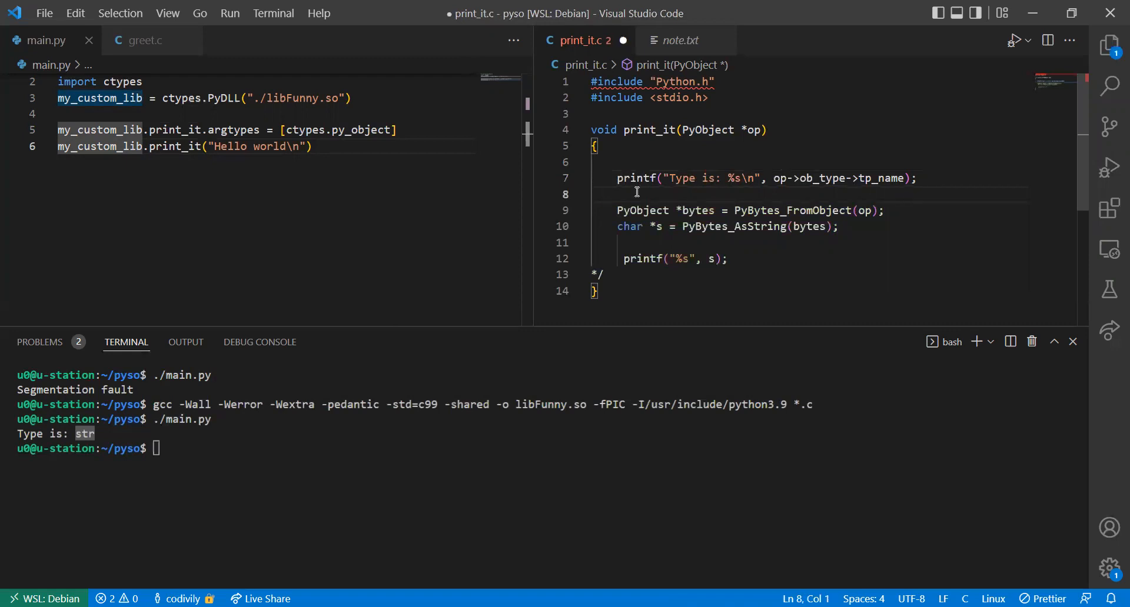
{"action": "left_click", "coordinate": [637, 178]}
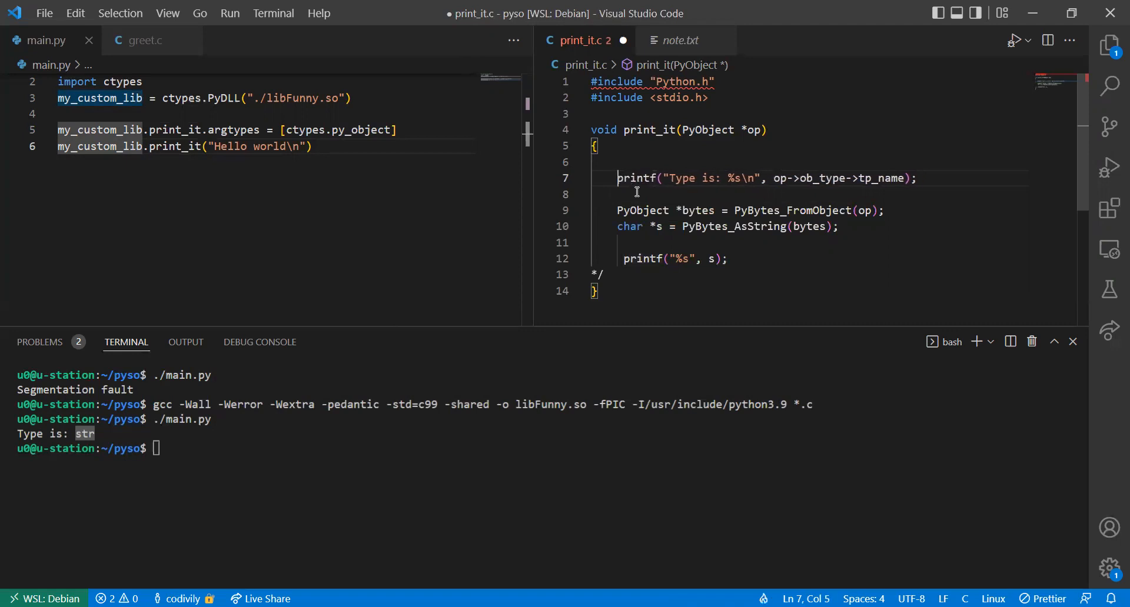
{"action": "type", "text": "//"}
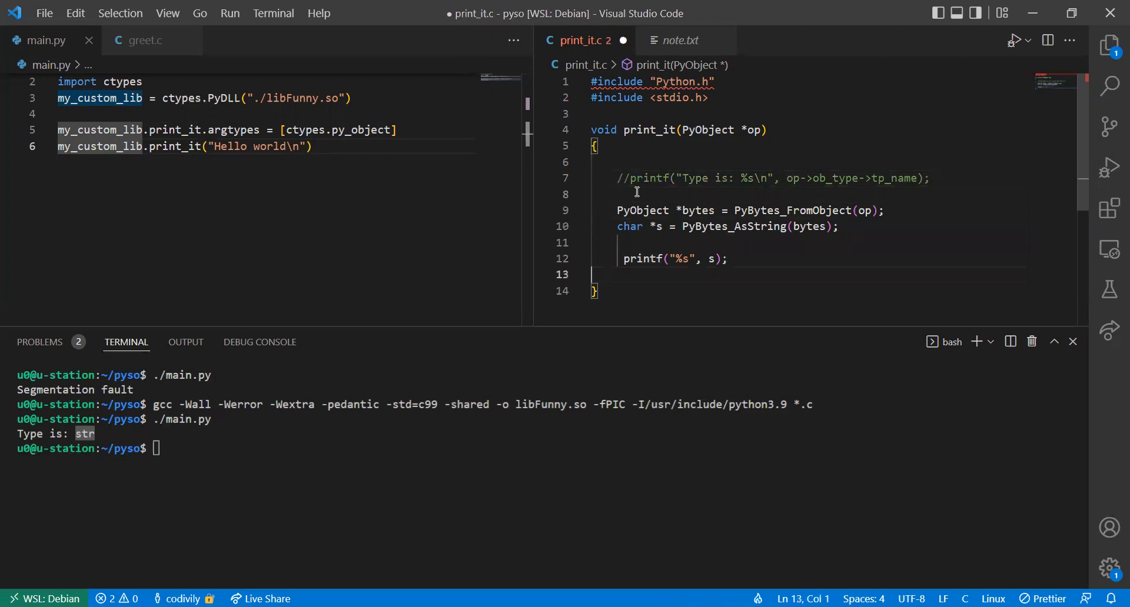
{"action": "key", "text": "Backspace"}
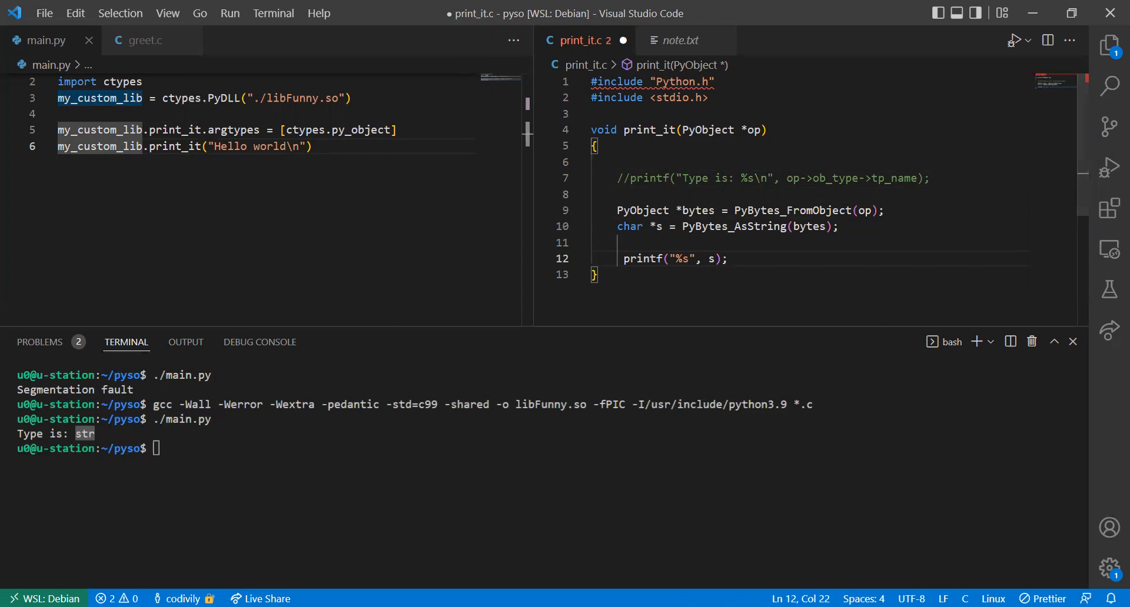
{"action": "left_click", "coordinate": [726, 259]}
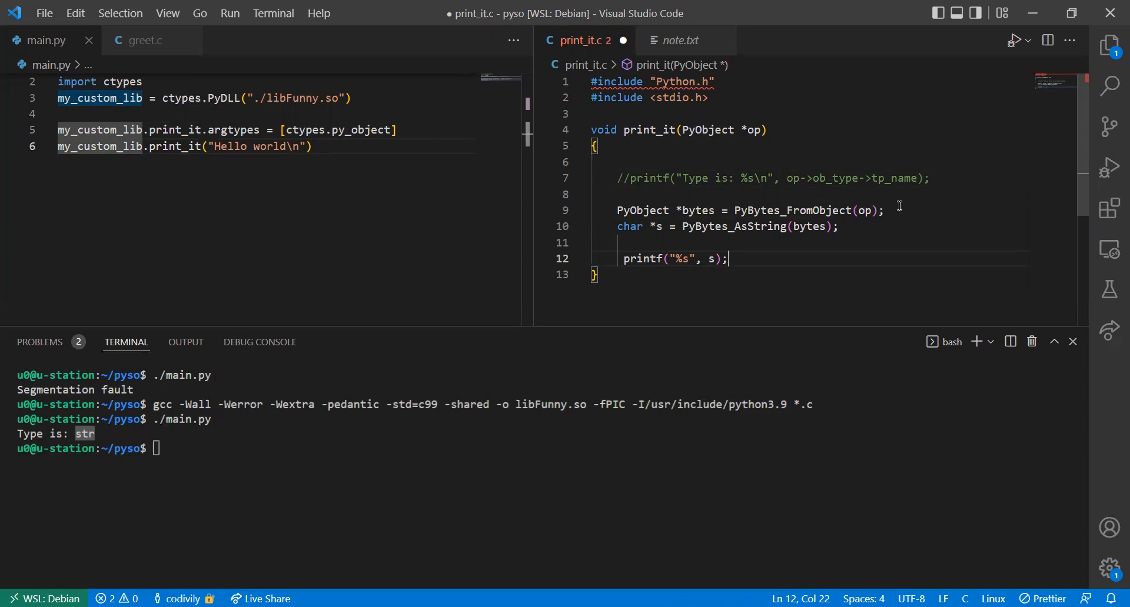
{"action": "left_click", "coordinate": [884, 210]}
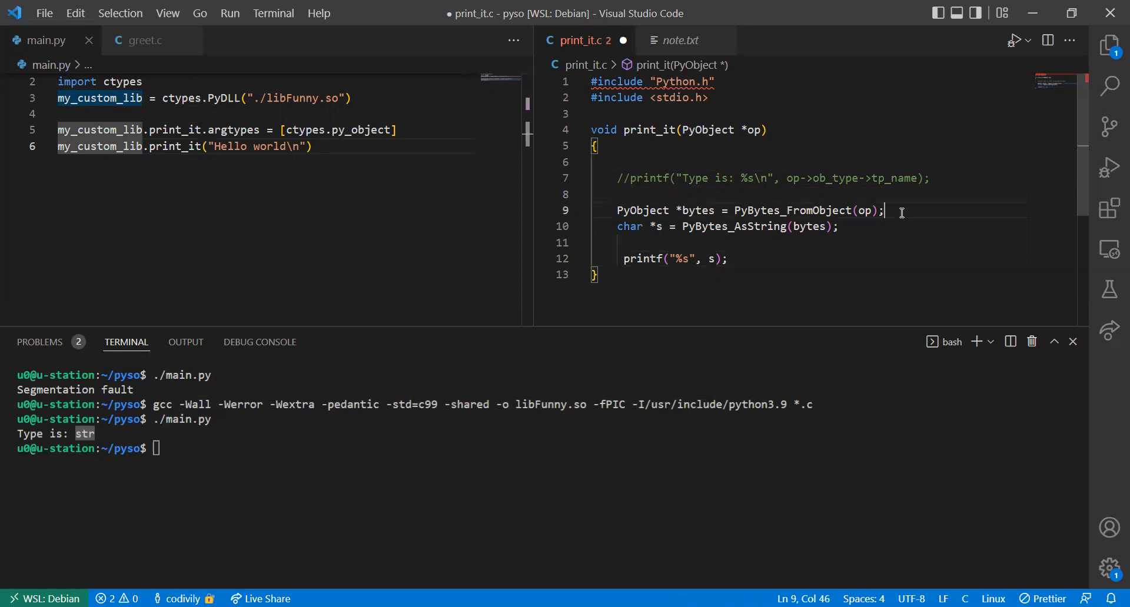
Step: Declare Py_ssize_t len = PyBytes_size(bytes) and Py_ssize_t i = 0
{"action": "type", "text": "b"}
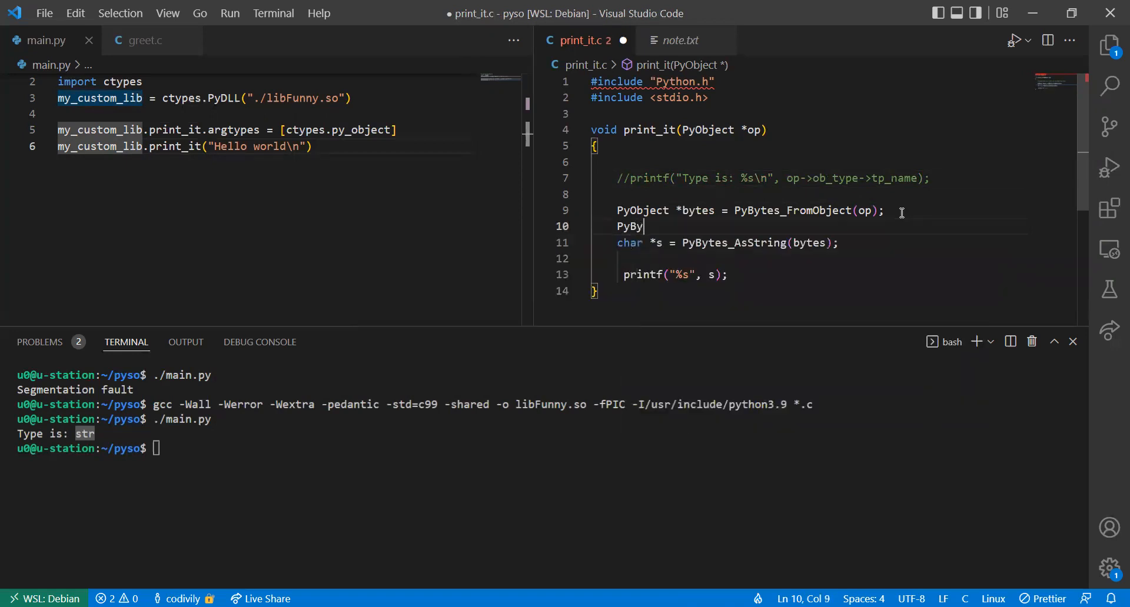
{"action": "type", "text": "tes"}
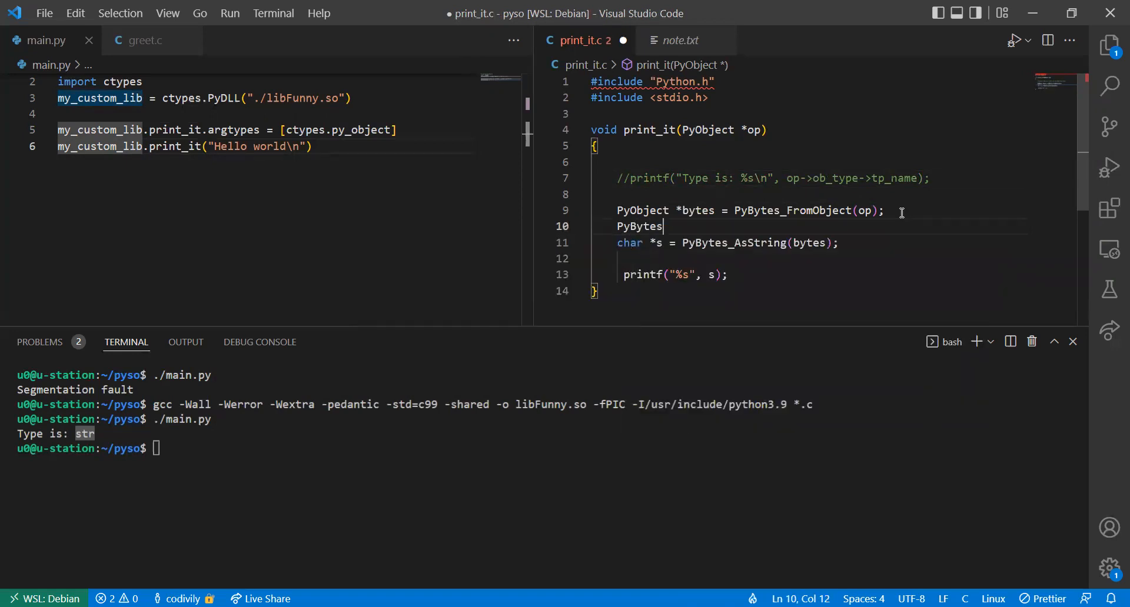
{"action": "key", "text": "Backspace"}
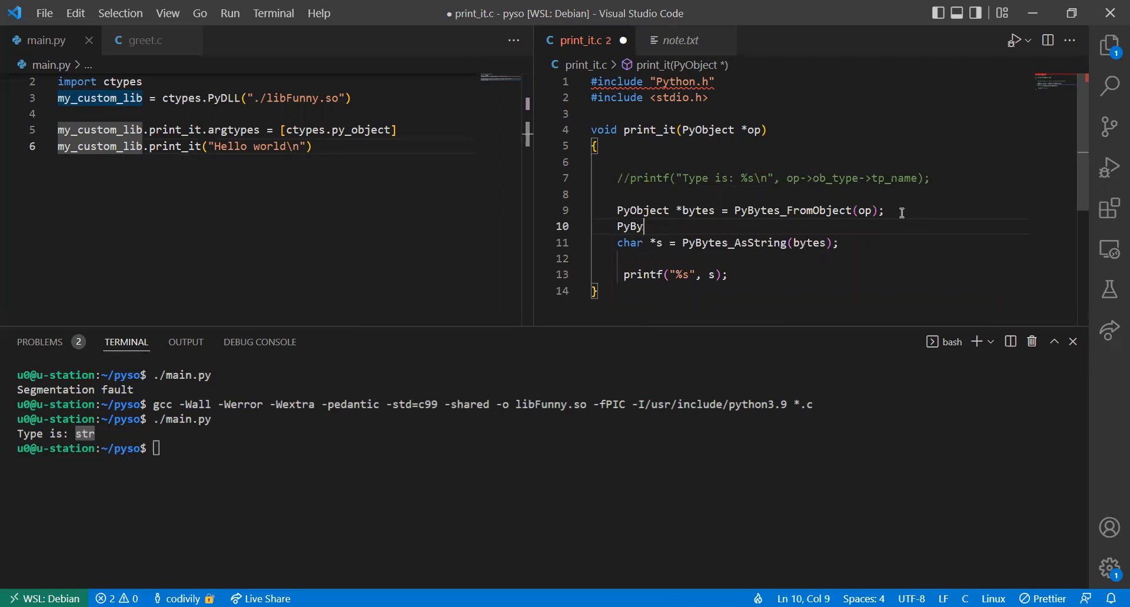
{"action": "key", "text": "BackSpace"}
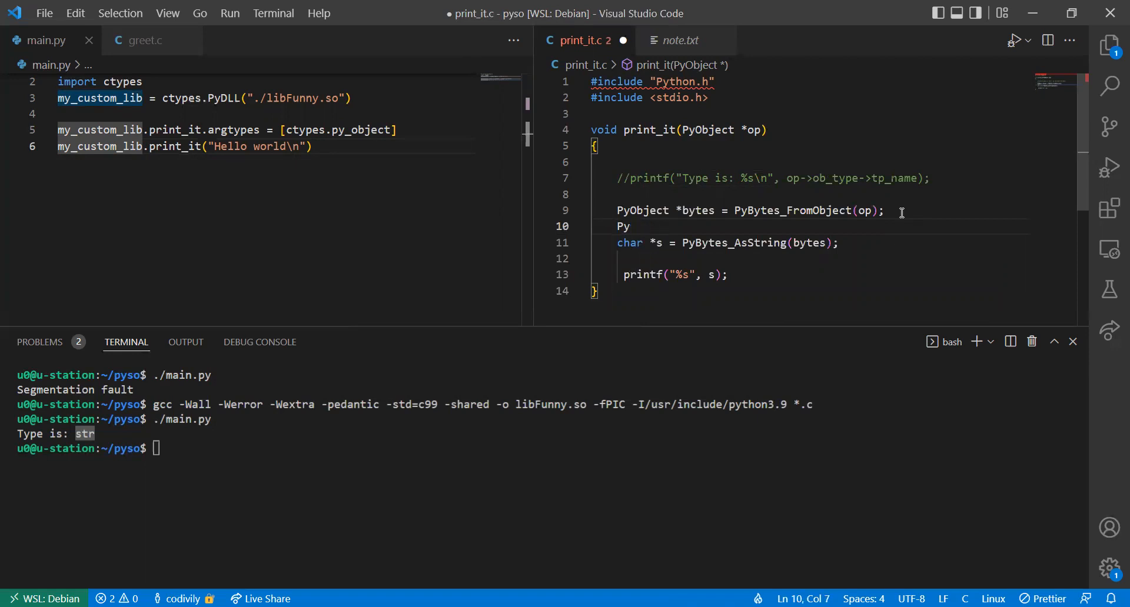
{"action": "type", "text": "_ssi"}
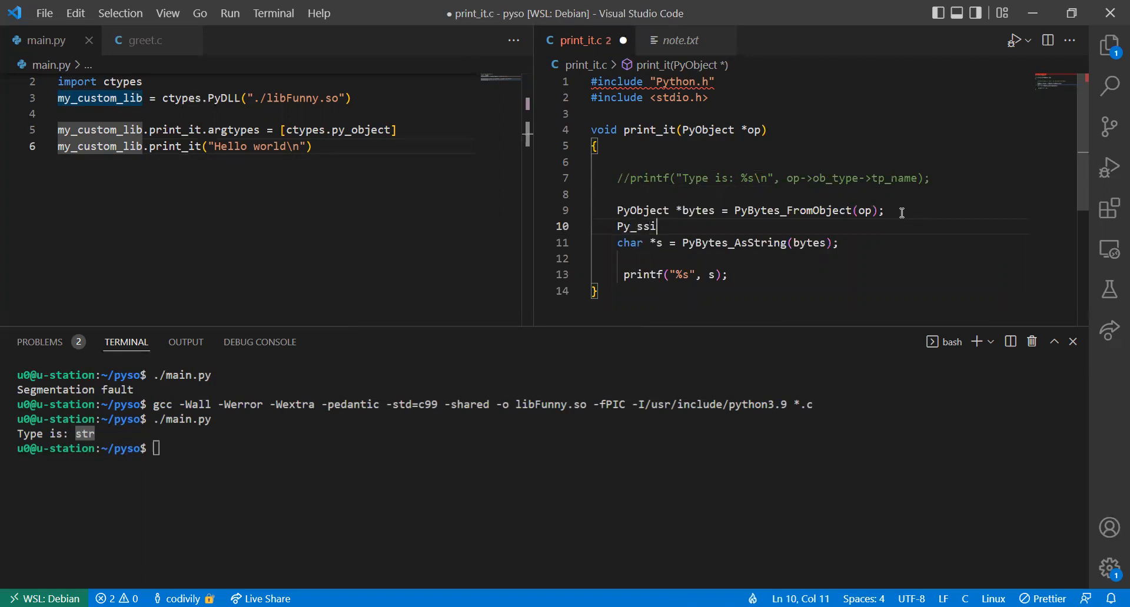
{"action": "type", "text": "ze_t"}
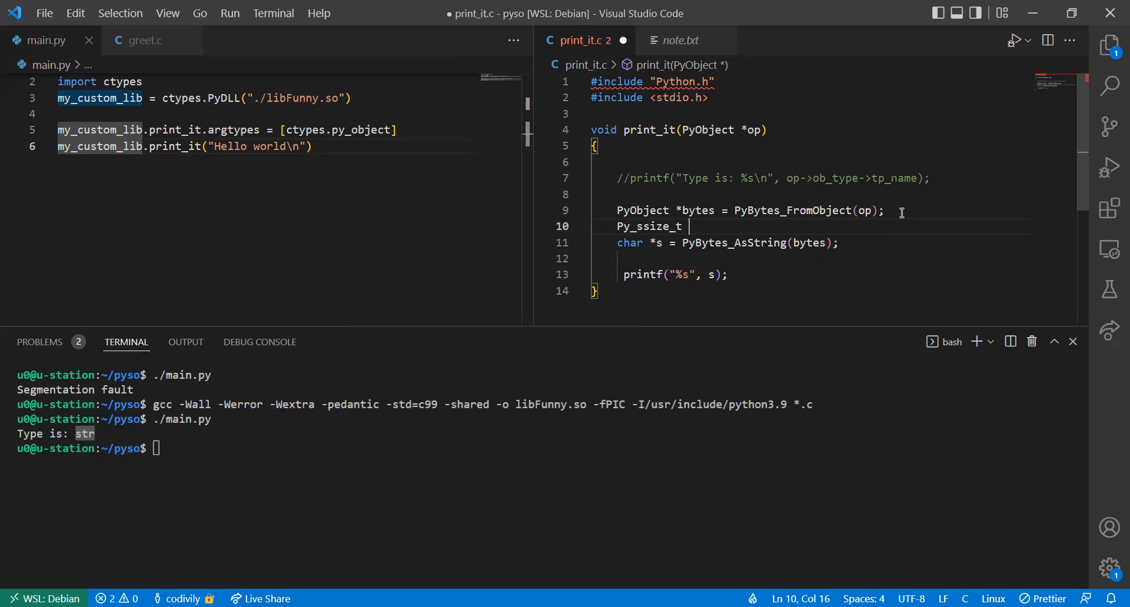
{"action": "type", "text": "len = PyBytes_"}
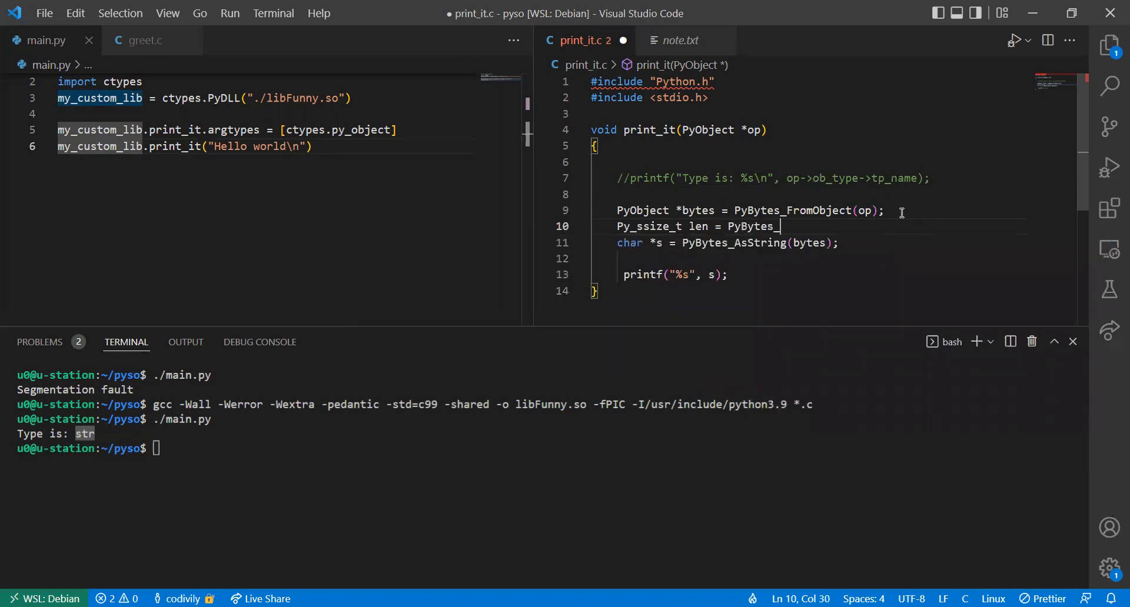
{"action": "type", "text": "size()"}
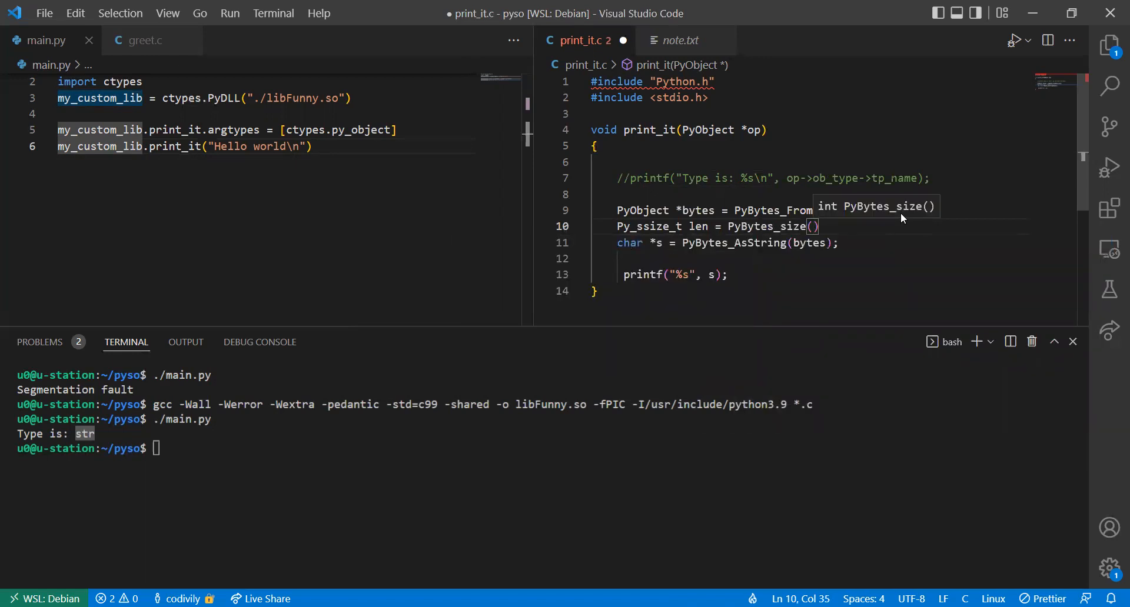
{"action": "type", "text": "byte"}
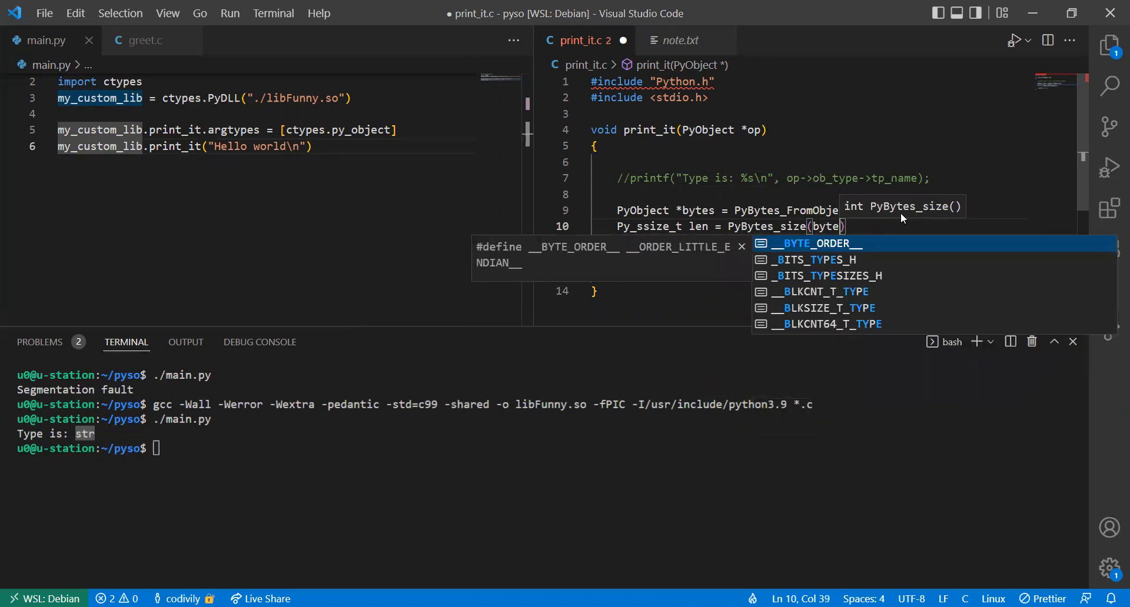
{"action": "key", "text": "BackSpace"}
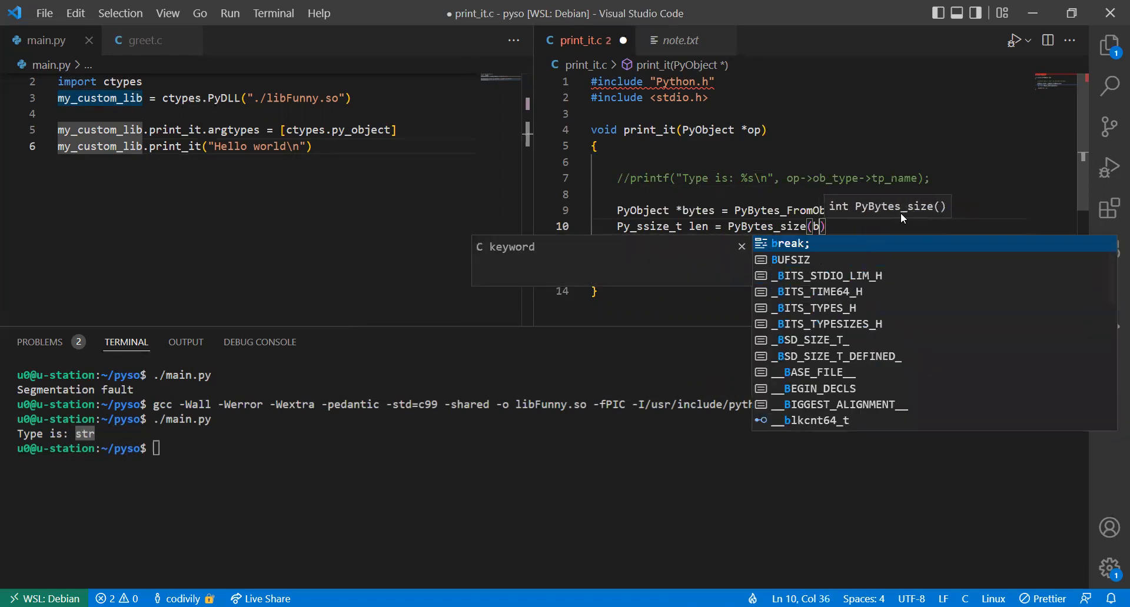
{"action": "type", "text": "ytes"}
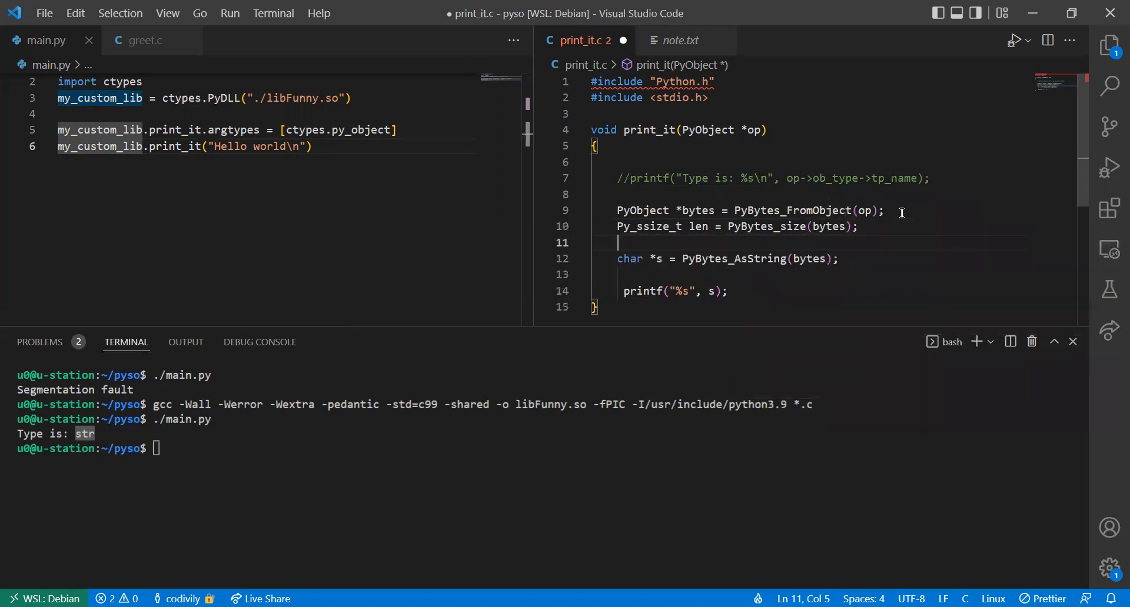
{"action": "type", "text": "Py_ssize"}
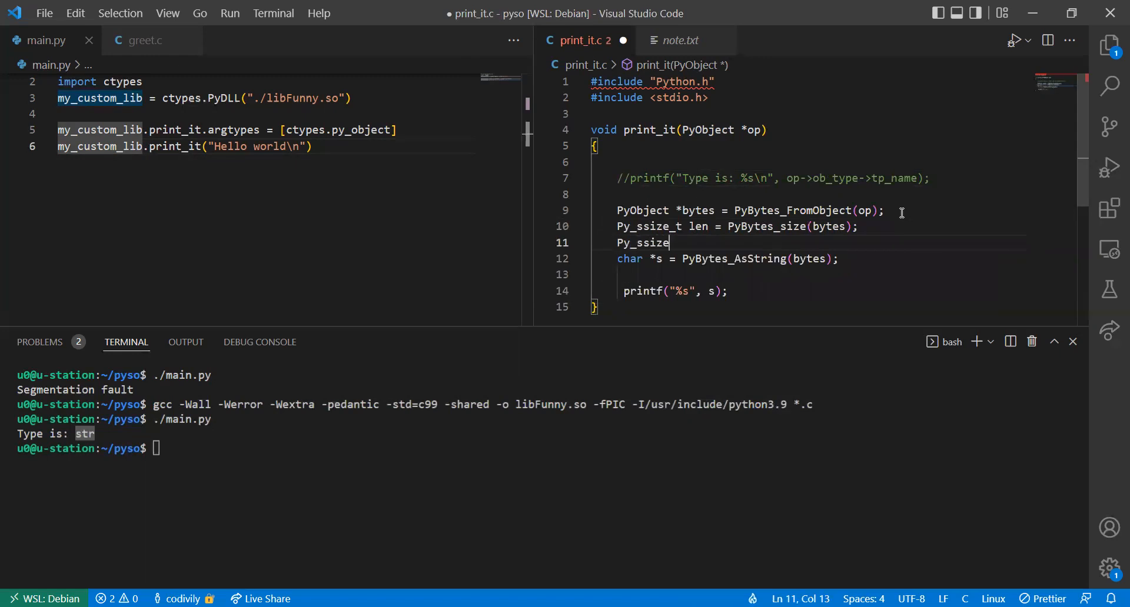
{"action": "type", "text": "_t i ="}
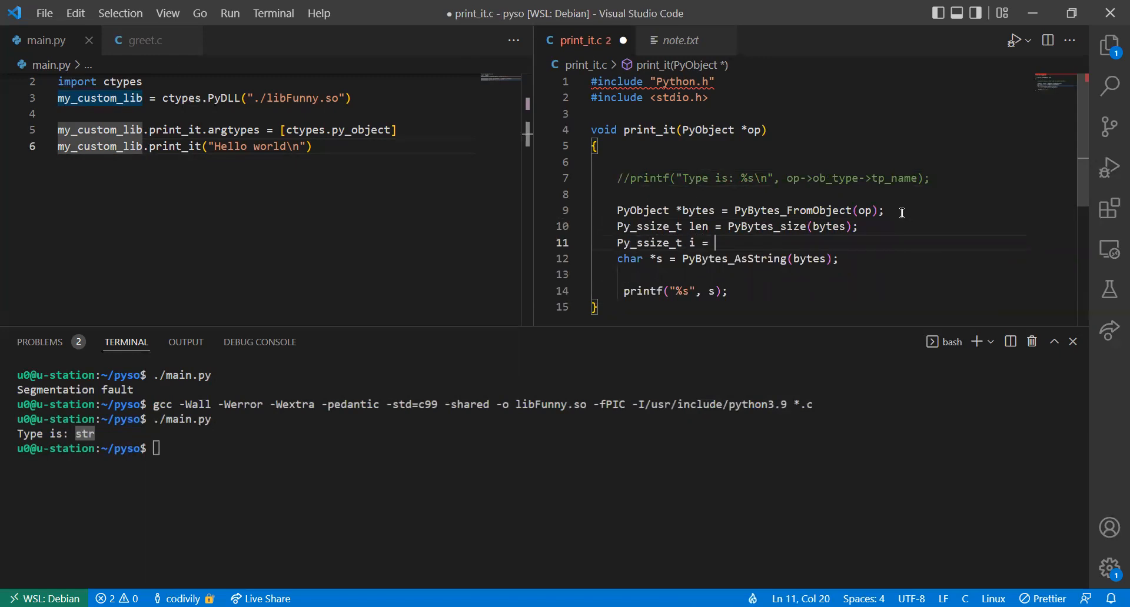
{"action": "type", "text": "0;"}
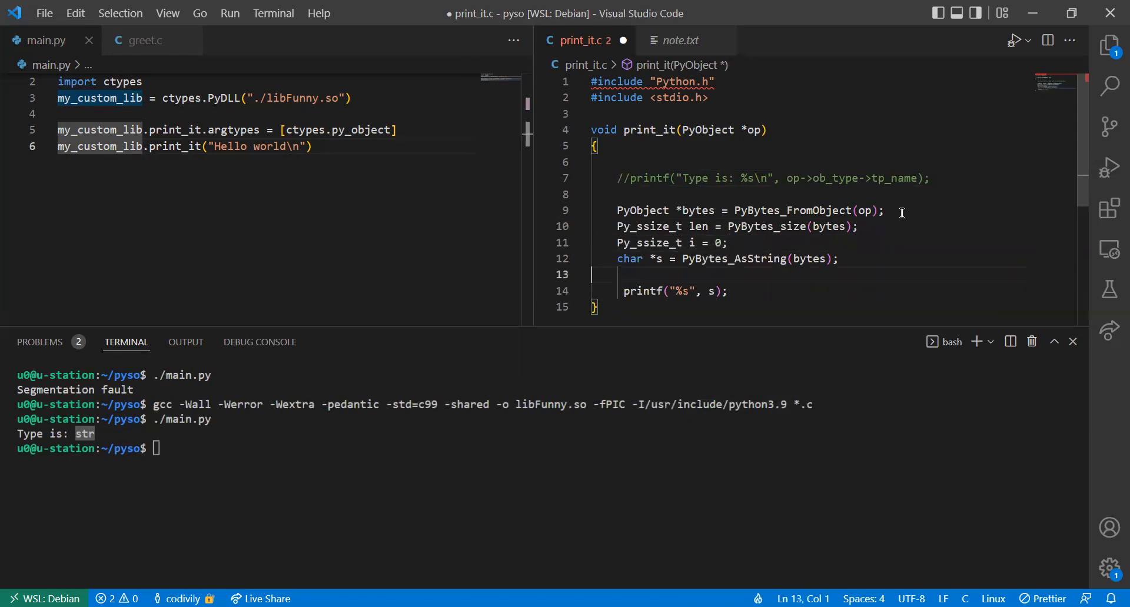
Step: Add a for loop over i from 0 to len printing each s[i] with %c, then a newline
{"action": "type", "text": "for (i)"}
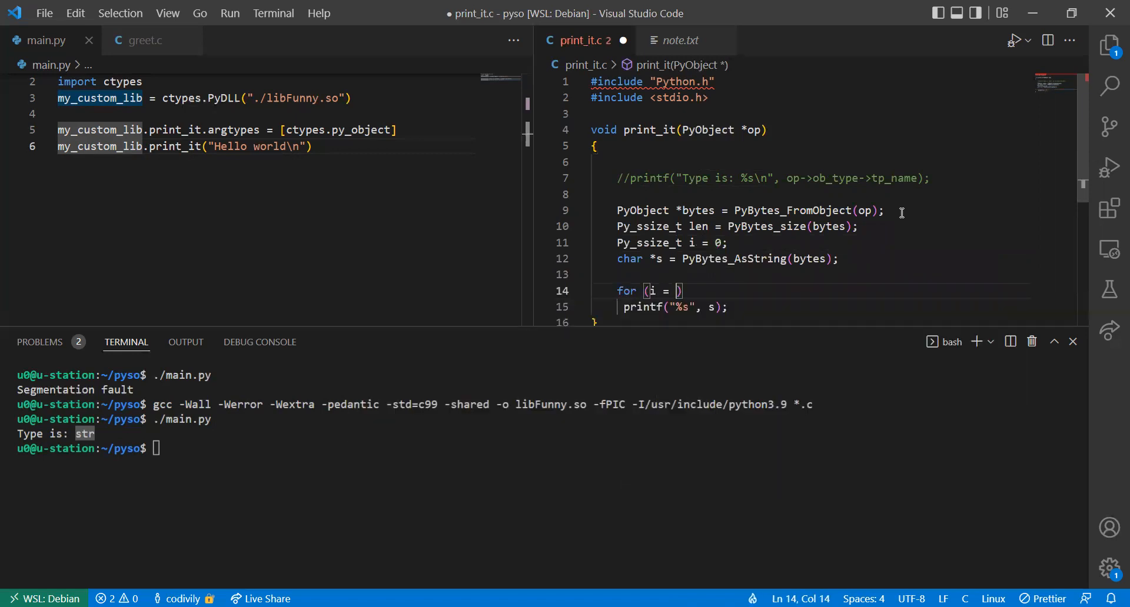
{"action": "type", "text": "0; i <"}
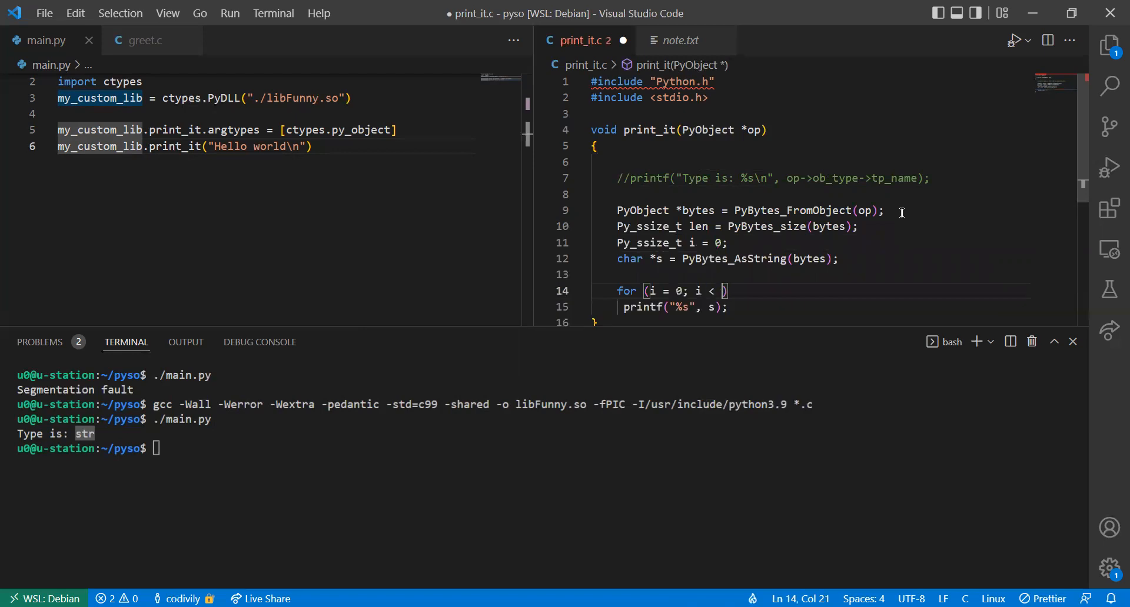
{"action": "type", "text": "len; ++"}
{"action": "type", "text": "{"}
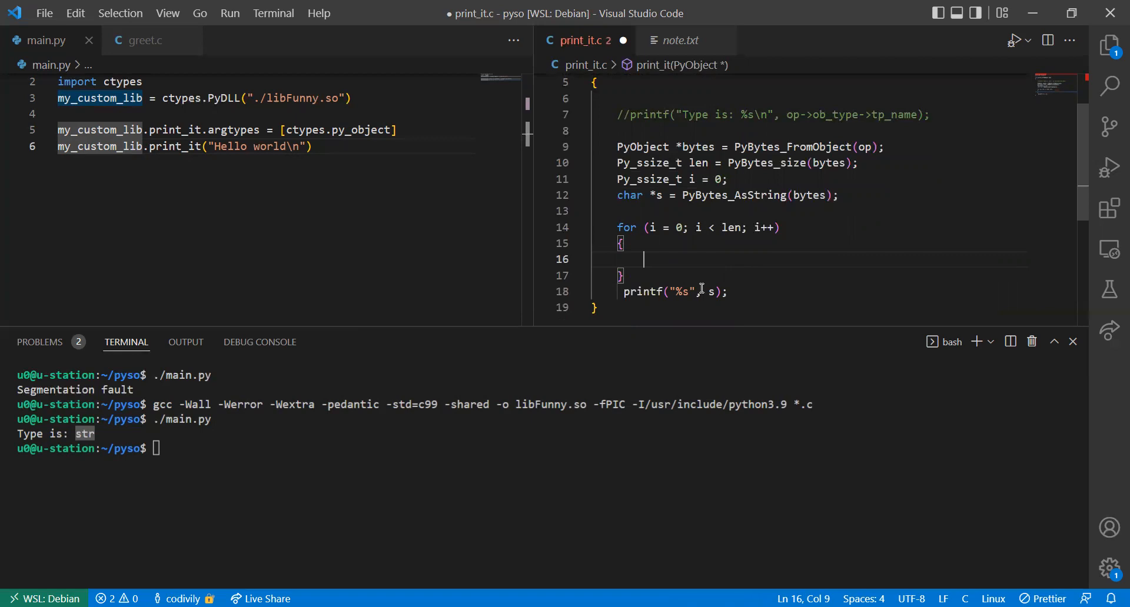
{"action": "type", "text": "printf(\""}
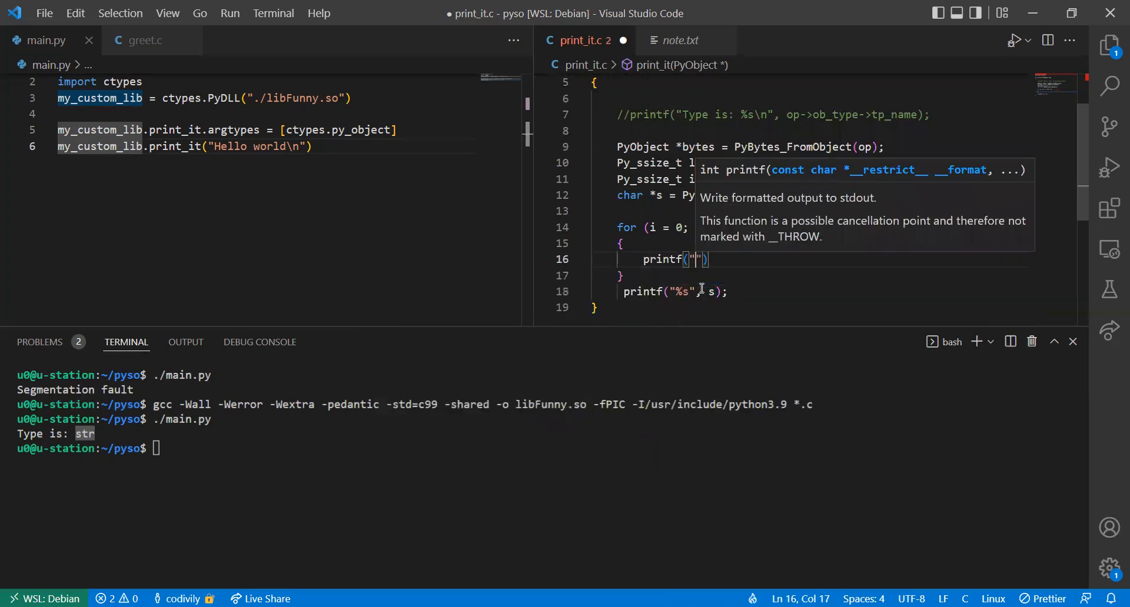
{"action": "type", "text": "c\","}
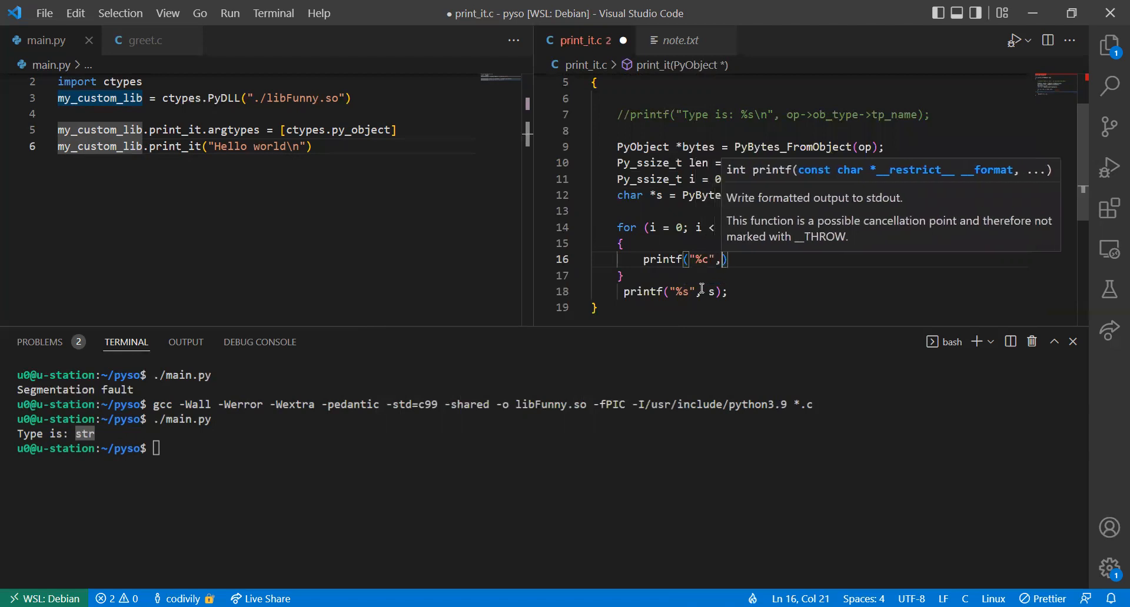
{"action": "type", "text": "s[i]"}
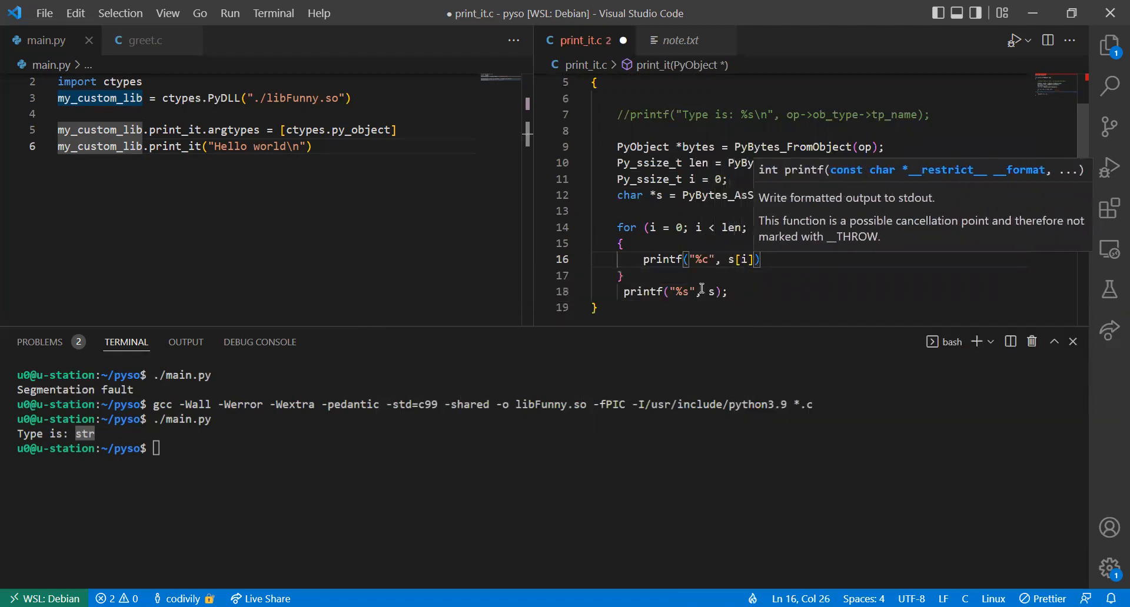
{"action": "type", "text": "printf(\"\\n\");"}
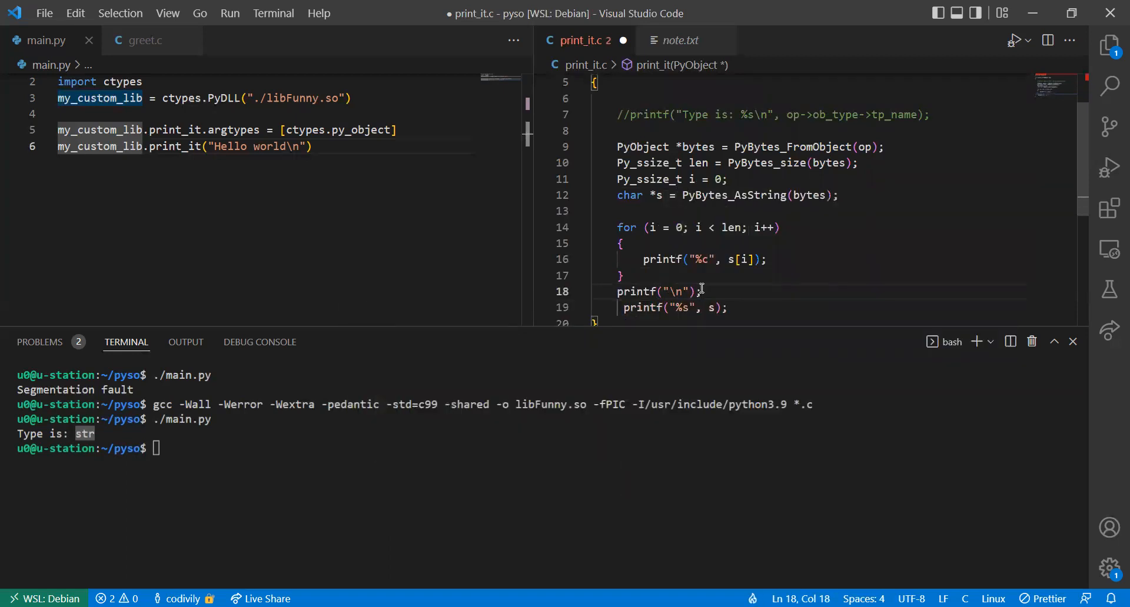
{"action": "mouse_move", "coordinate": [726, 278]}
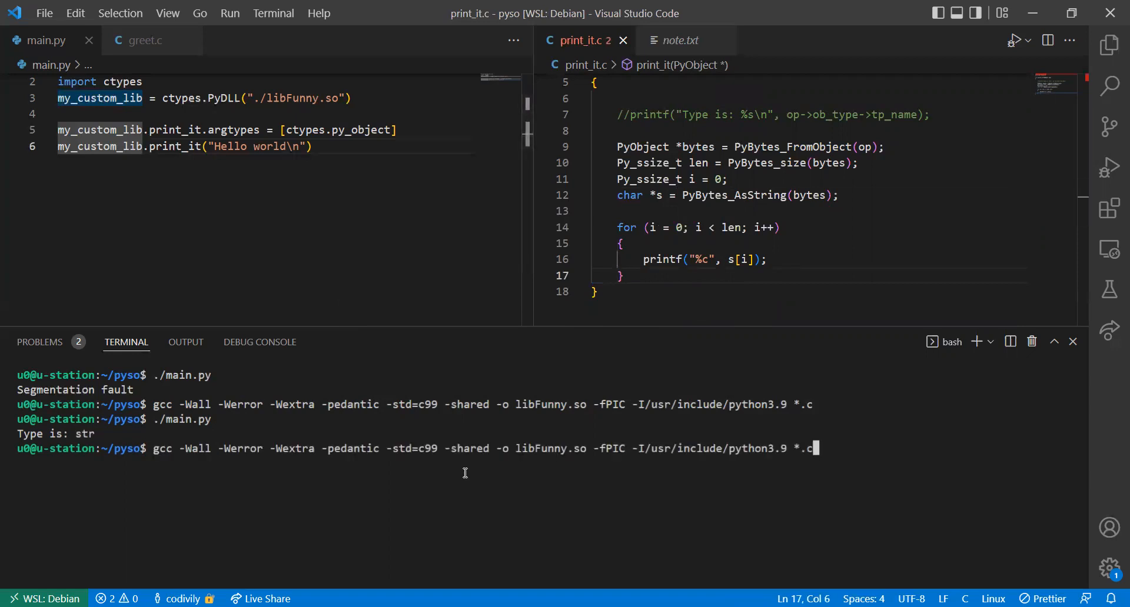
Step: Save print_it.c with PyBytes_Size corrected and start a clear command in the terminal
{"action": "key", "text": "Return"}
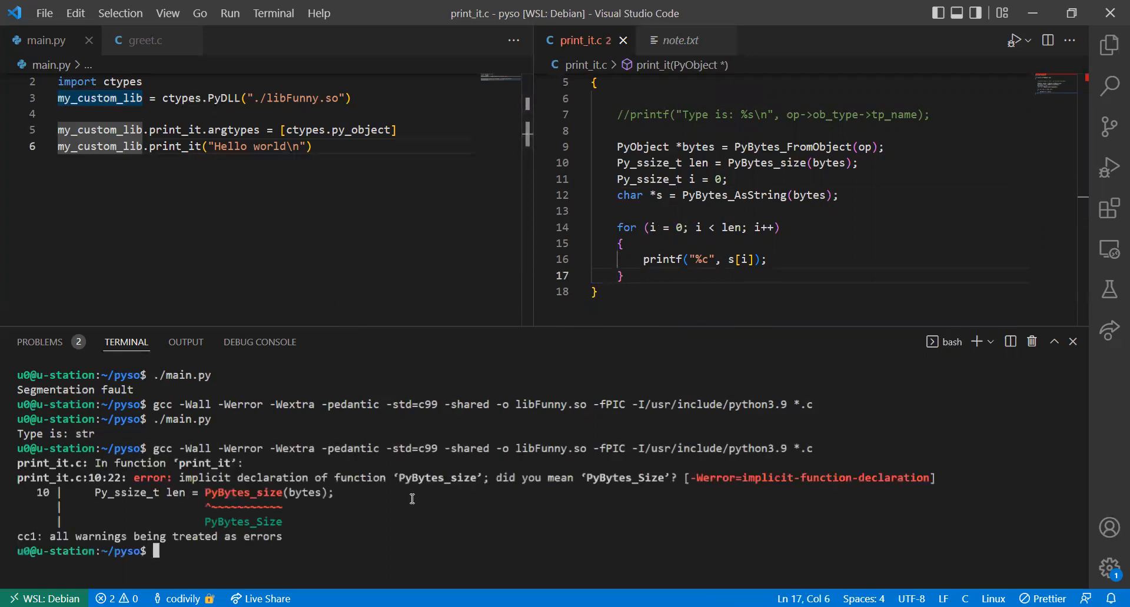
{"action": "mouse_move", "coordinate": [205, 519]}
{"action": "type", "text": "S"}
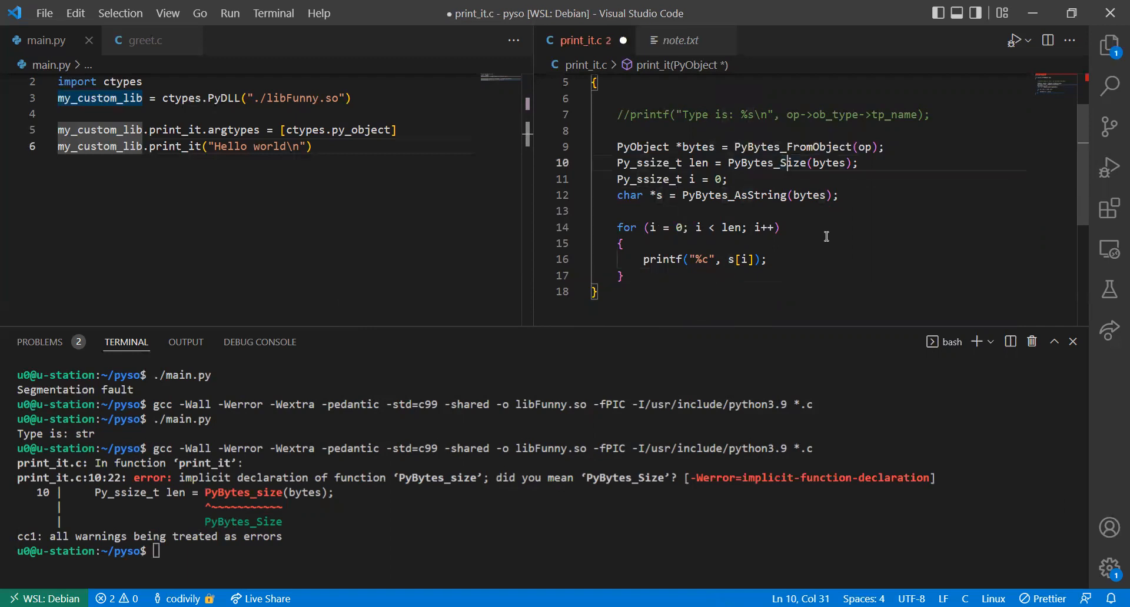
{"action": "key", "text": "ctrl+s"}
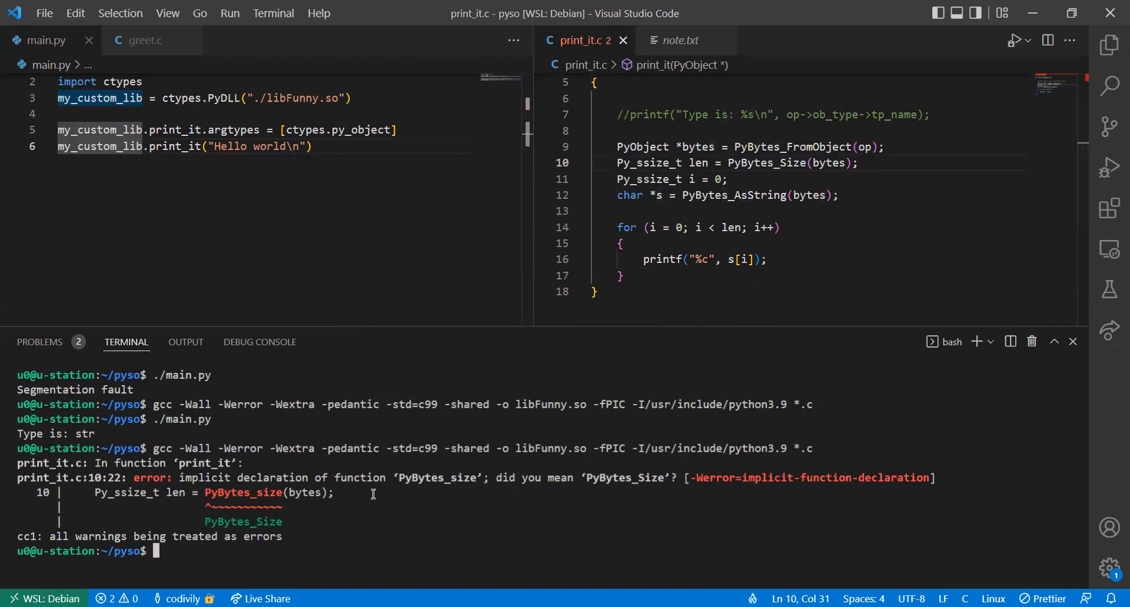
{"action": "type", "text": "cleear"}
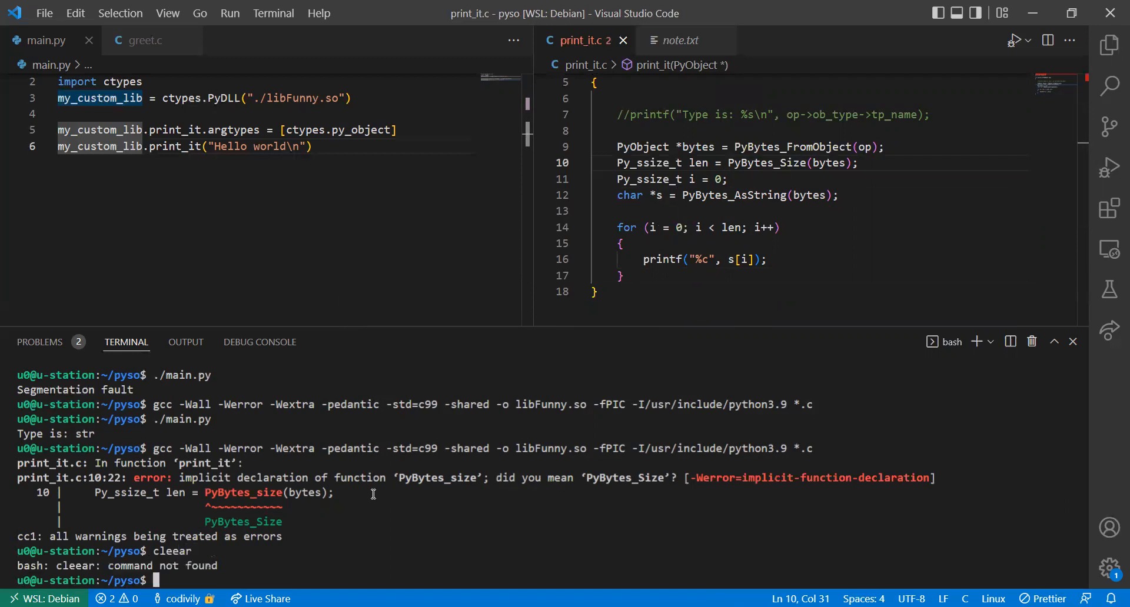
{"action": "type", "text": "c"}
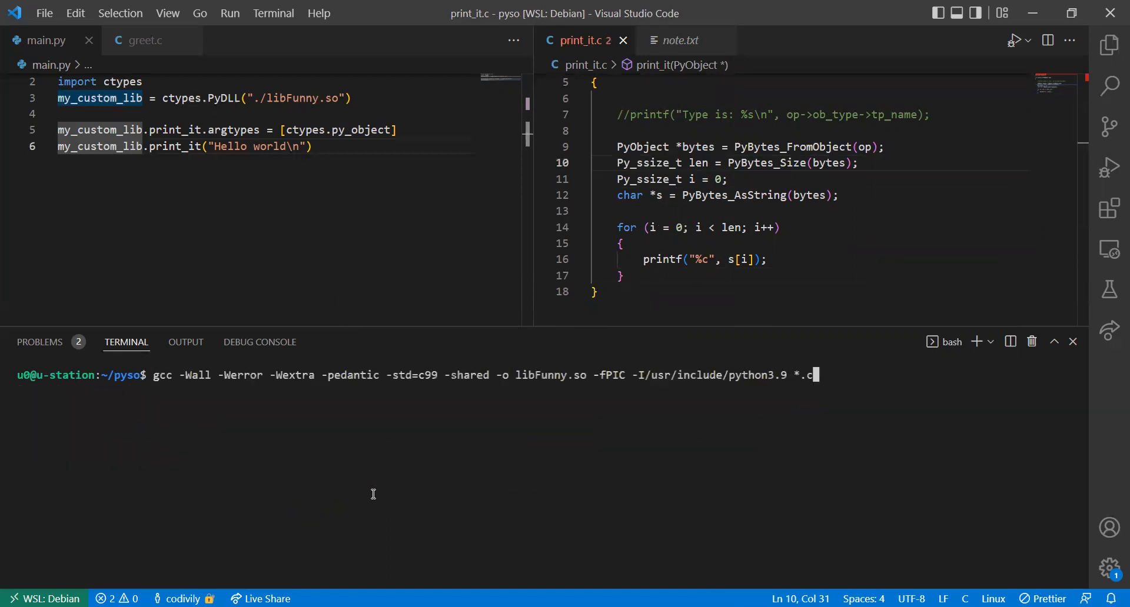
Step: Rebuild libFunny.so and run ./main.py, which ends in a segmentation fault
{"action": "key", "text": "Return"}
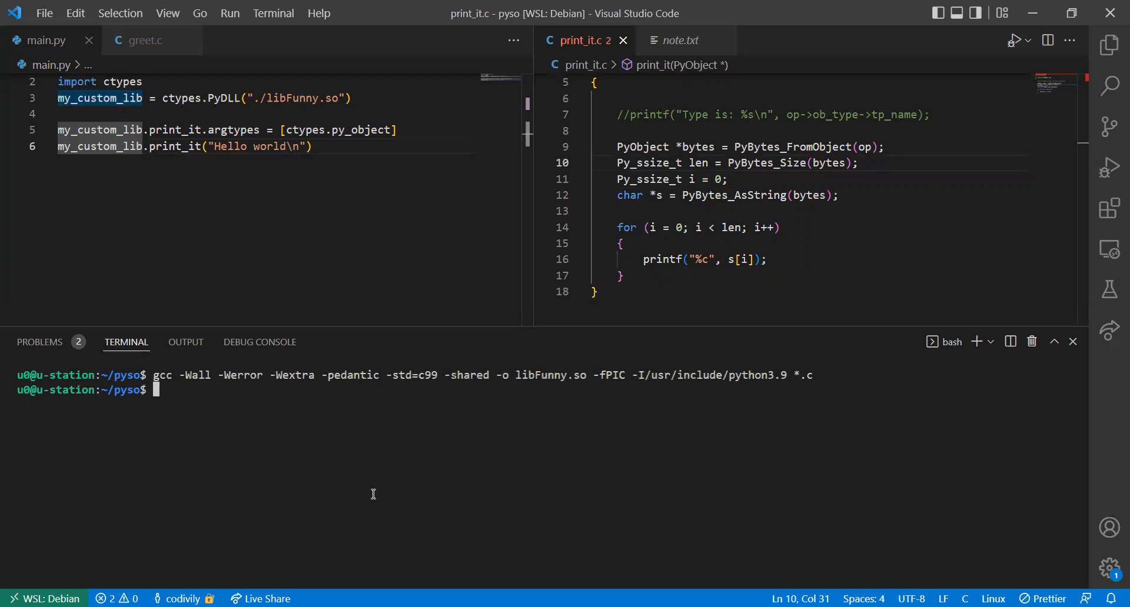
{"action": "type", "text": "./main.py"}
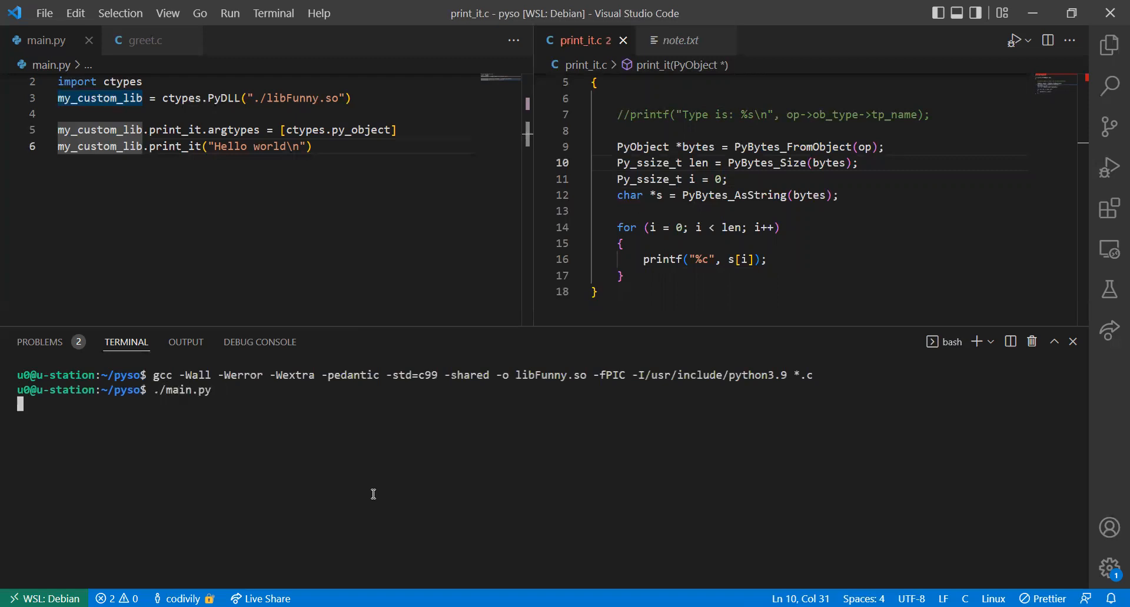
{"action": "key", "text": "Return"}
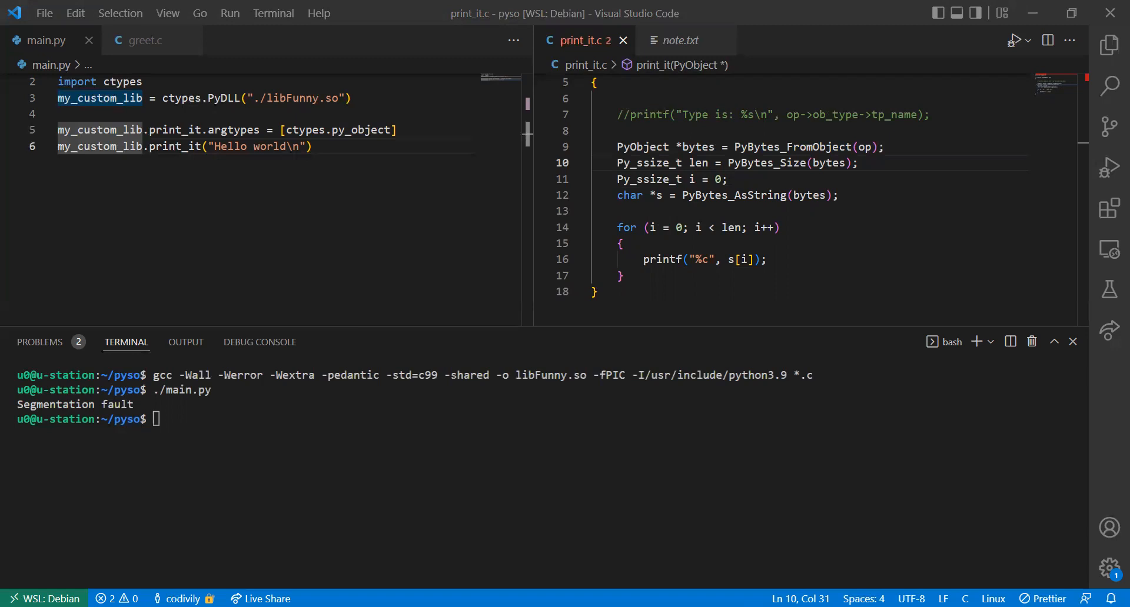
{"action": "mouse_move", "coordinate": [1032, 13]}
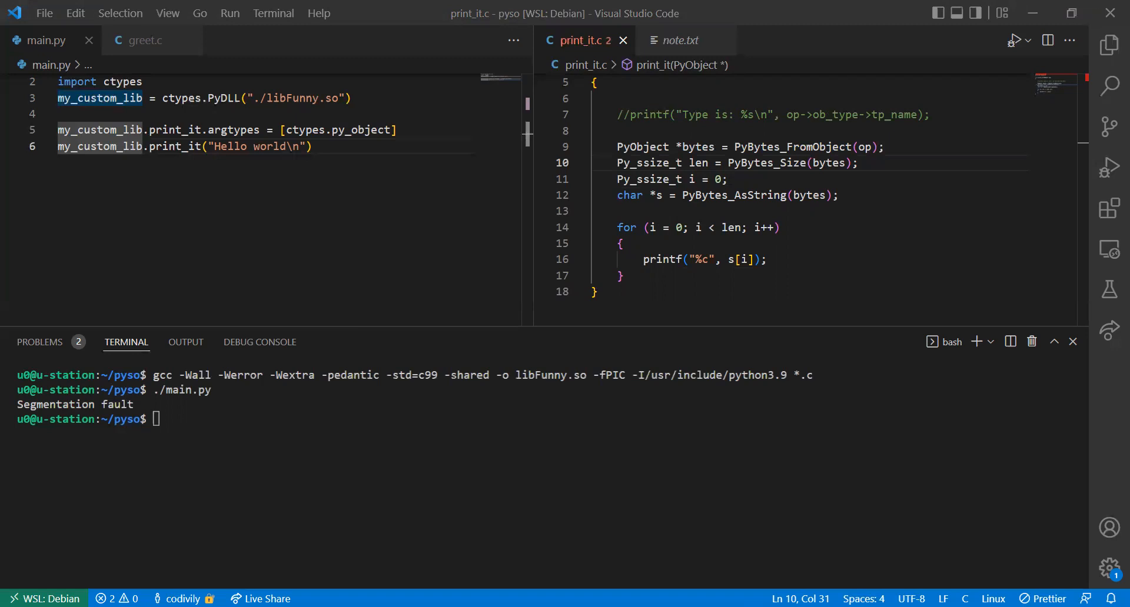
Step: Select the whole print_it function body from the PyBytes_AsString line upward
{"action": "left_click", "coordinate": [820, 195]}
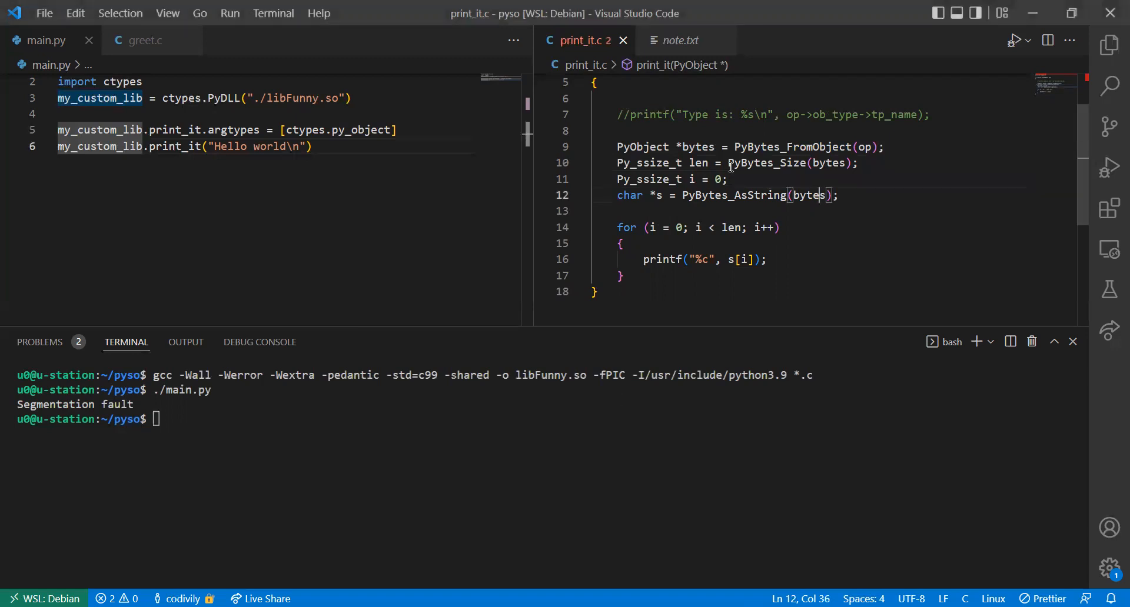
{"action": "left_click", "coordinate": [839, 195]}
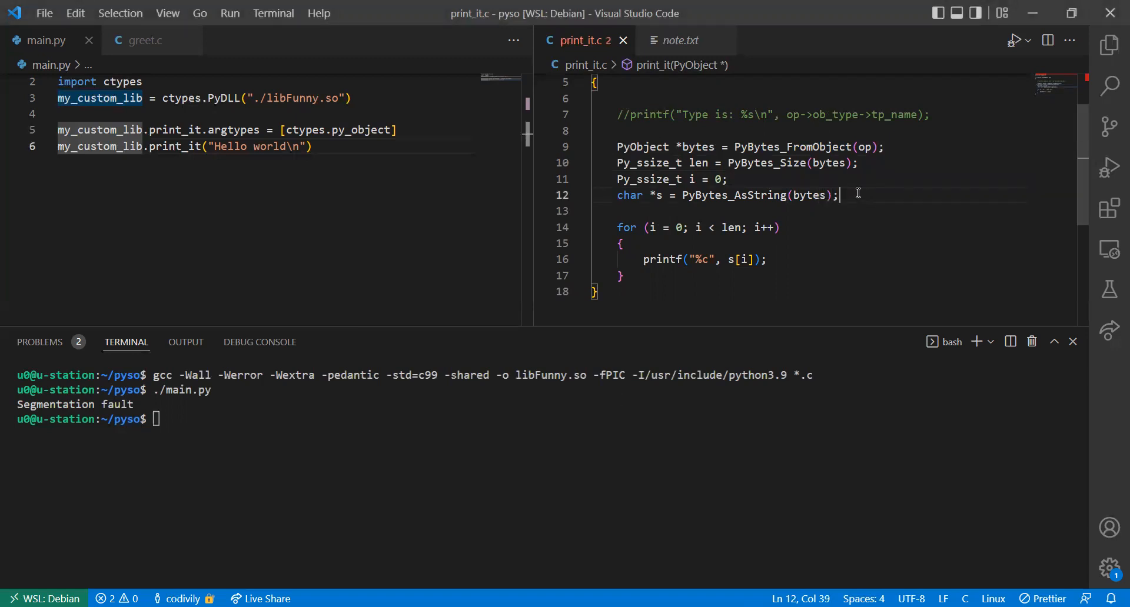
{"action": "left_click_drag", "start_coordinate": [838, 196], "coordinate": [618, 130]}
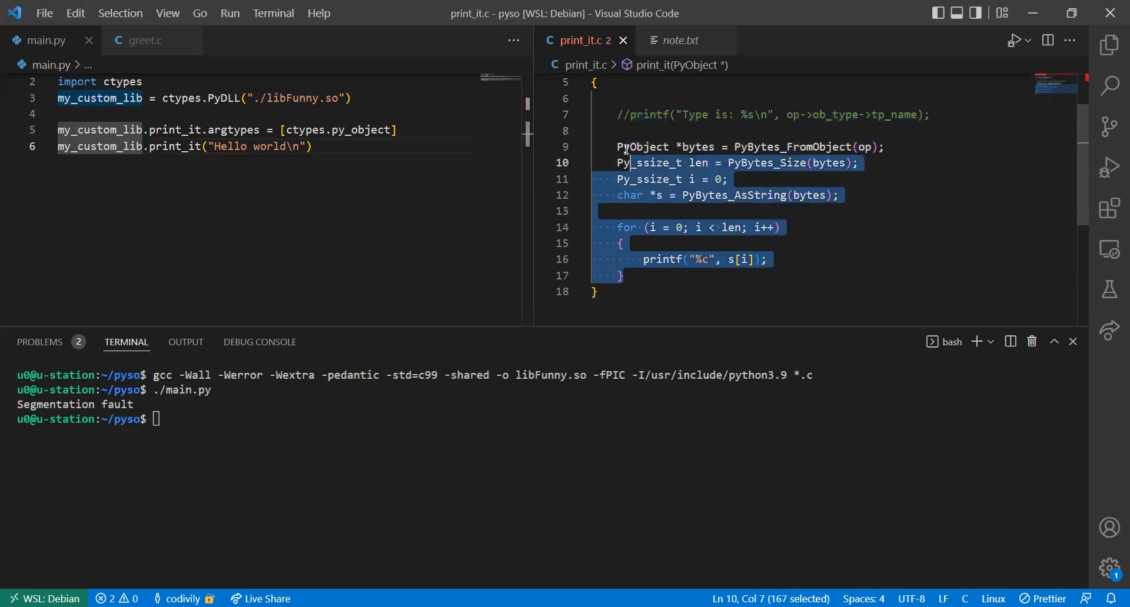
Step: Replace the selected body with PyObject_Print(op); and save
{"action": "key", "text": "Delete"}
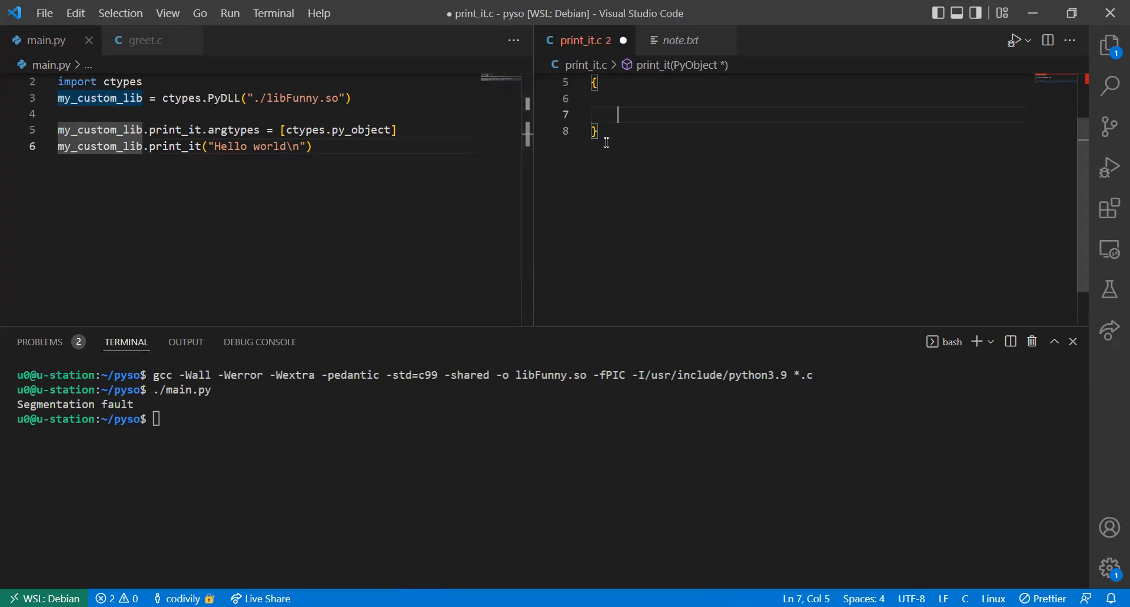
{"action": "type", "text": "PyObject_Print("}
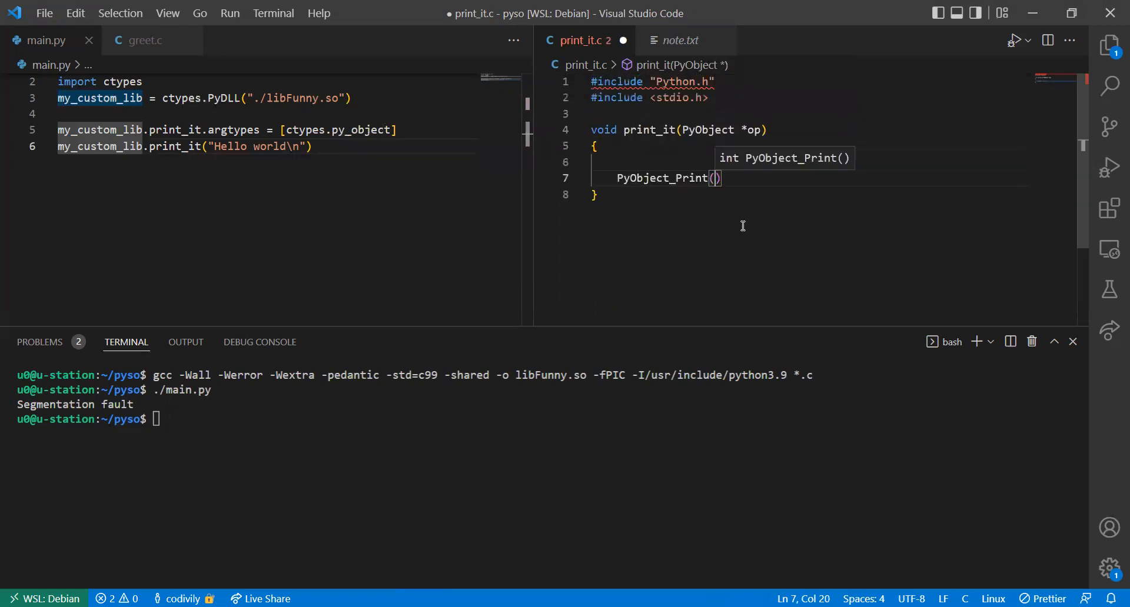
{"action": "type", "text": "op);"}
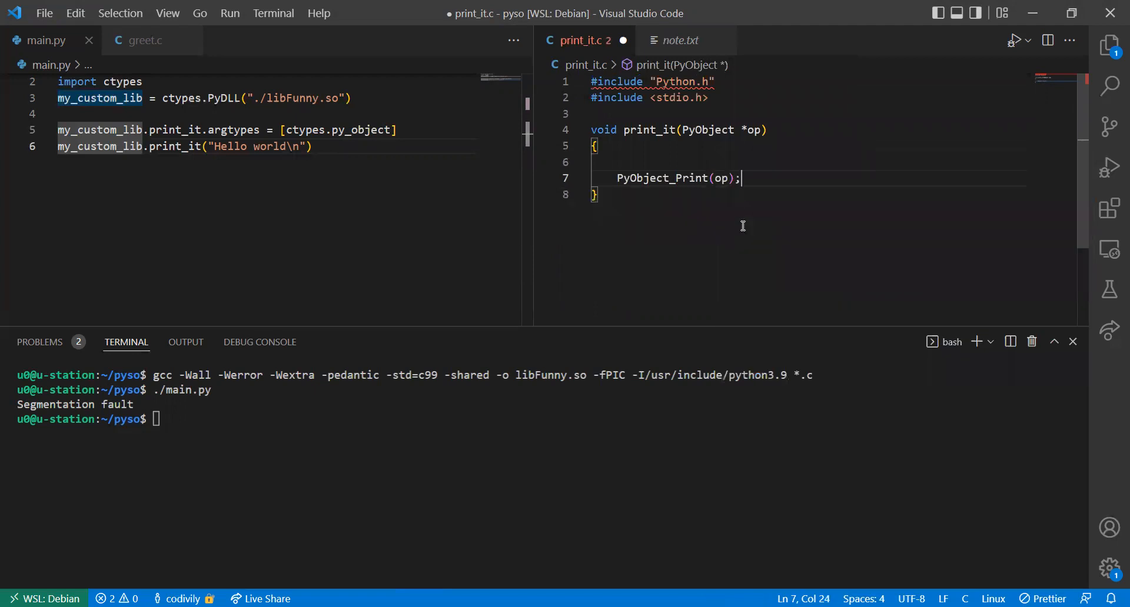
{"action": "key", "text": "ctrl+s"}
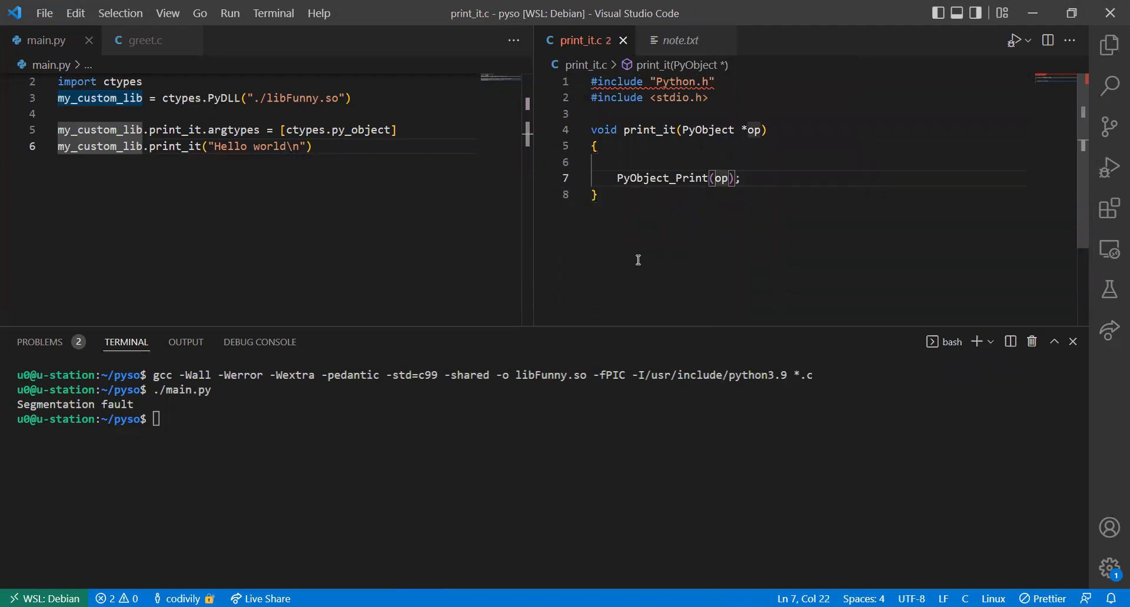
Step: Extend the call to PyObject_Print(op, stdout, 0); and save the tidied function
{"action": "type", "text": ", stdout"}
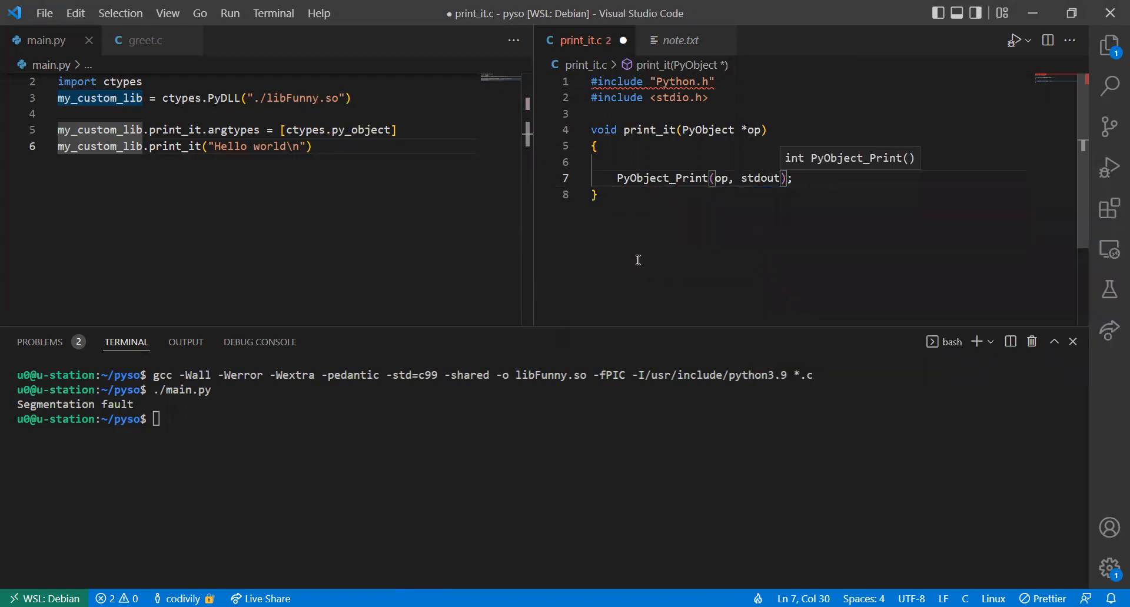
{"action": "type", "text": ", 0"}
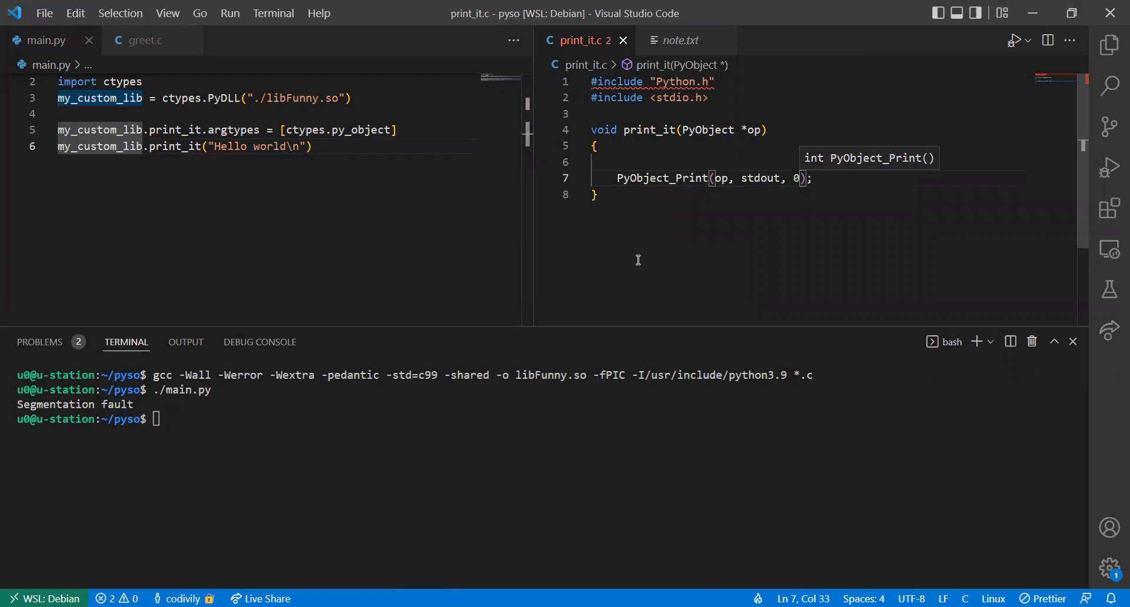
{"action": "double_click", "coordinate": [661, 178]}
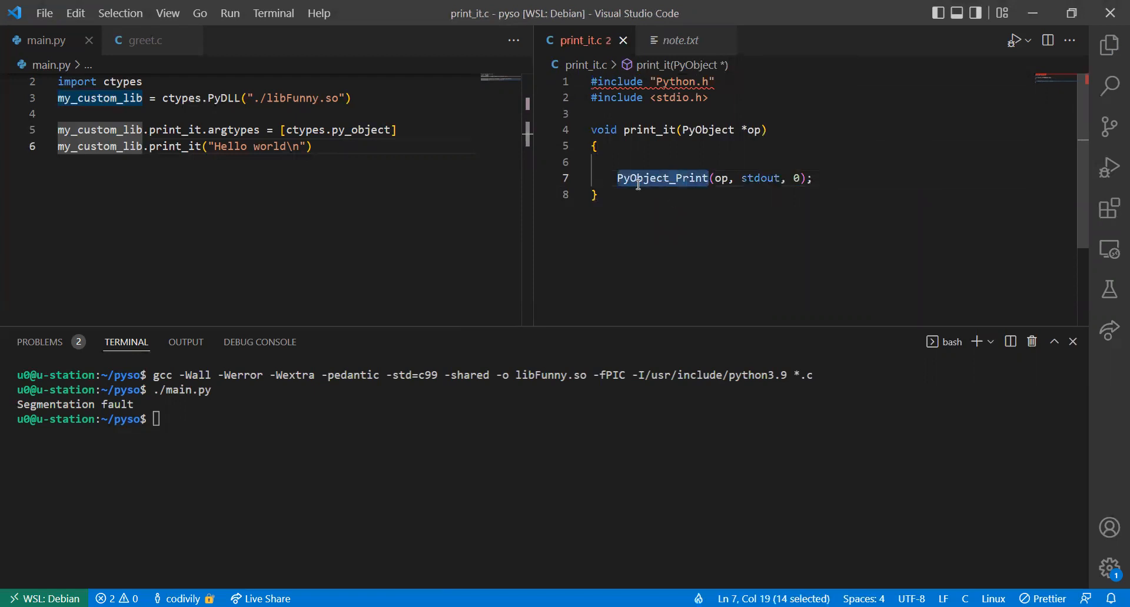
{"action": "left_click", "coordinate": [657, 178]}
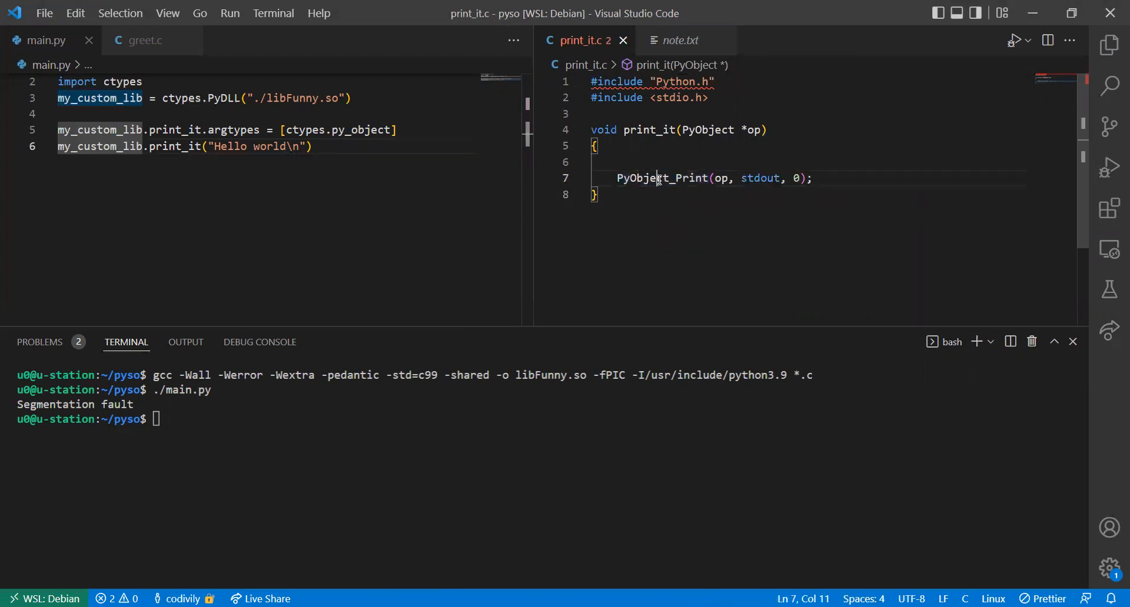
{"action": "double_click", "coordinate": [660, 178]}
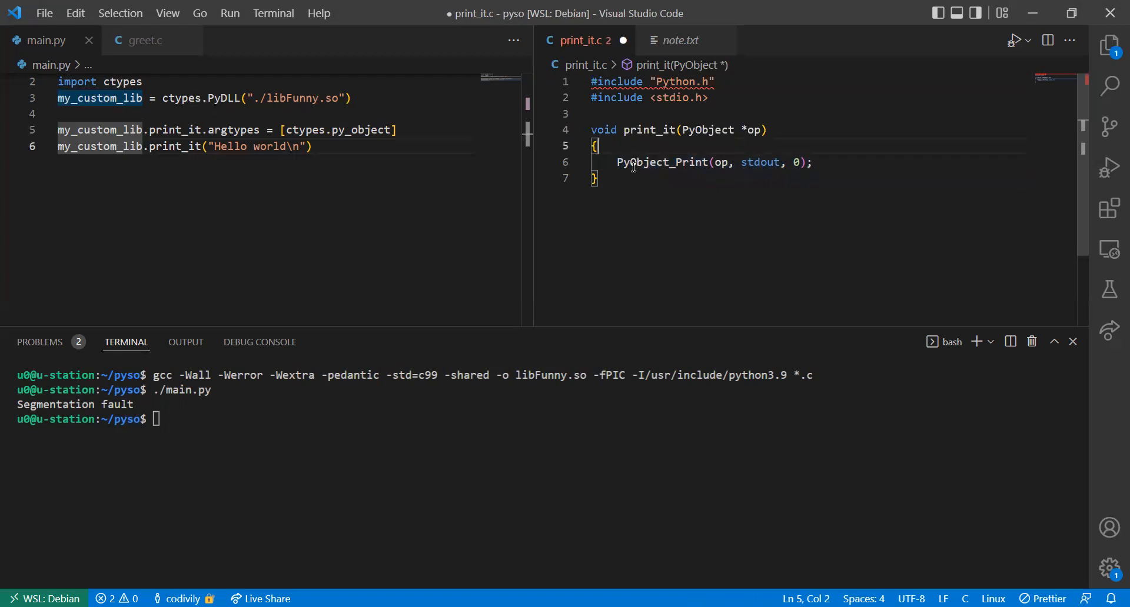
{"action": "key", "text": "ctrl+s"}
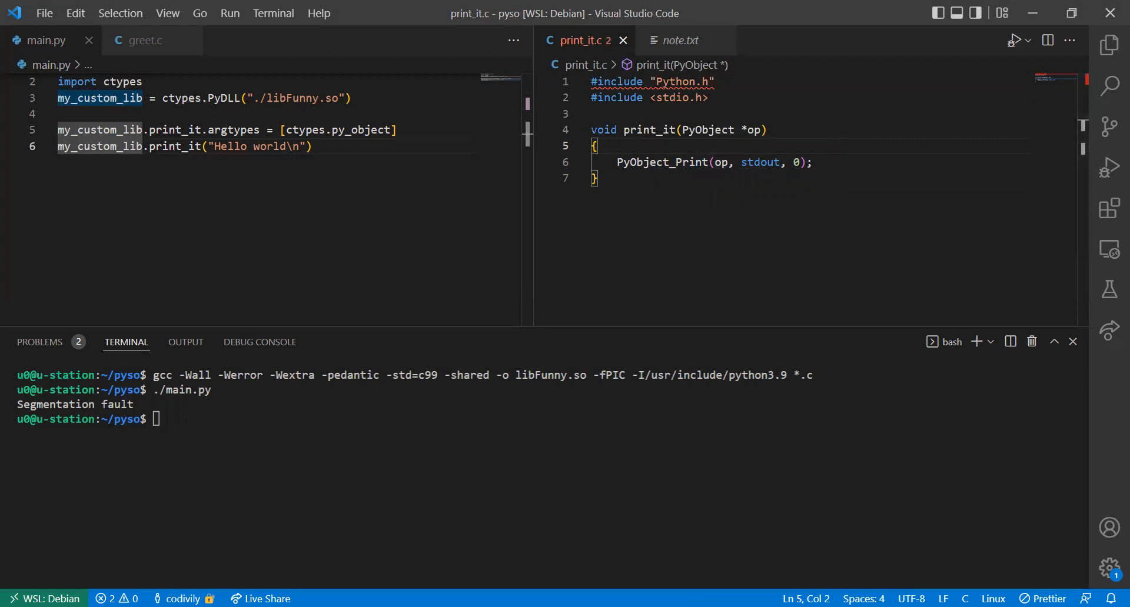
{"action": "mouse_move", "coordinate": [584, 428]}
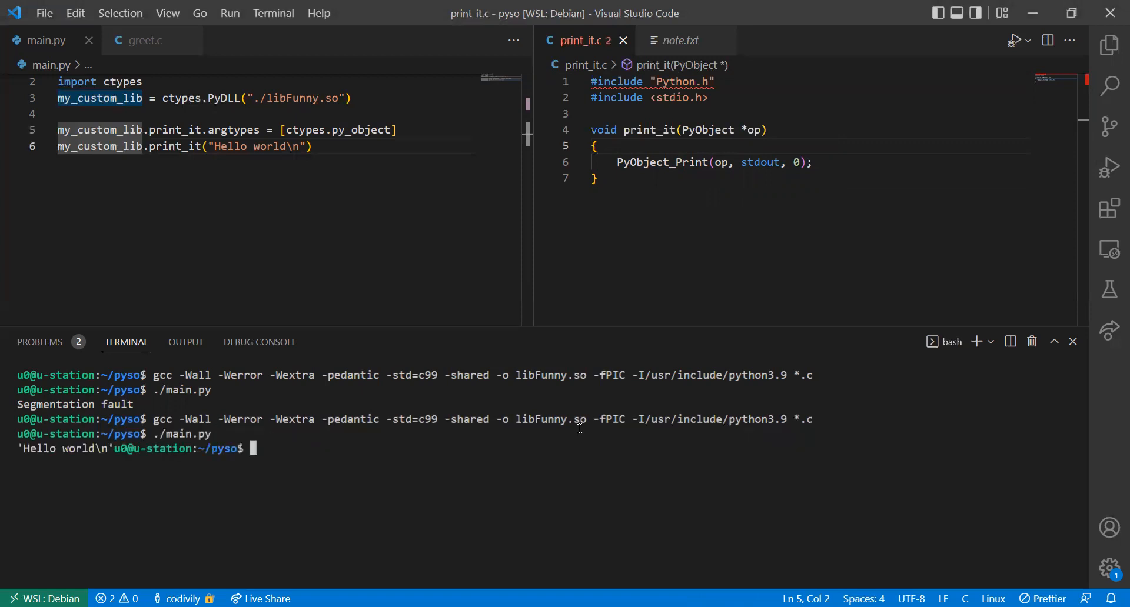
{"action": "mouse_move", "coordinate": [529, 448]}
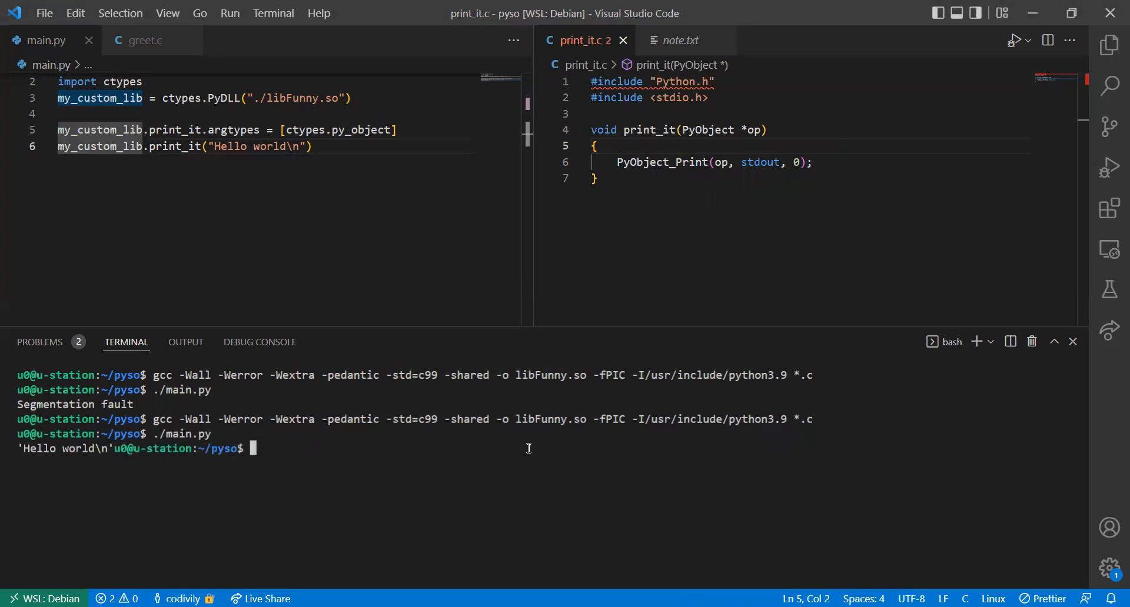
{"action": "mouse_move", "coordinate": [152, 439]}
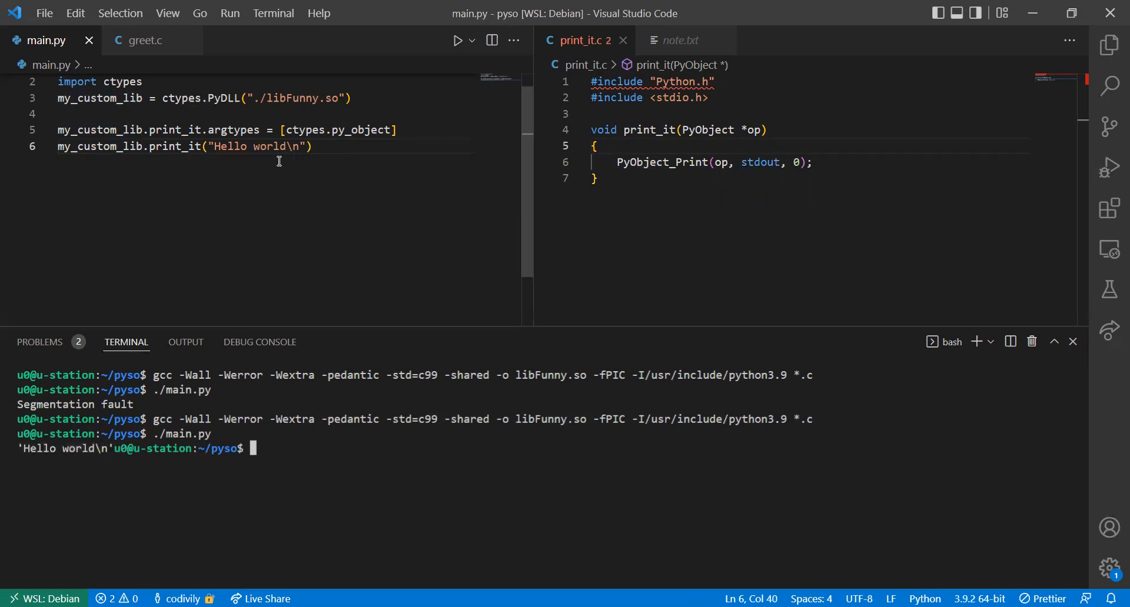
{"action": "mouse_move", "coordinate": [477, 506]}
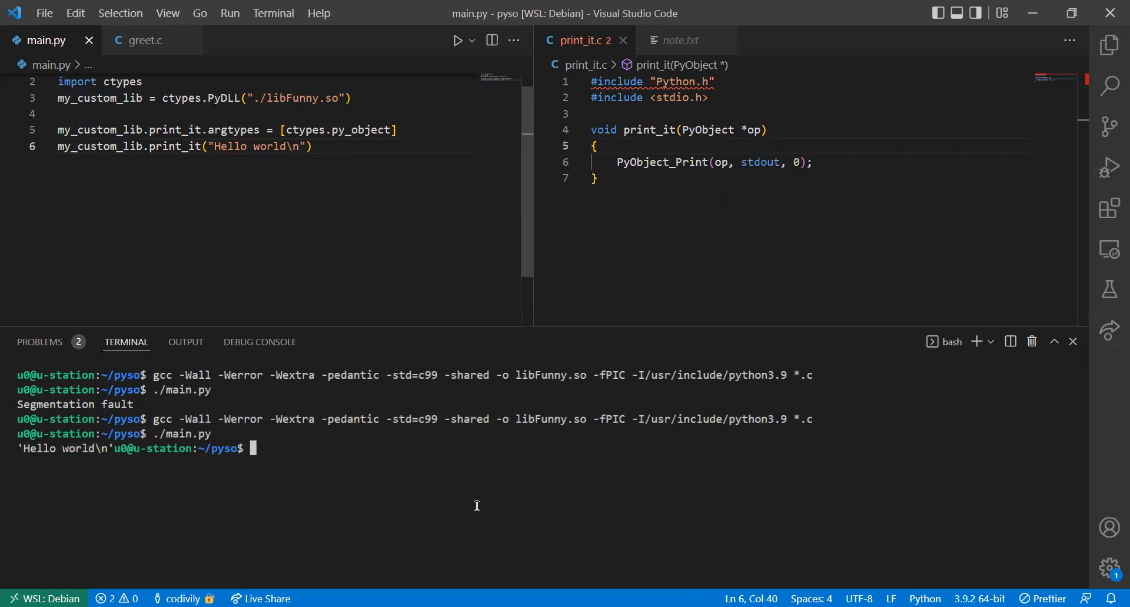
{"action": "mouse_move", "coordinate": [483, 217]}
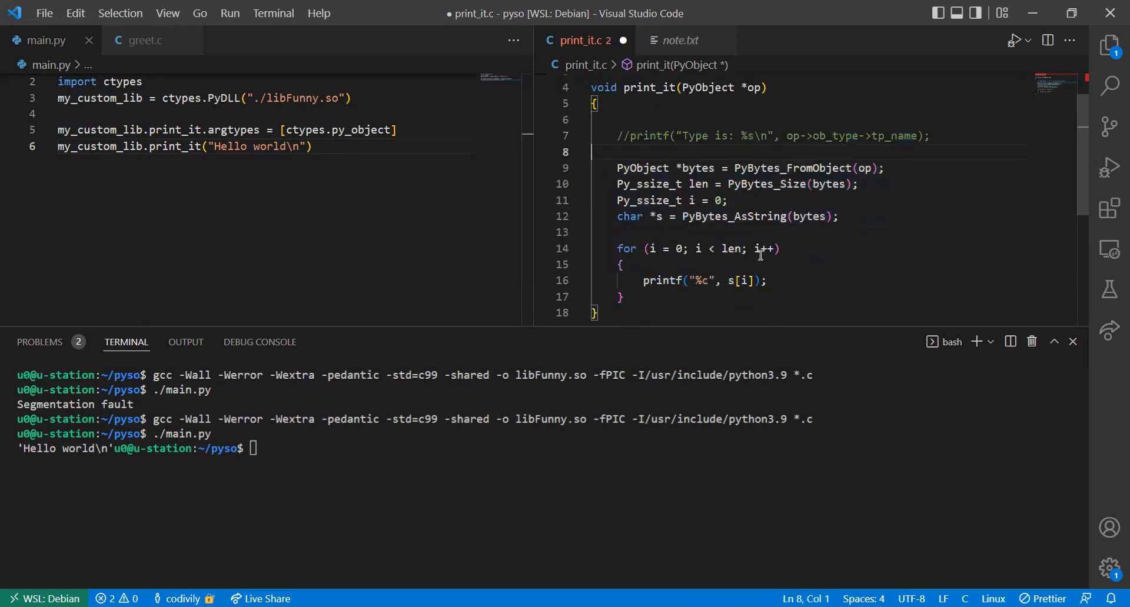
Step: Save print_it.c with the PyBytes character loop restored and move to the commented printf line
{"action": "left_click", "coordinate": [774, 248]}
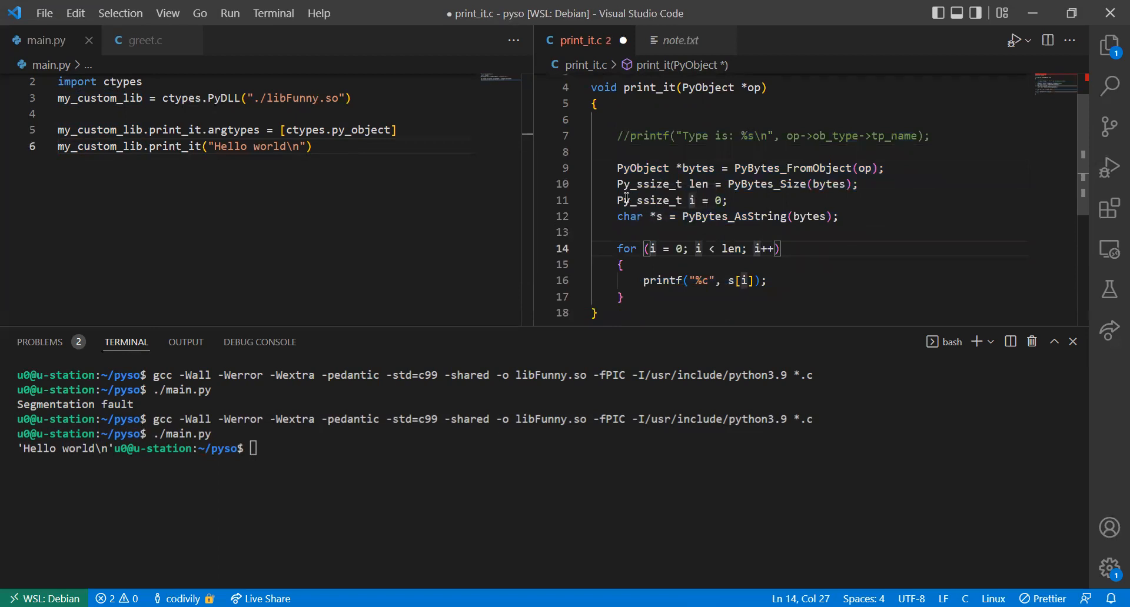
{"action": "key", "text": "ctrl+s"}
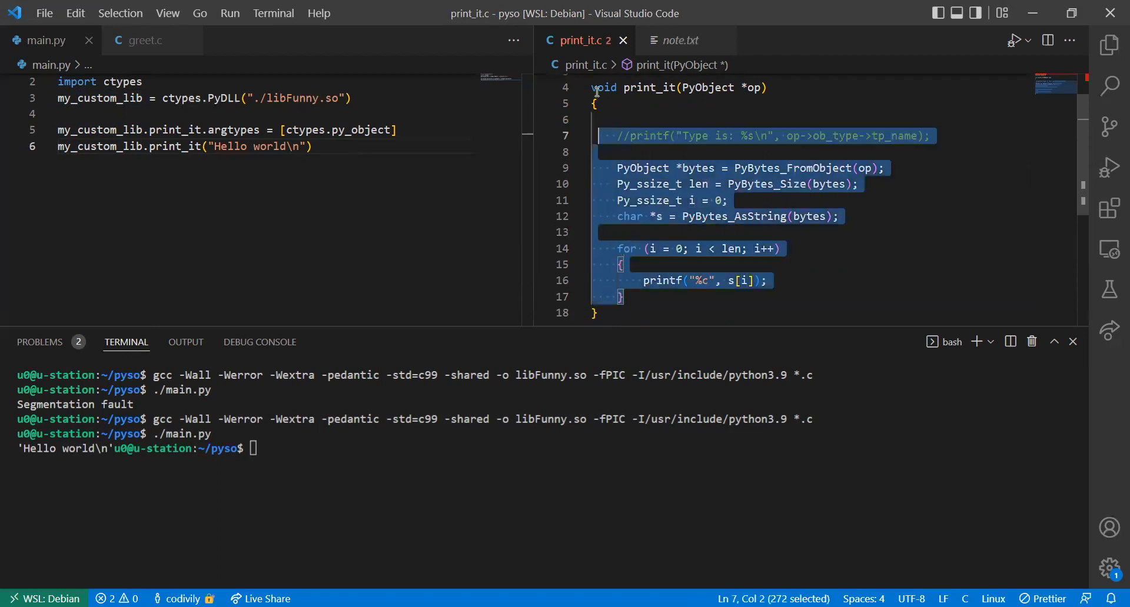
{"action": "scroll", "scroll_direction": "up", "scroll_amount": 3}
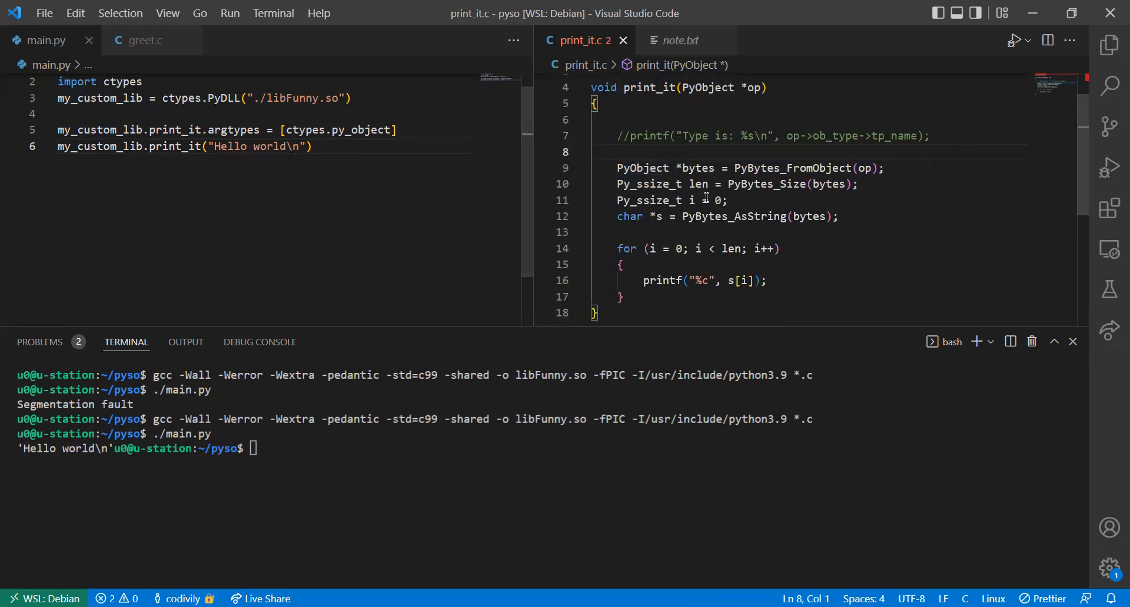
{"action": "left_click", "coordinate": [628, 152]}
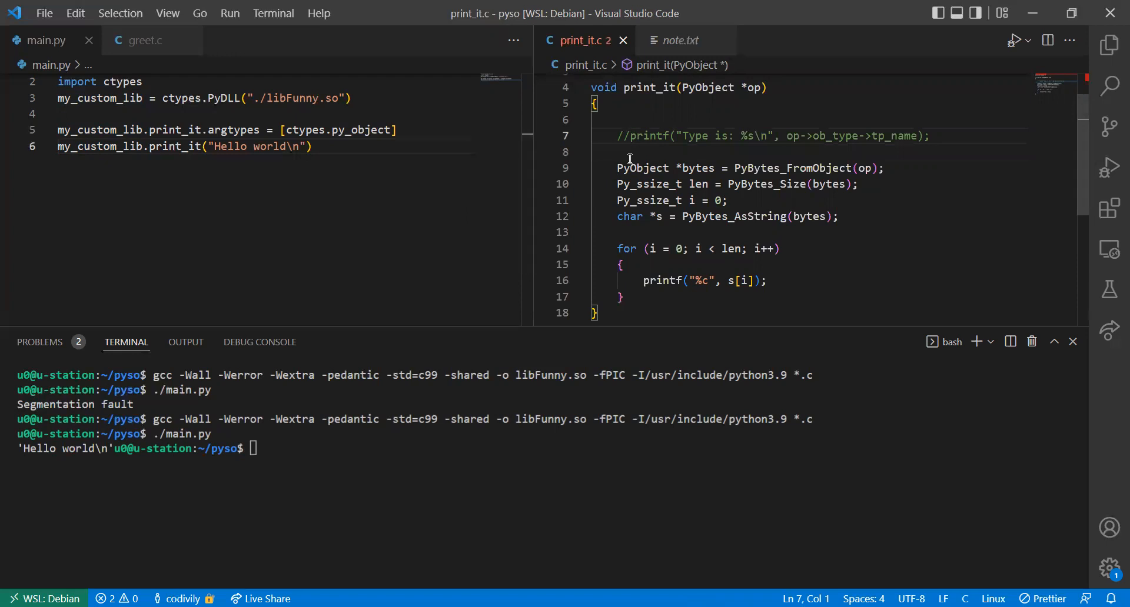
{"action": "left_click", "coordinate": [633, 135]}
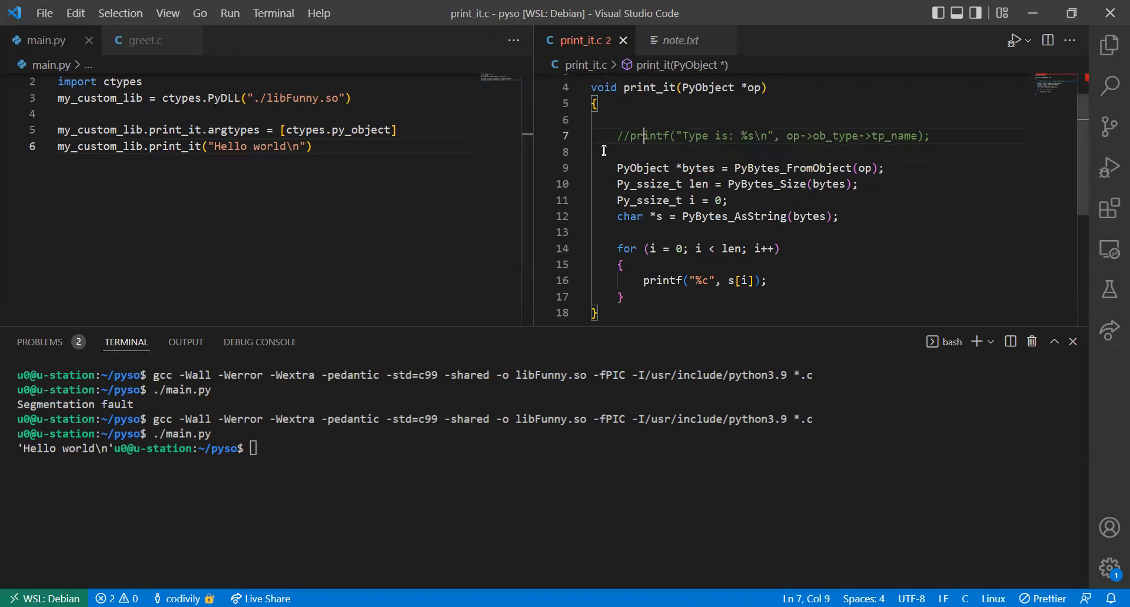